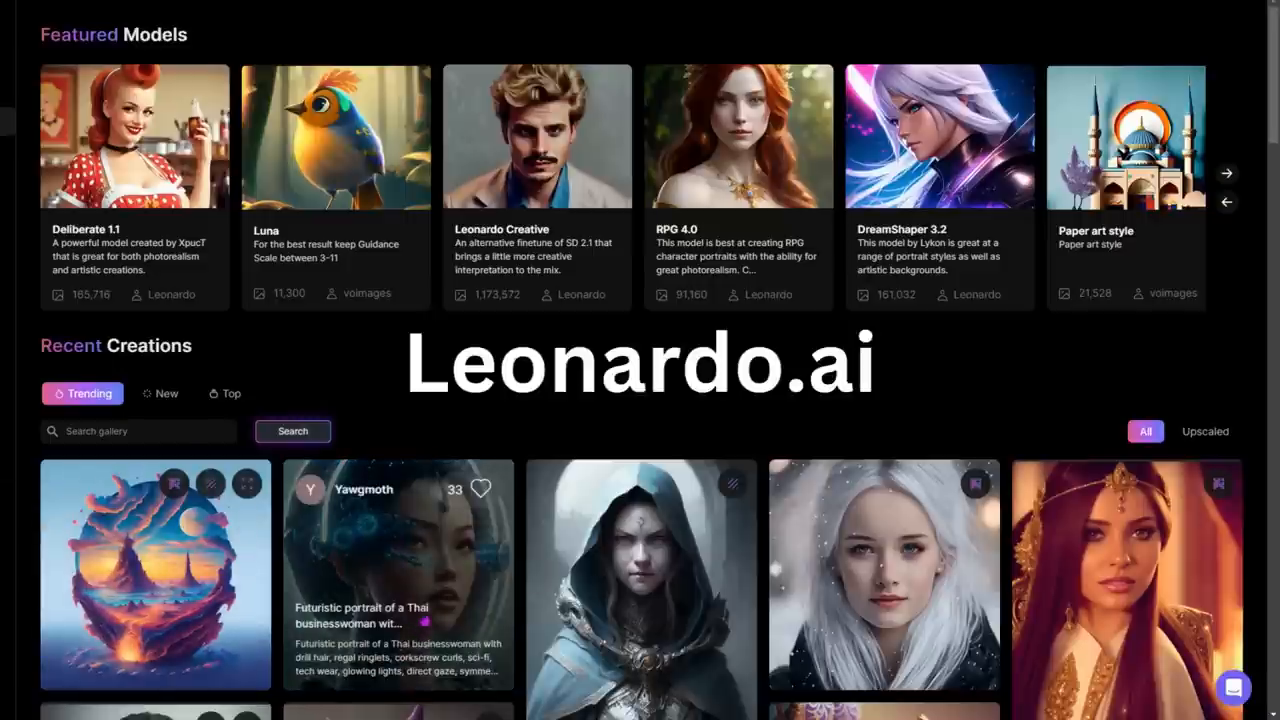
View the white-haired girl image's details, then close them and scroll the gallery
{"action": "left_click", "coordinate": [398, 575]}
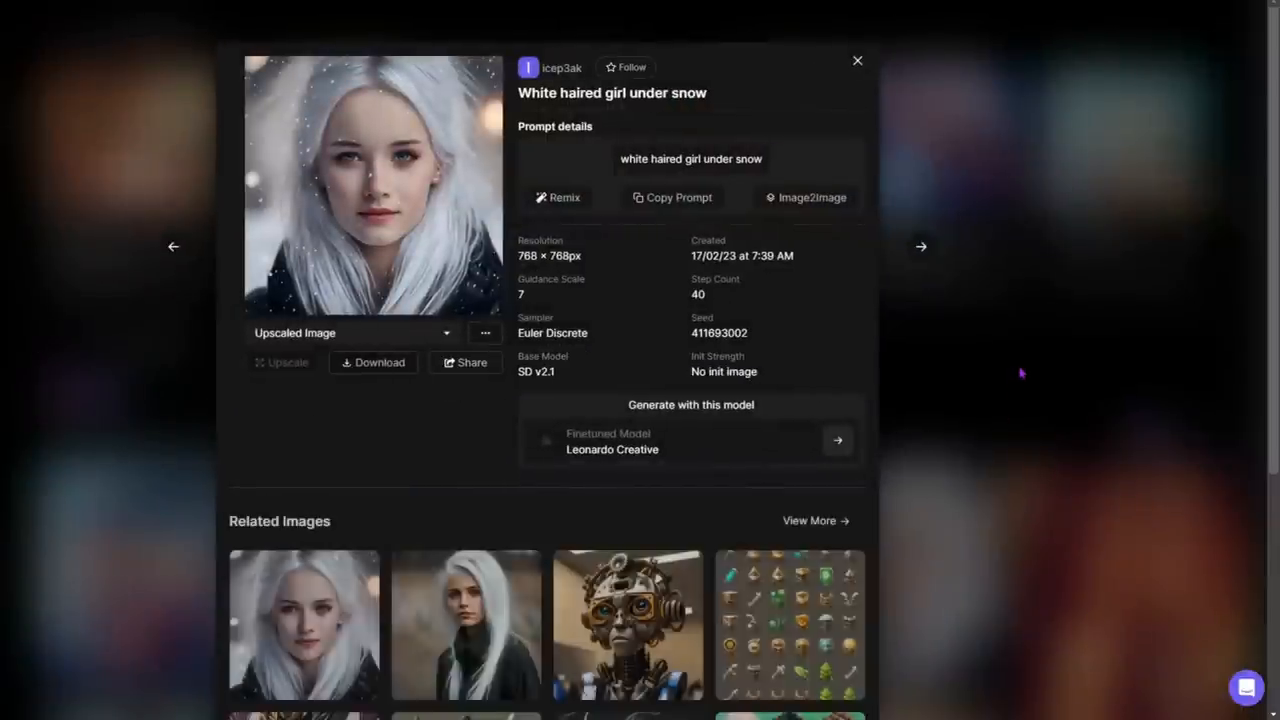
{"action": "left_click", "coordinate": [857, 61]}
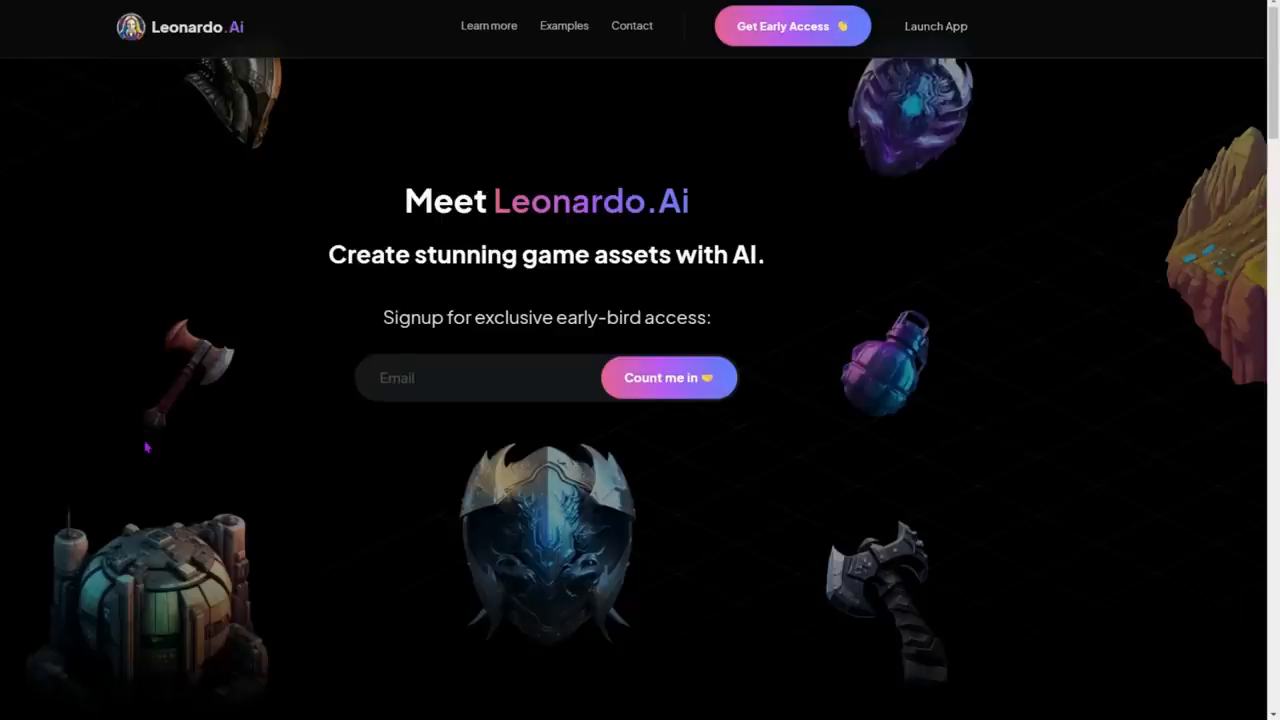
{"action": "scroll", "scroll_direction": "down", "scroll_amount": 3}
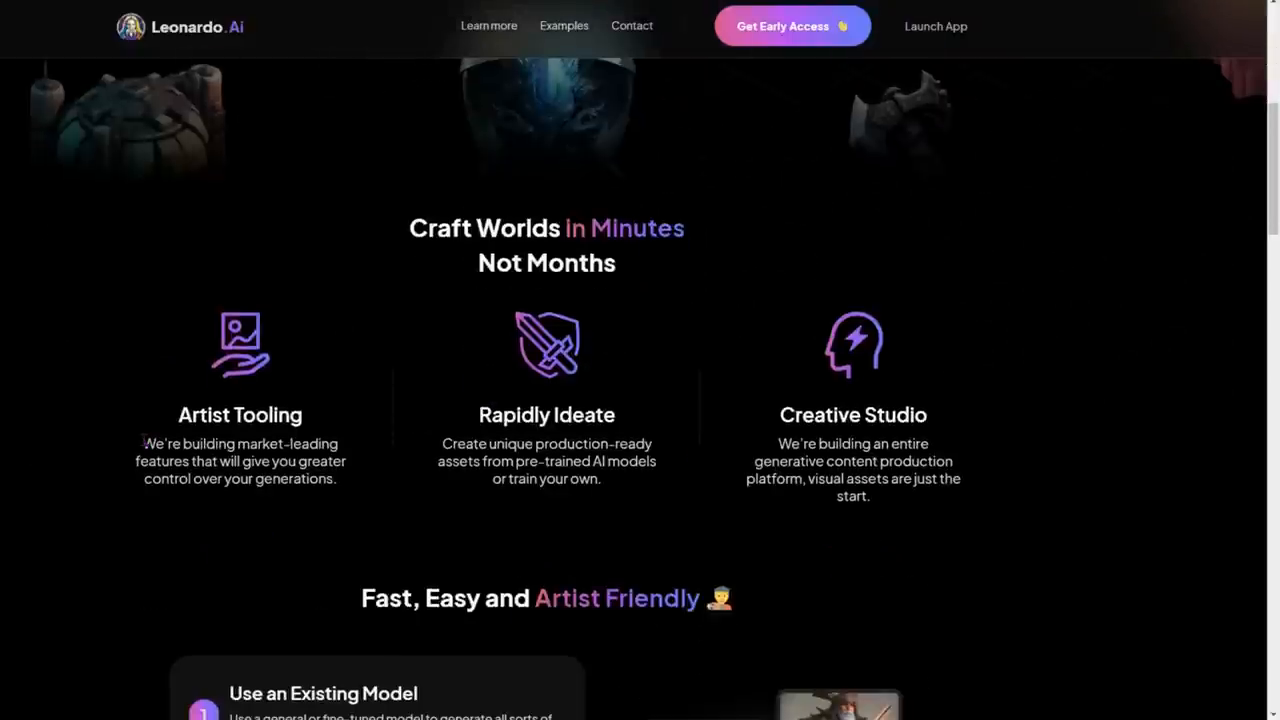
{"action": "scroll", "scroll_direction": "down", "scroll_amount": 3}
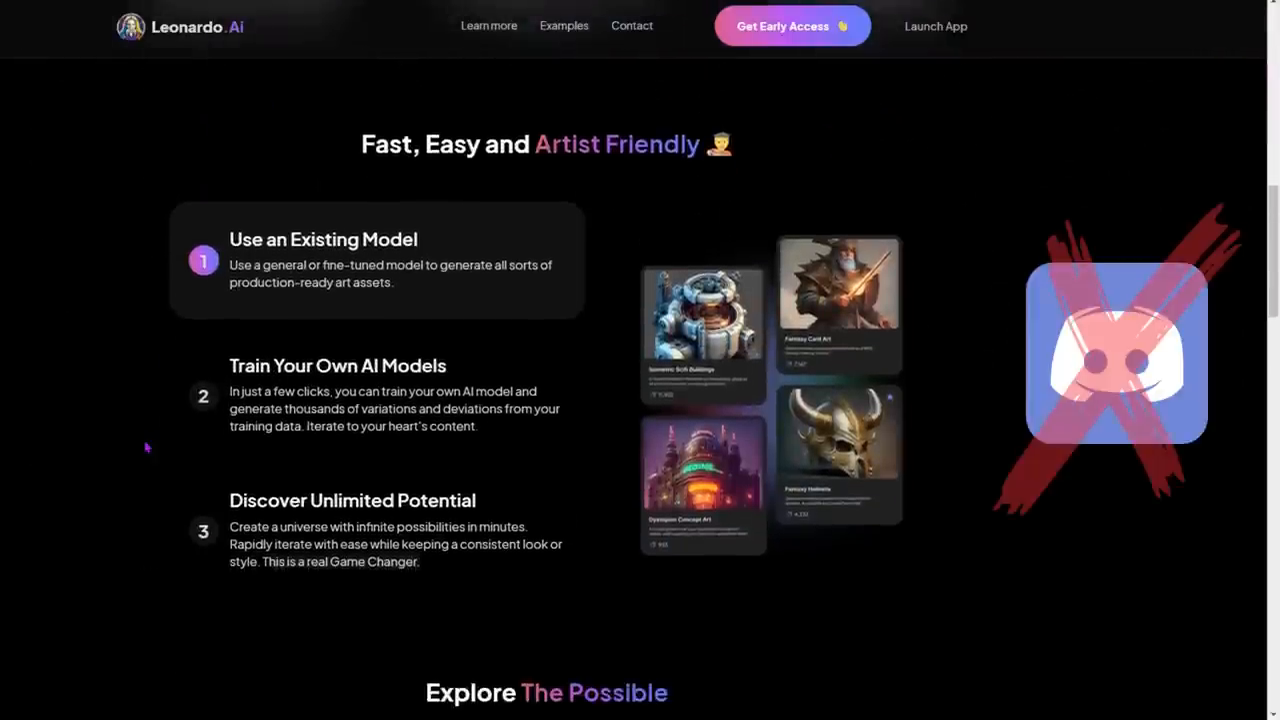
Scroll the finetuned models and open the Cute Characters model details
{"action": "scroll", "scroll_direction": "down", "scroll_amount": 3}
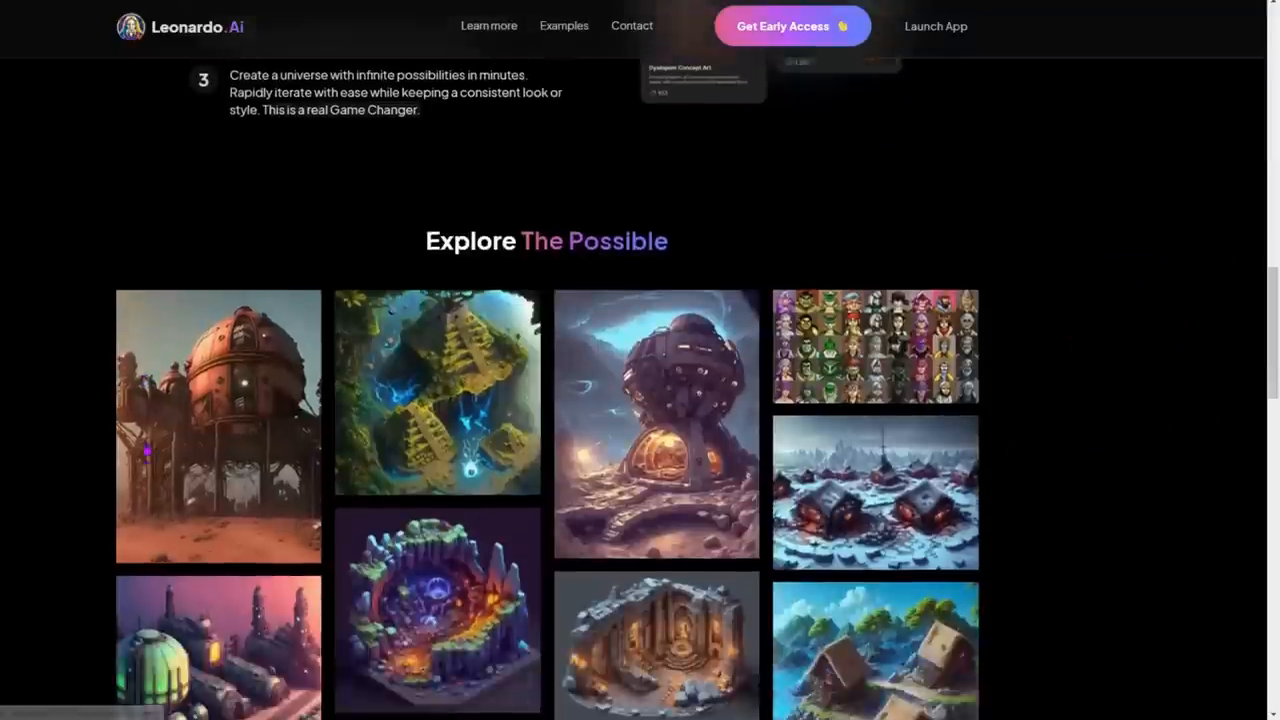
{"action": "scroll", "scroll_direction": "down", "scroll_amount": 3}
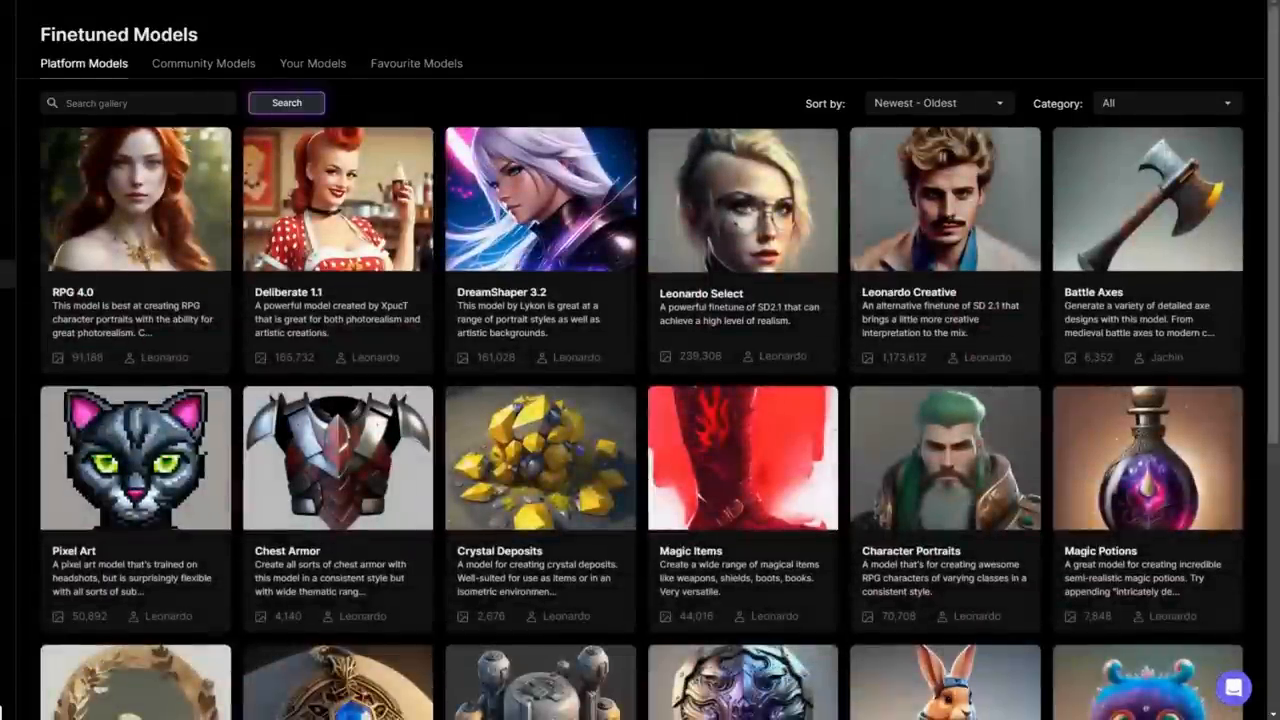
{"action": "scroll", "scroll_direction": "down", "scroll_amount": 3}
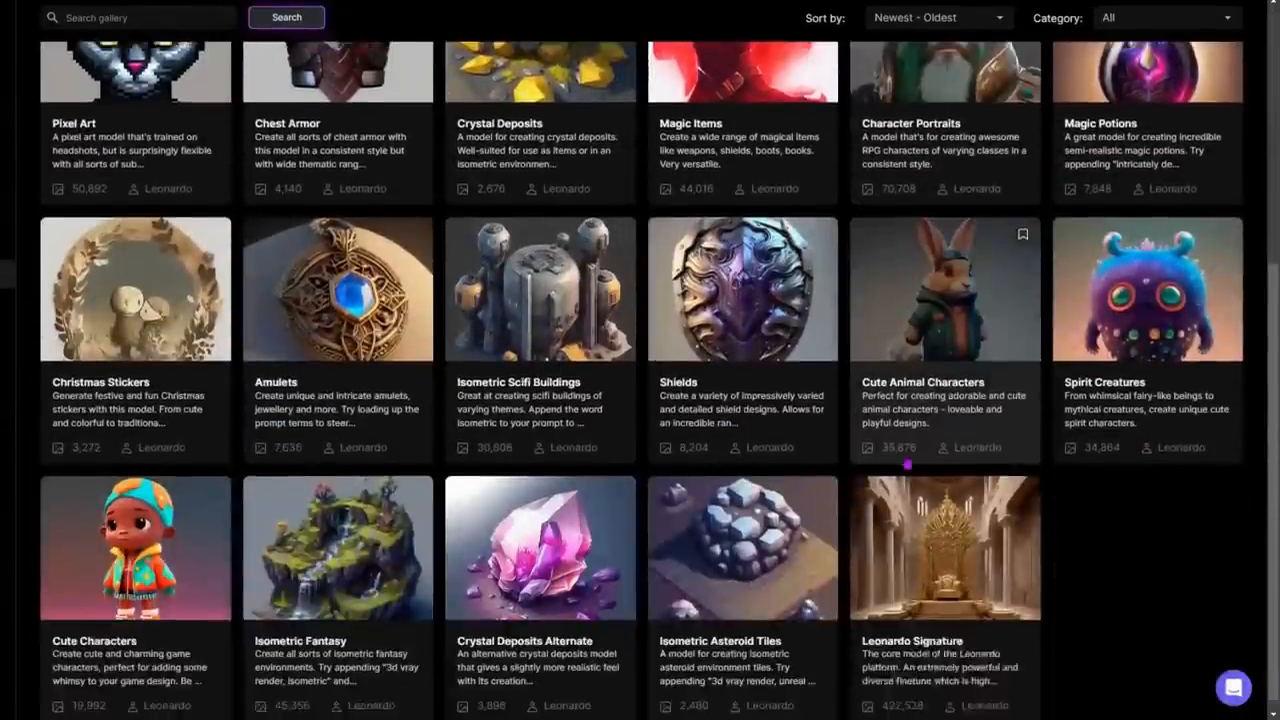
{"action": "left_click", "coordinate": [135, 547]}
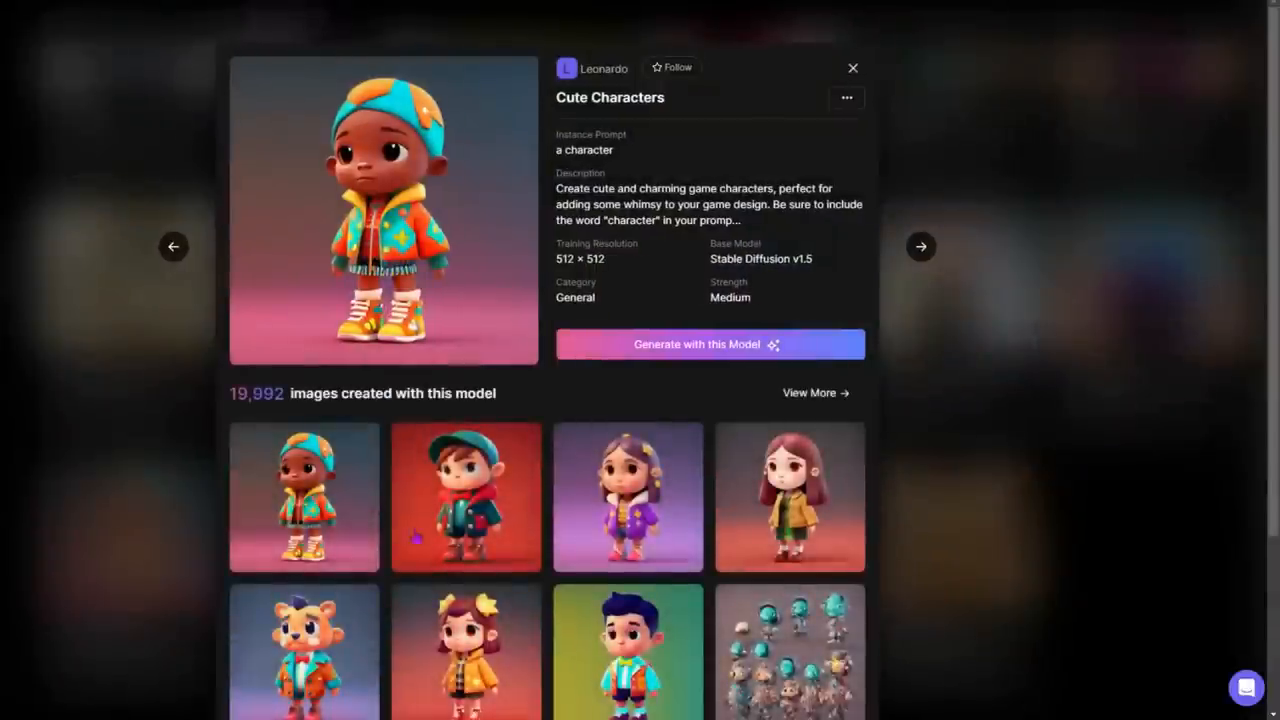
{"action": "scroll", "scroll_direction": "down", "scroll_amount": 3}
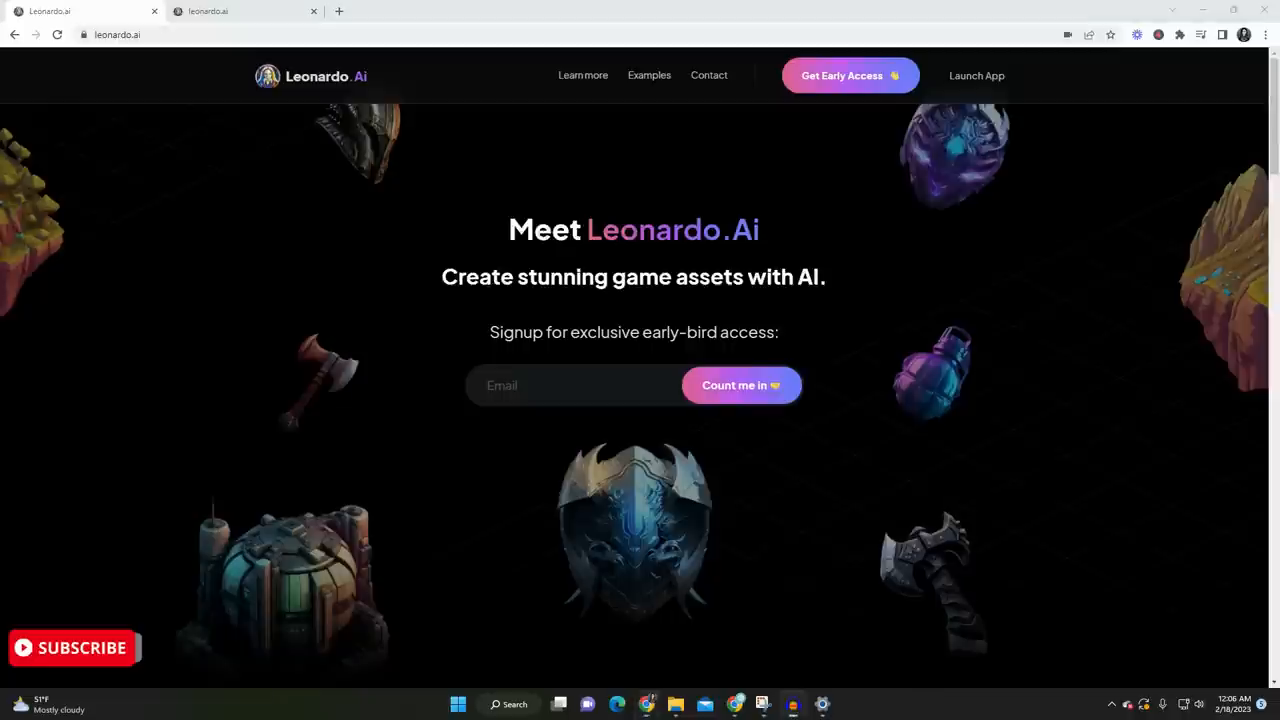
Enter the app as a whitelisted early-access user and browse more featured models
{"action": "left_click", "coordinate": [741, 385]}
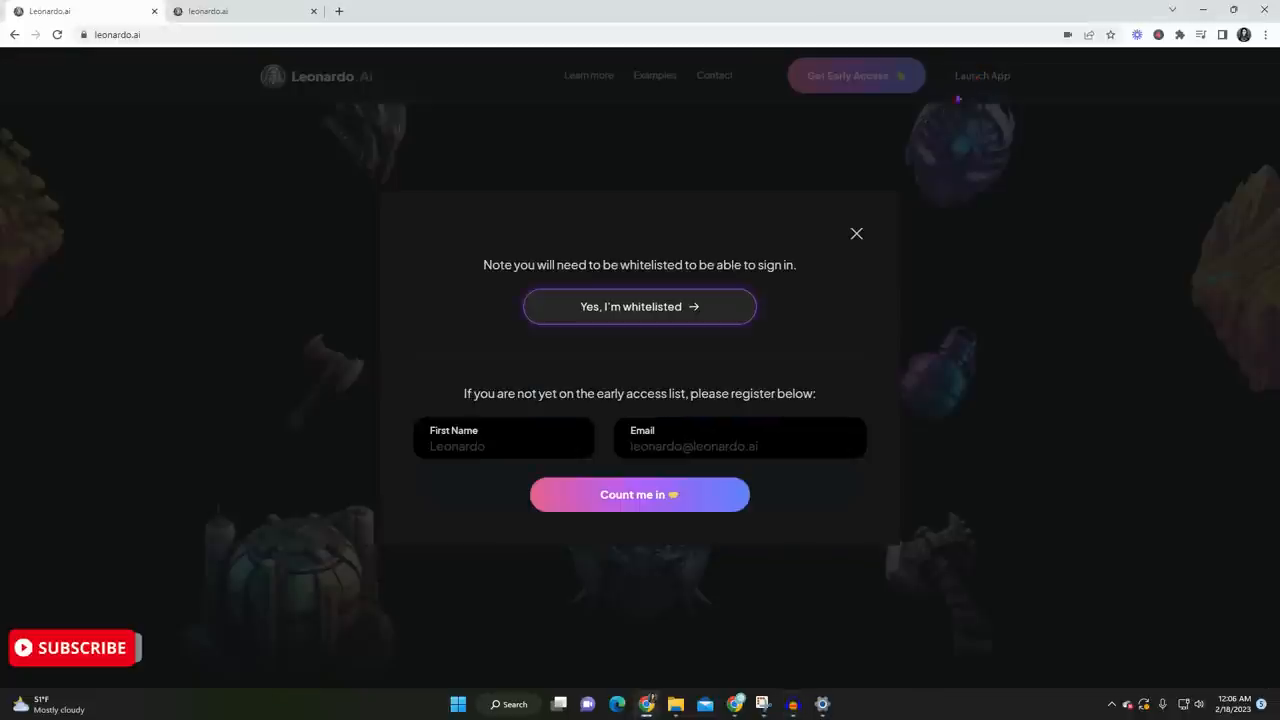
{"action": "left_click", "coordinate": [639, 306]}
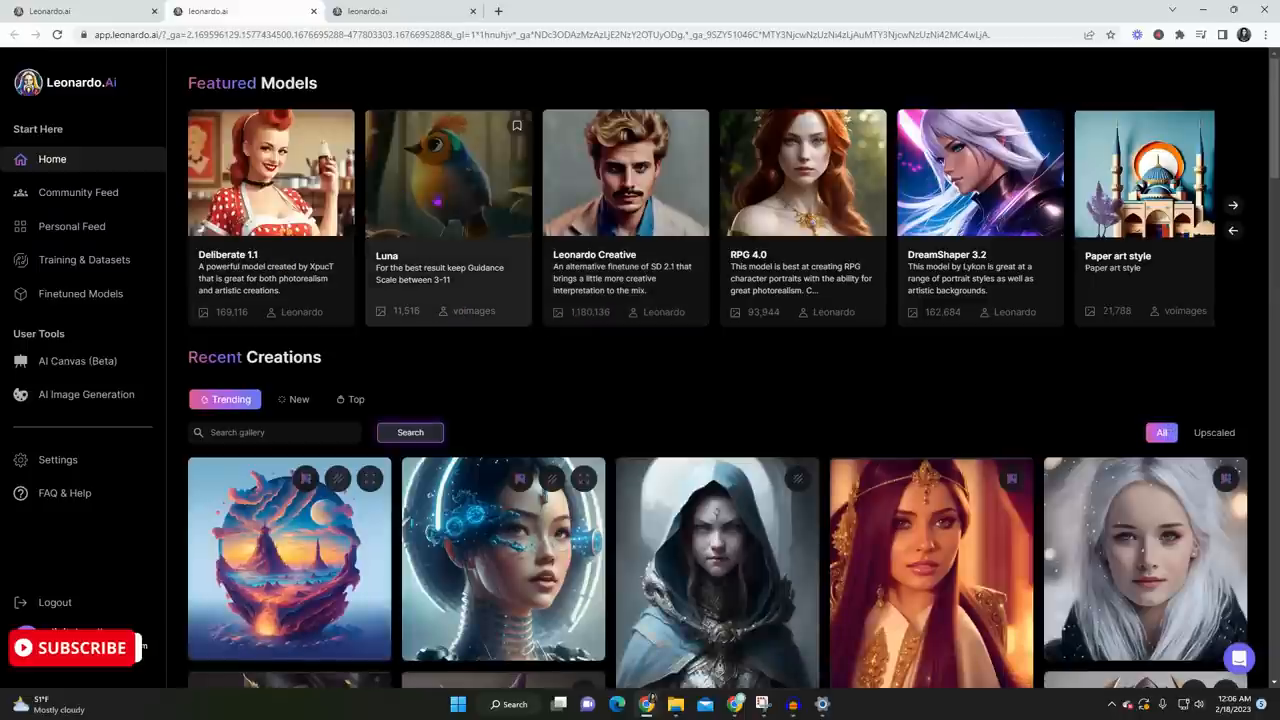
{"action": "left_click", "coordinate": [1232, 205]}
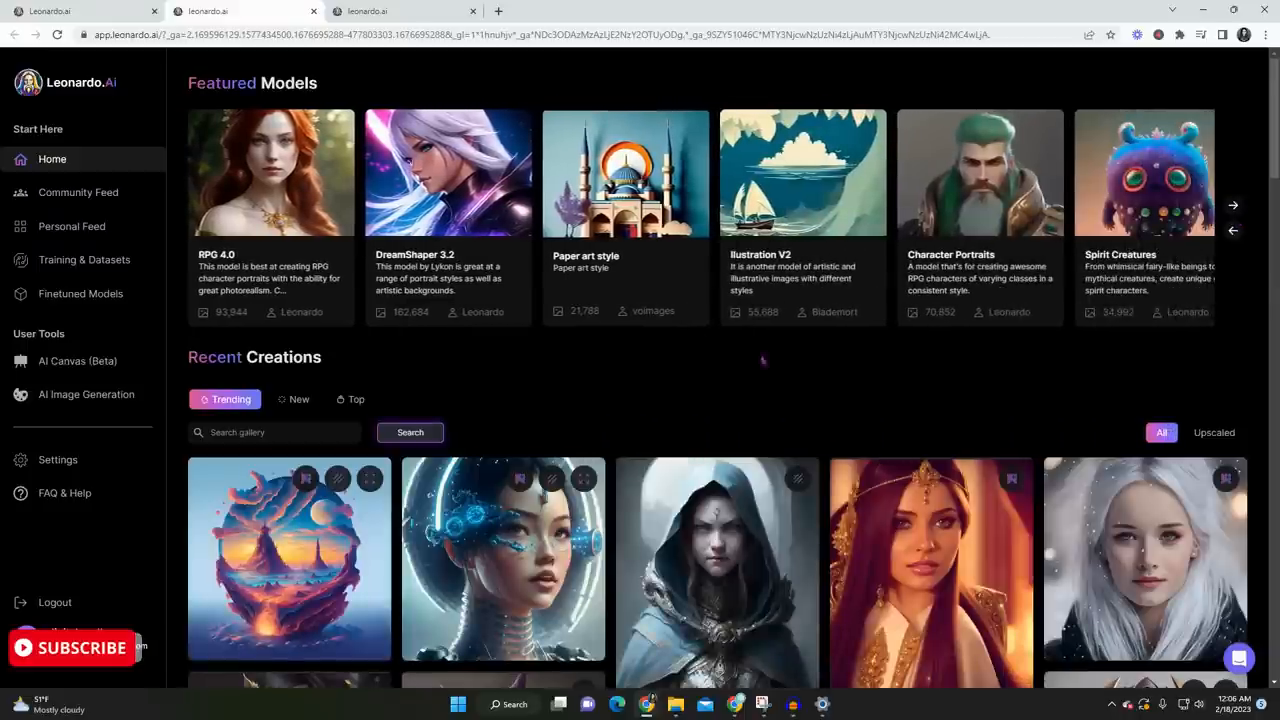
{"action": "scroll", "scroll_direction": "down", "scroll_amount": 3}
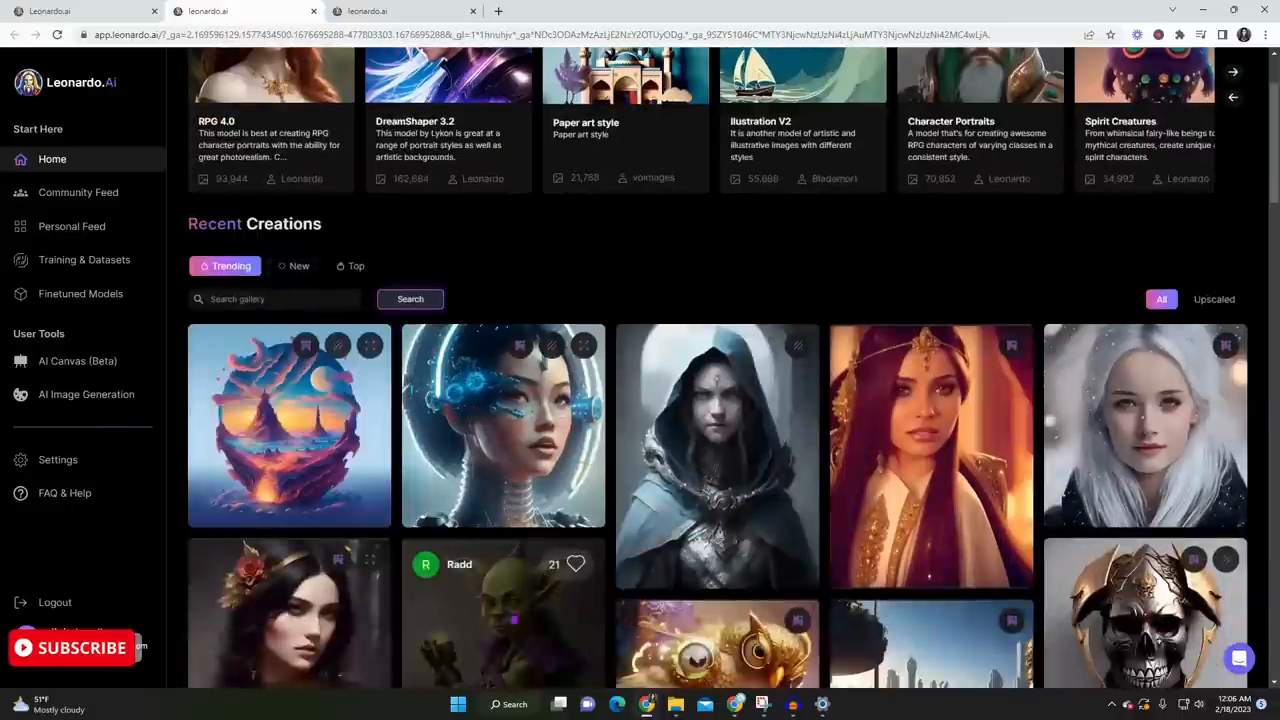
{"action": "scroll", "scroll_direction": "down", "scroll_amount": 3}
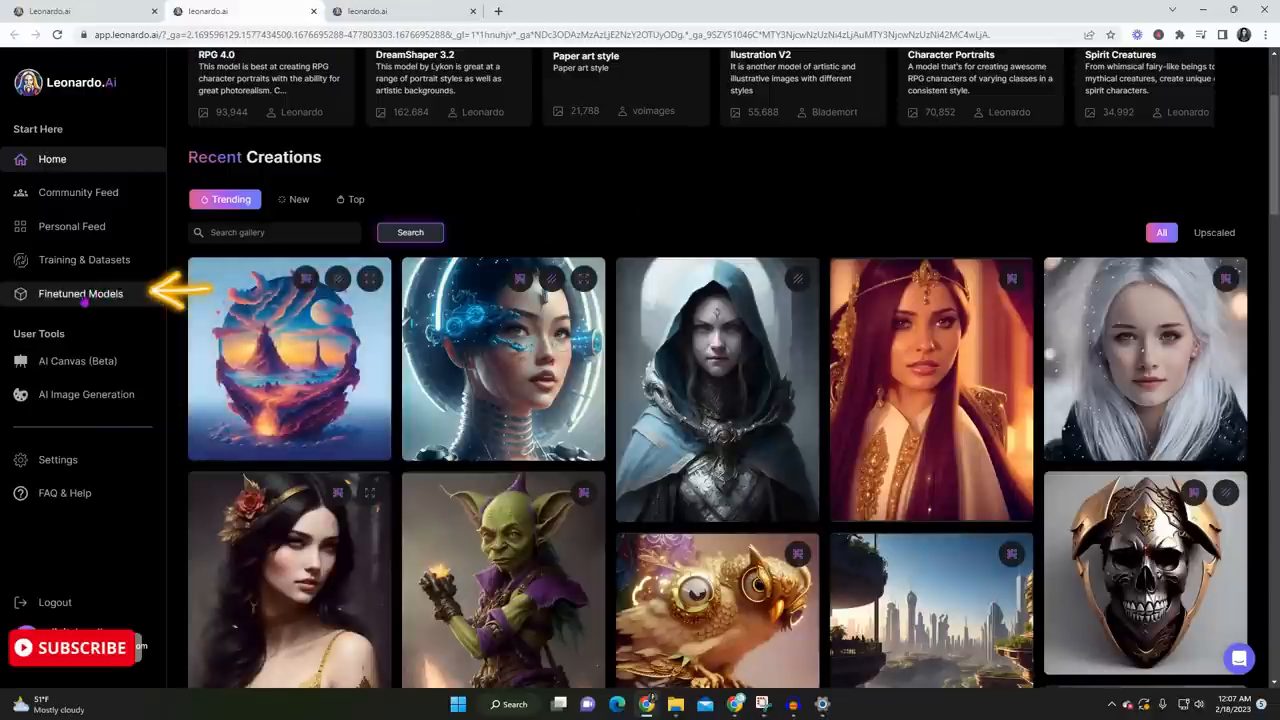
{"action": "mouse_move", "coordinate": [80, 293]}
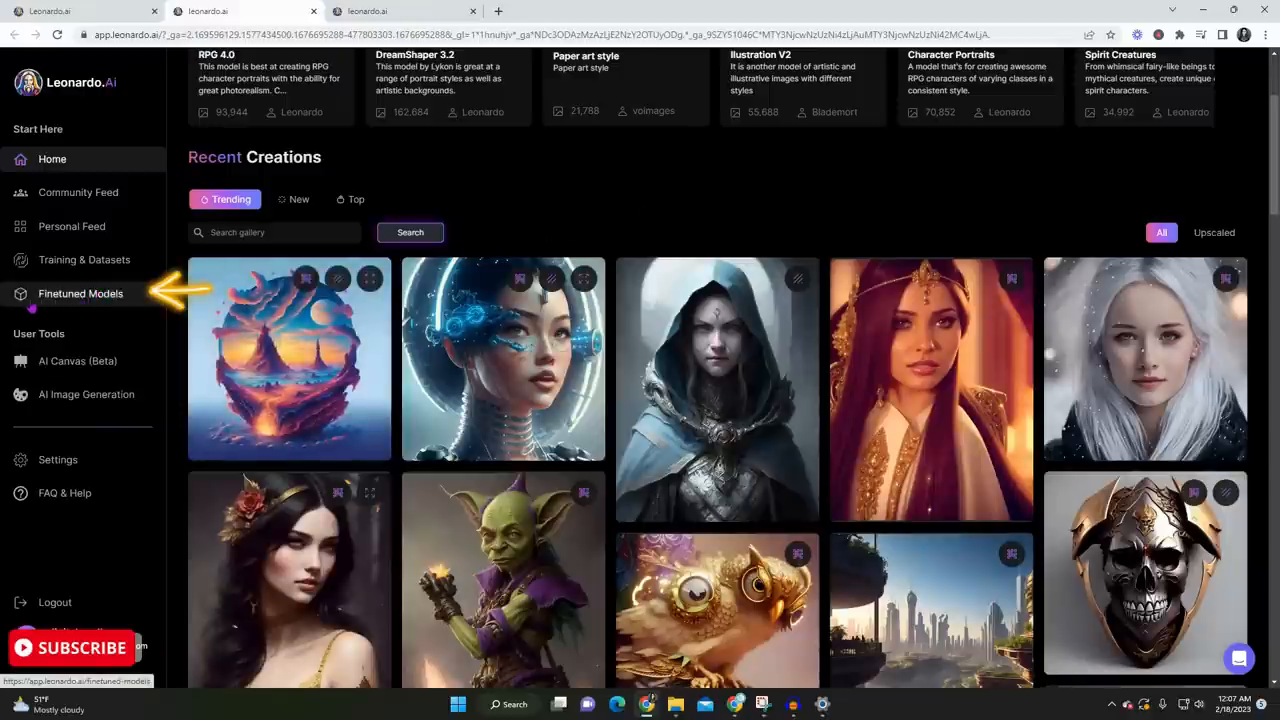
Open the Leonardo Select model from Finetuned Models and start generating with it
{"action": "left_click", "coordinate": [80, 293]}
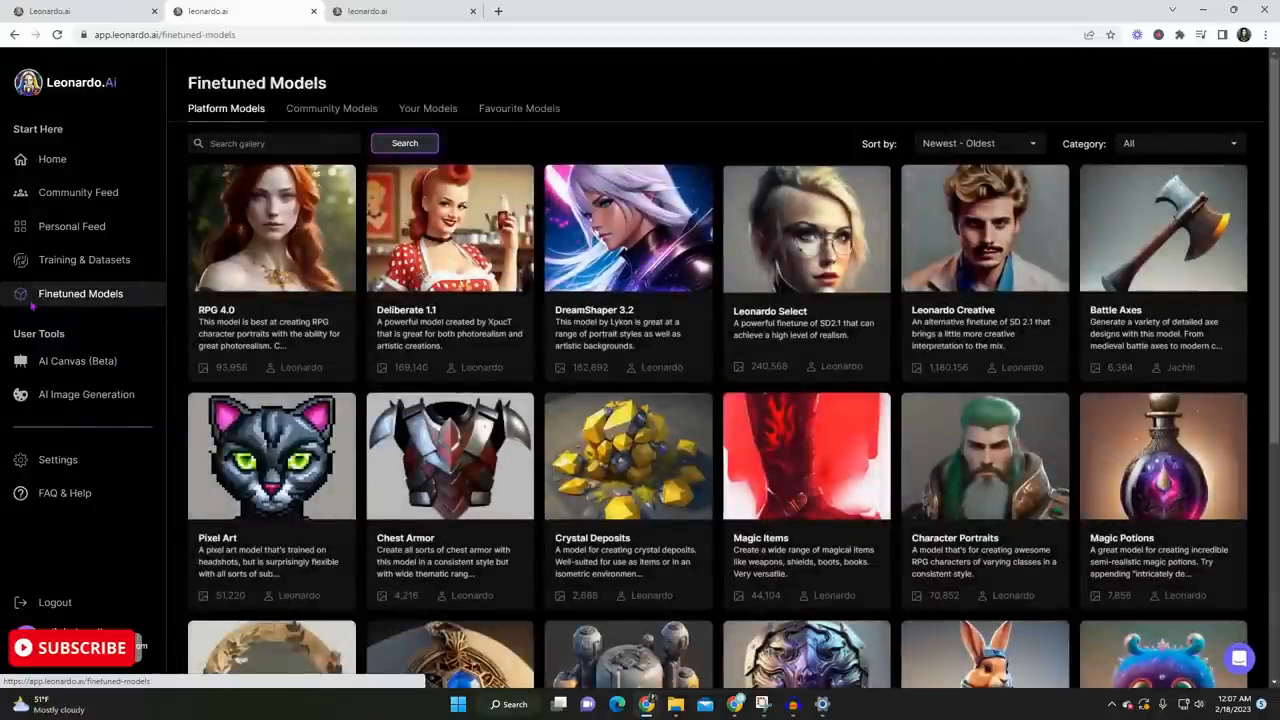
{"action": "scroll", "scroll_direction": "down", "scroll_amount": 3}
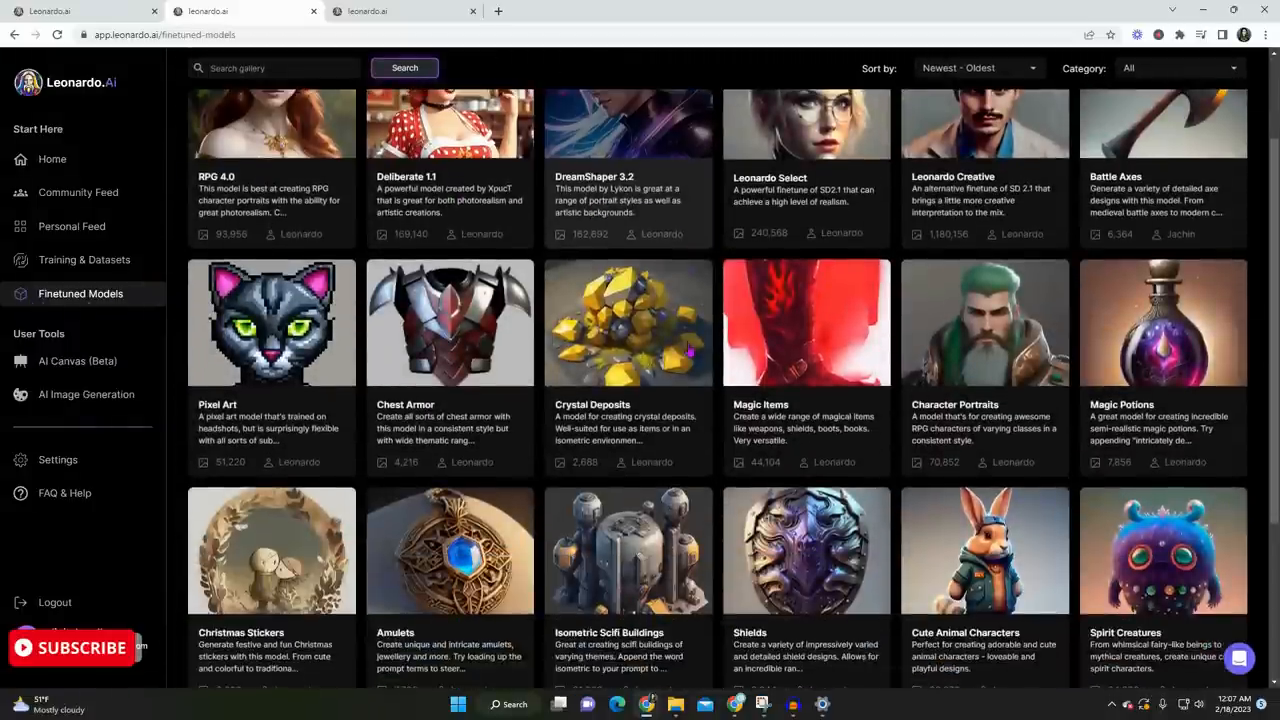
{"action": "scroll", "scroll_direction": "down", "scroll_amount": 3}
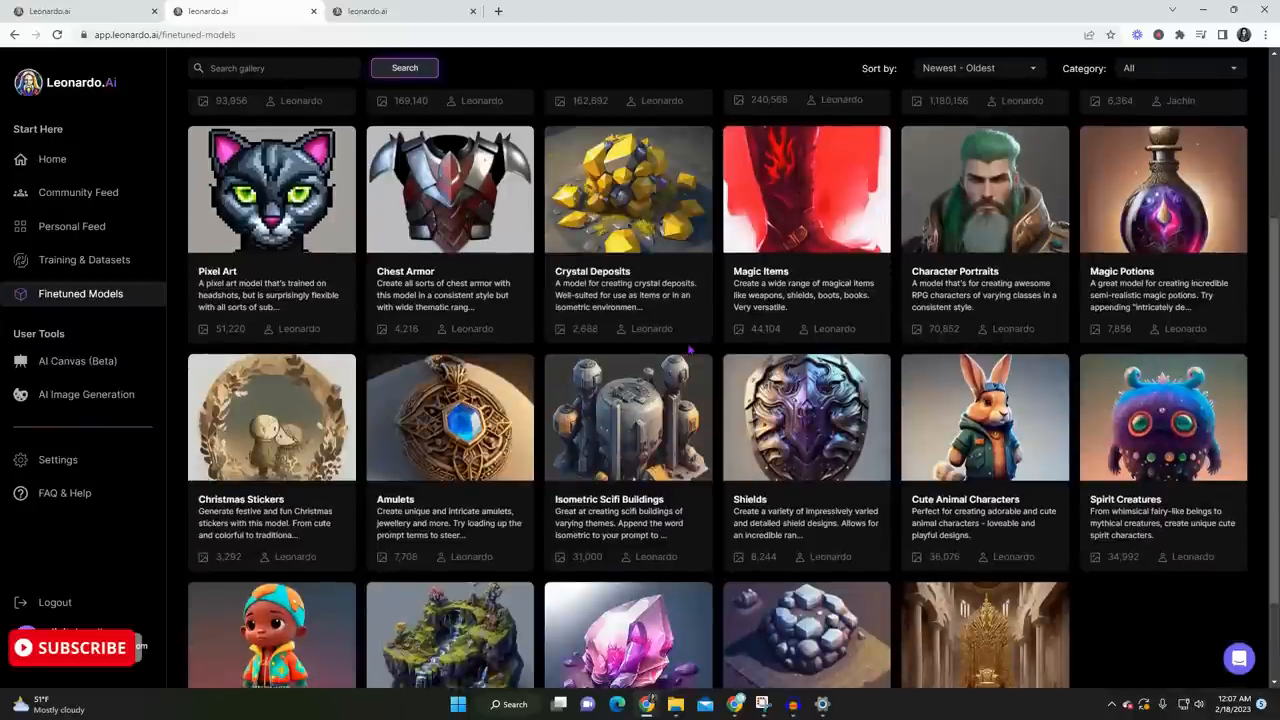
{"action": "scroll", "scroll_direction": "down", "scroll_amount": 3}
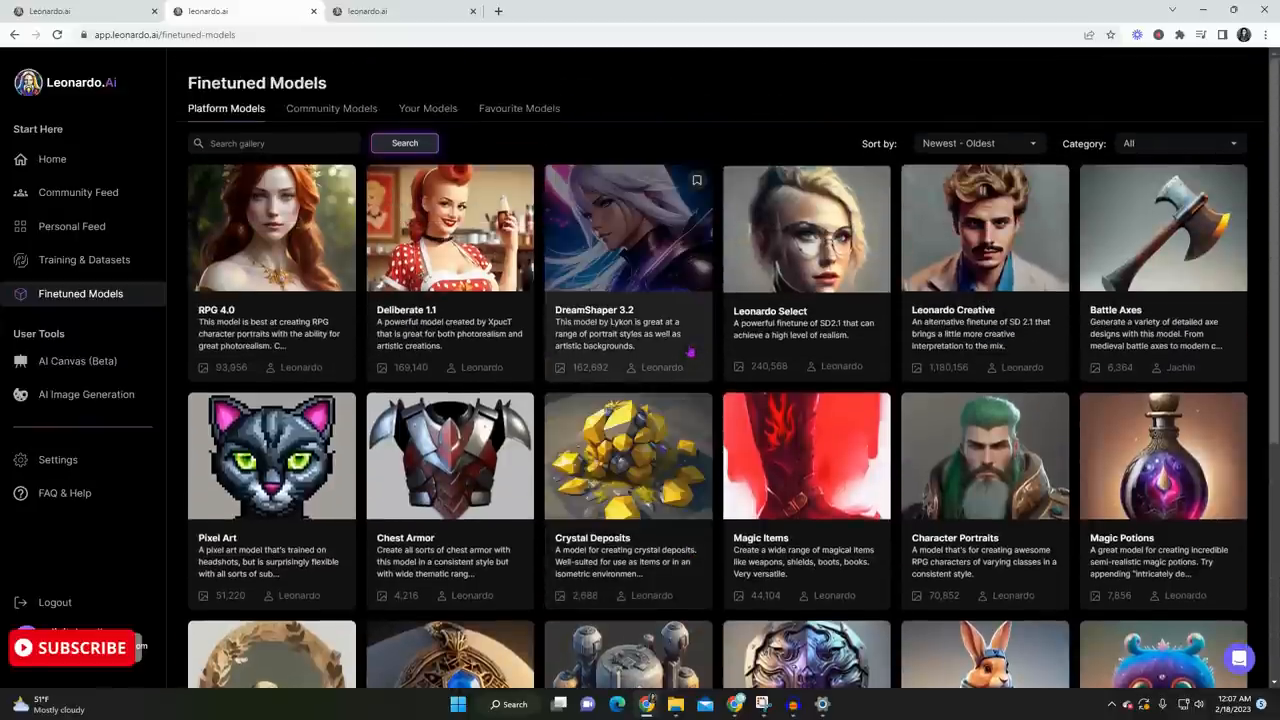
{"action": "left_click", "coordinate": [805, 228]}
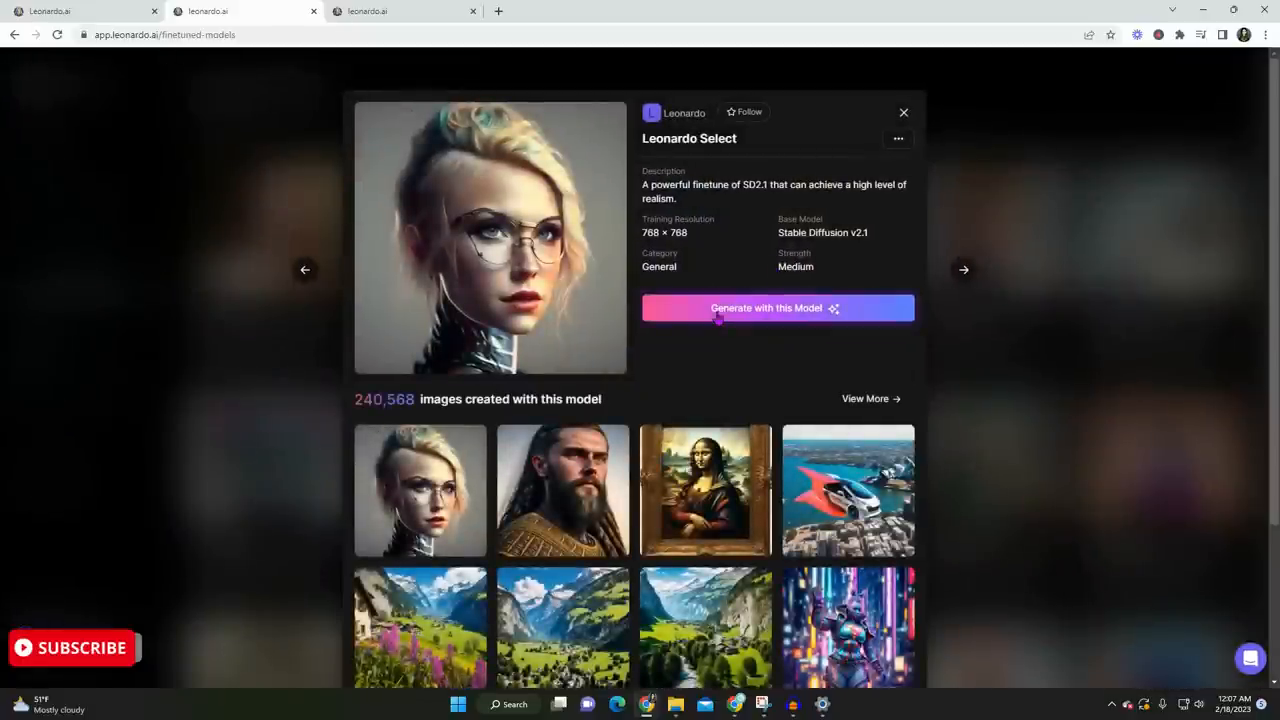
{"action": "left_click", "coordinate": [777, 308]}
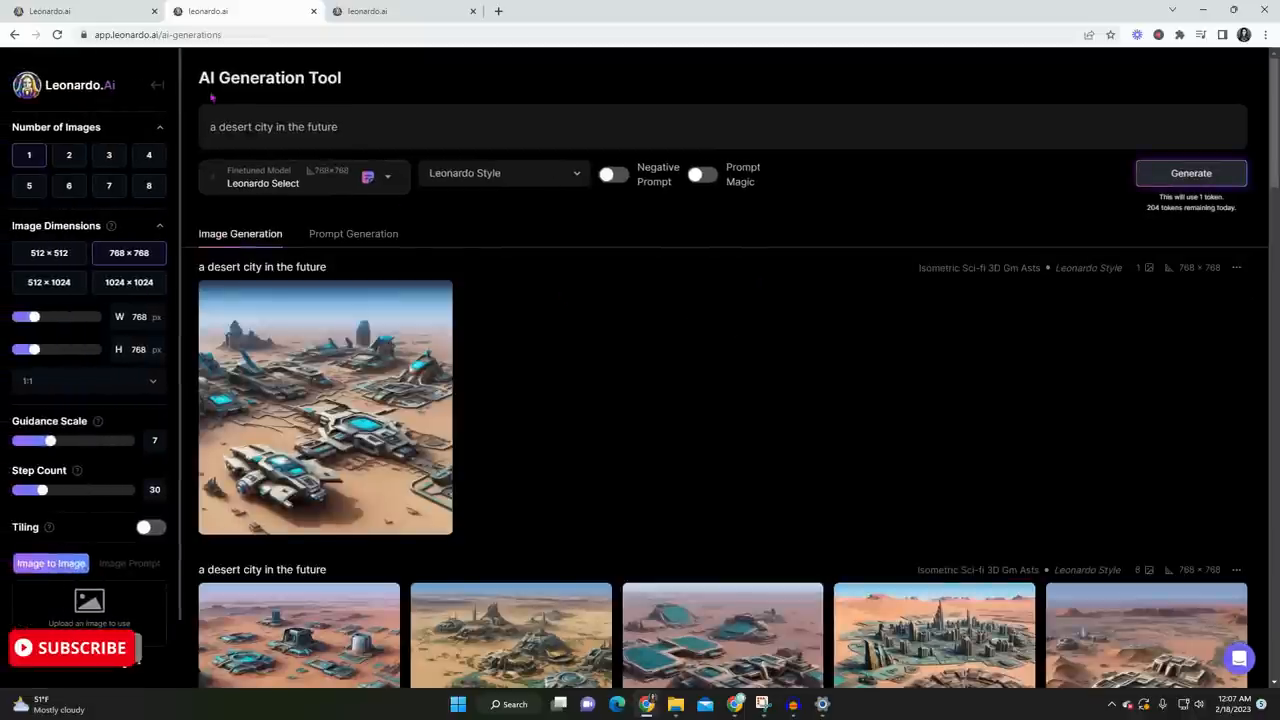
{"action": "mouse_move", "coordinate": [482, 260]}
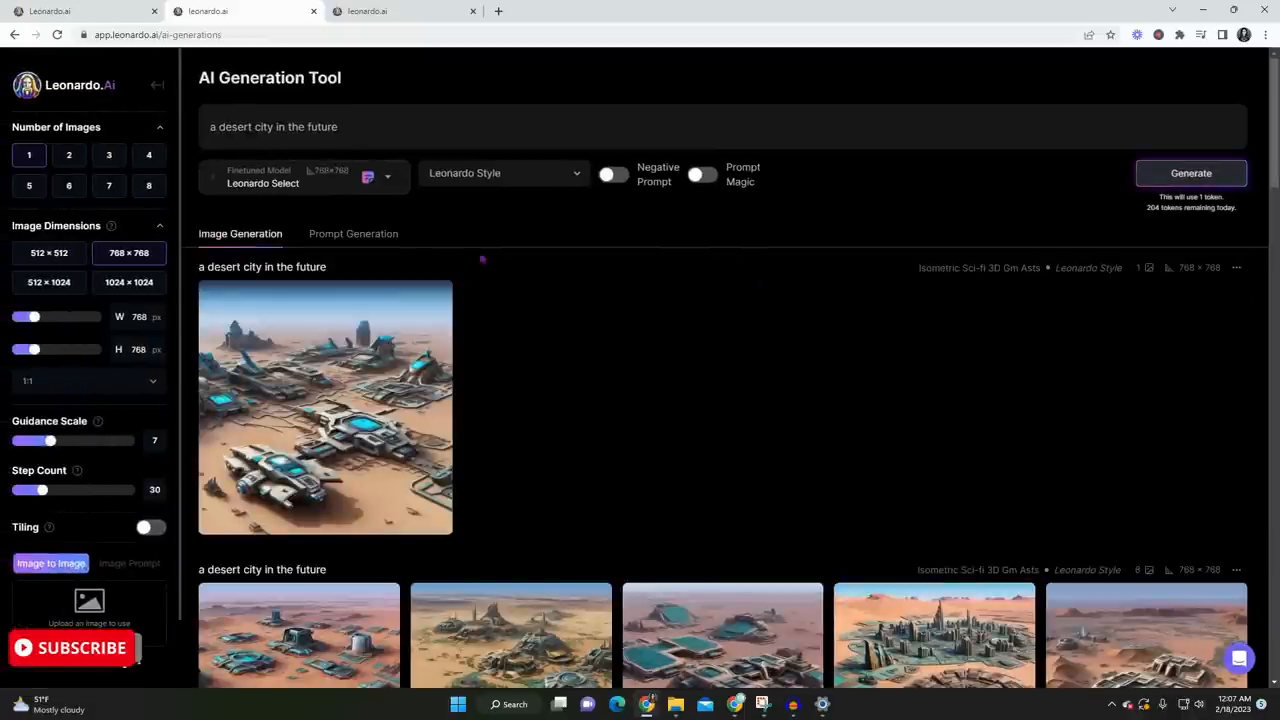
{"action": "scroll", "scroll_direction": "down", "scroll_amount": 3}
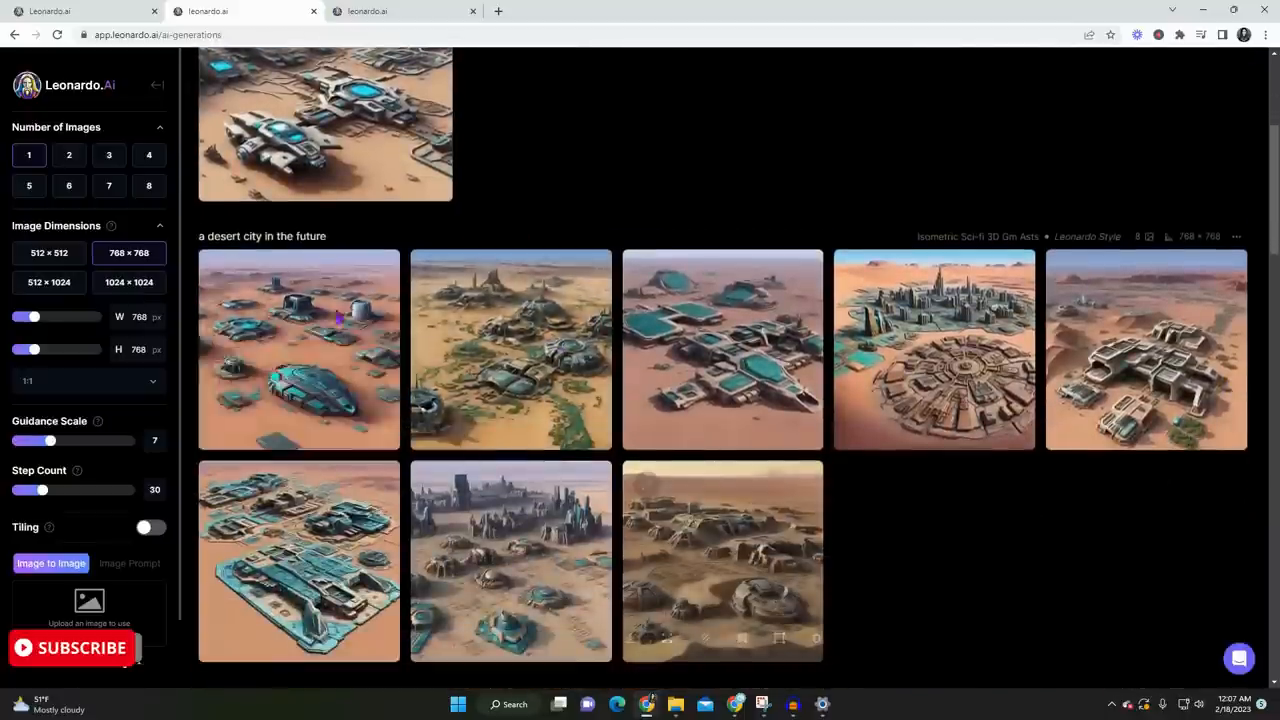
{"action": "scroll", "scroll_direction": "up", "scroll_amount": 3}
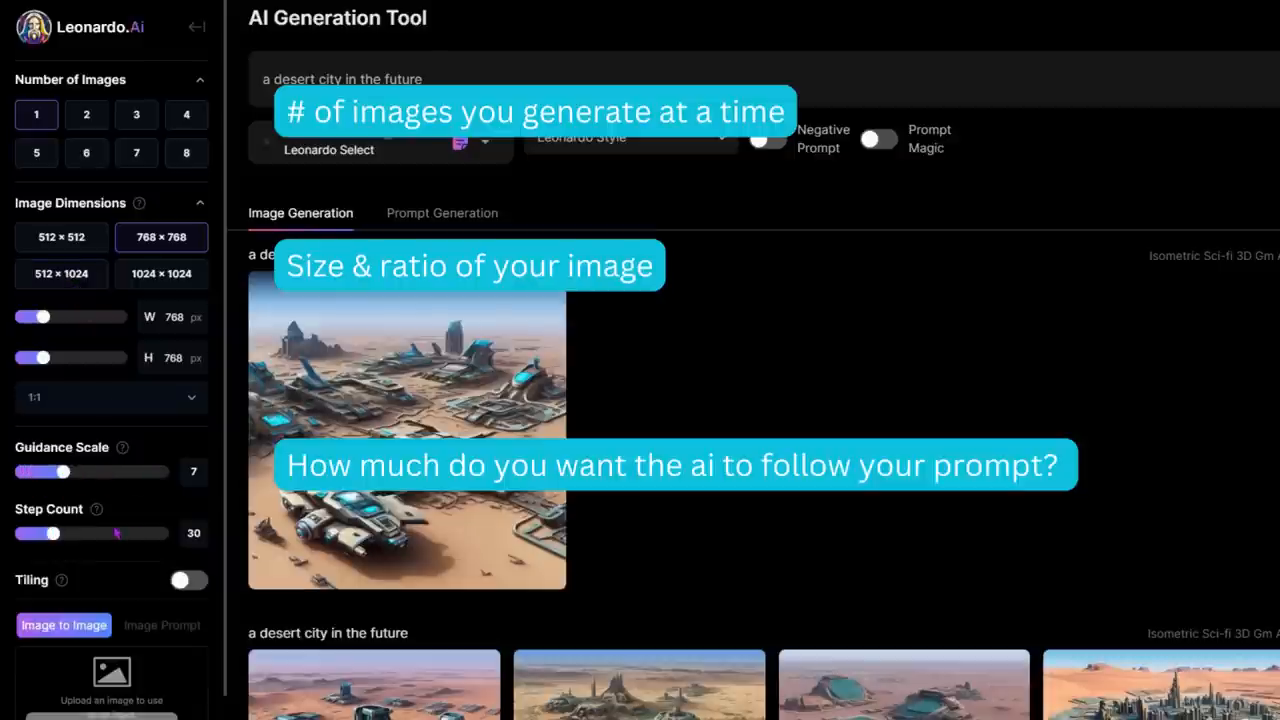
{"action": "left_click", "coordinate": [187, 580]}
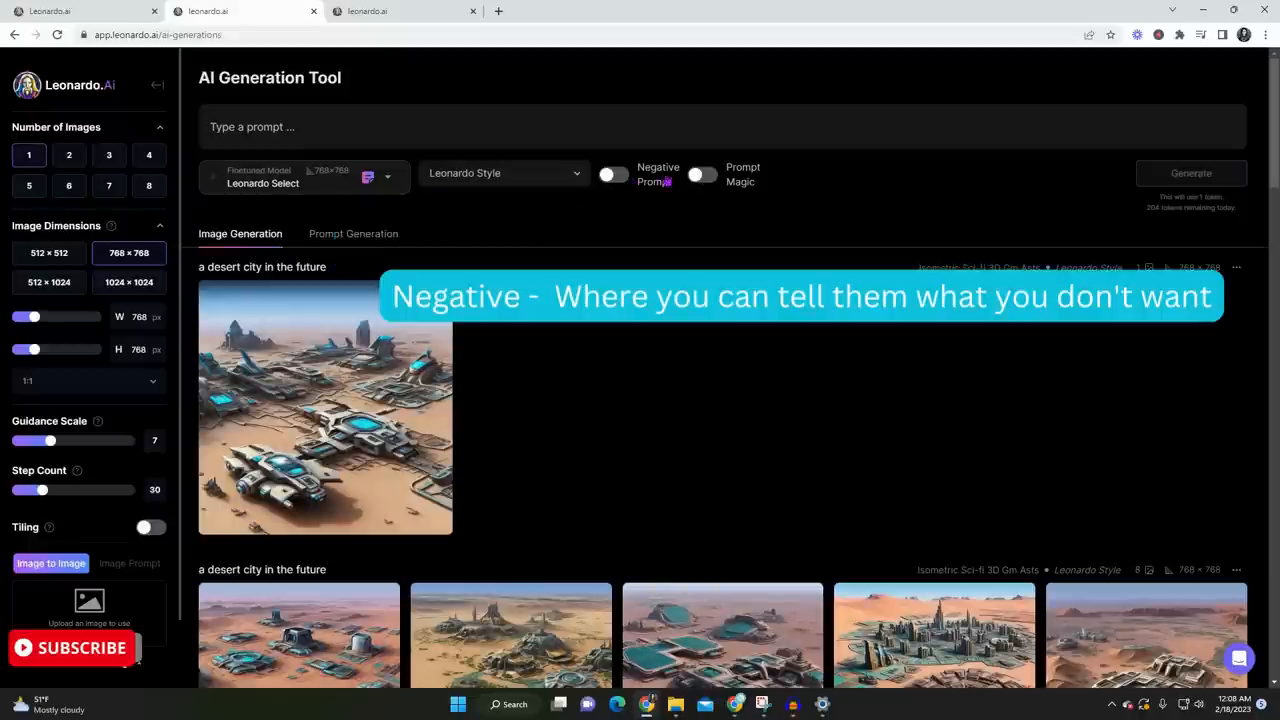
{"action": "mouse_move", "coordinate": [702, 174]}
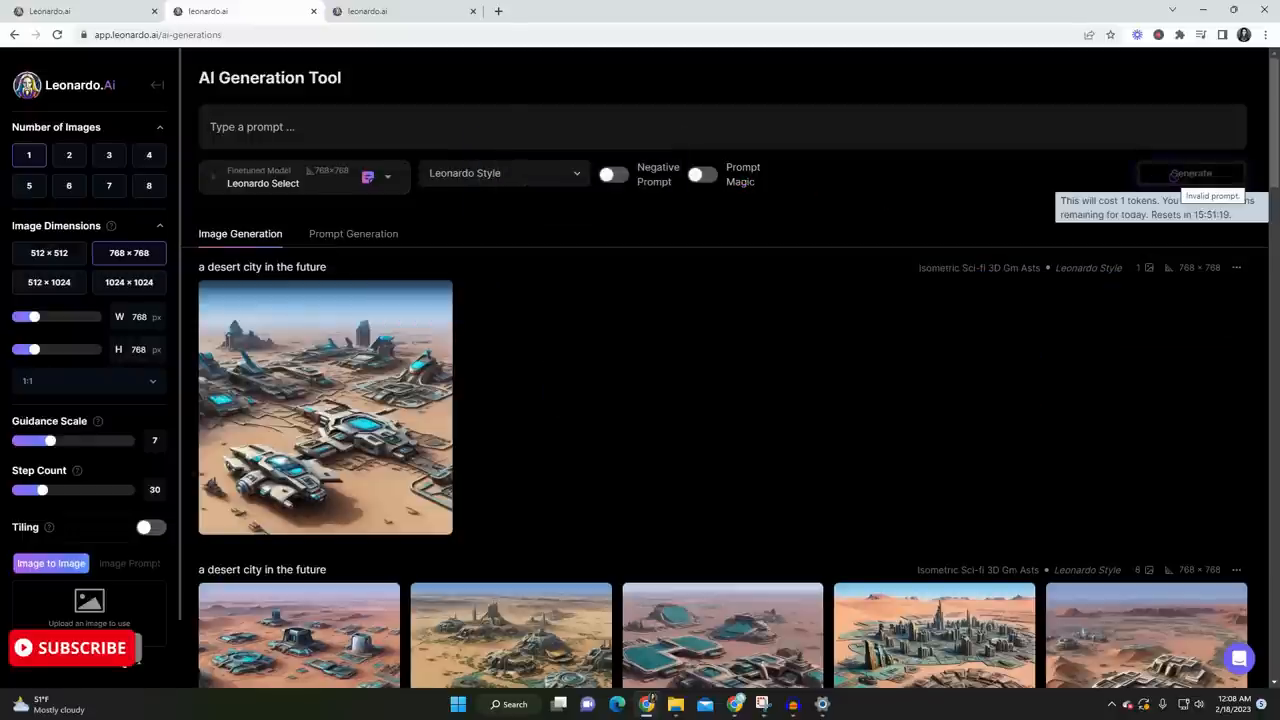
Enter the prompt 'portrait of older woman with pixie cut hair'
{"action": "type", "text": "portrait of older woman with pixie cut hair"}
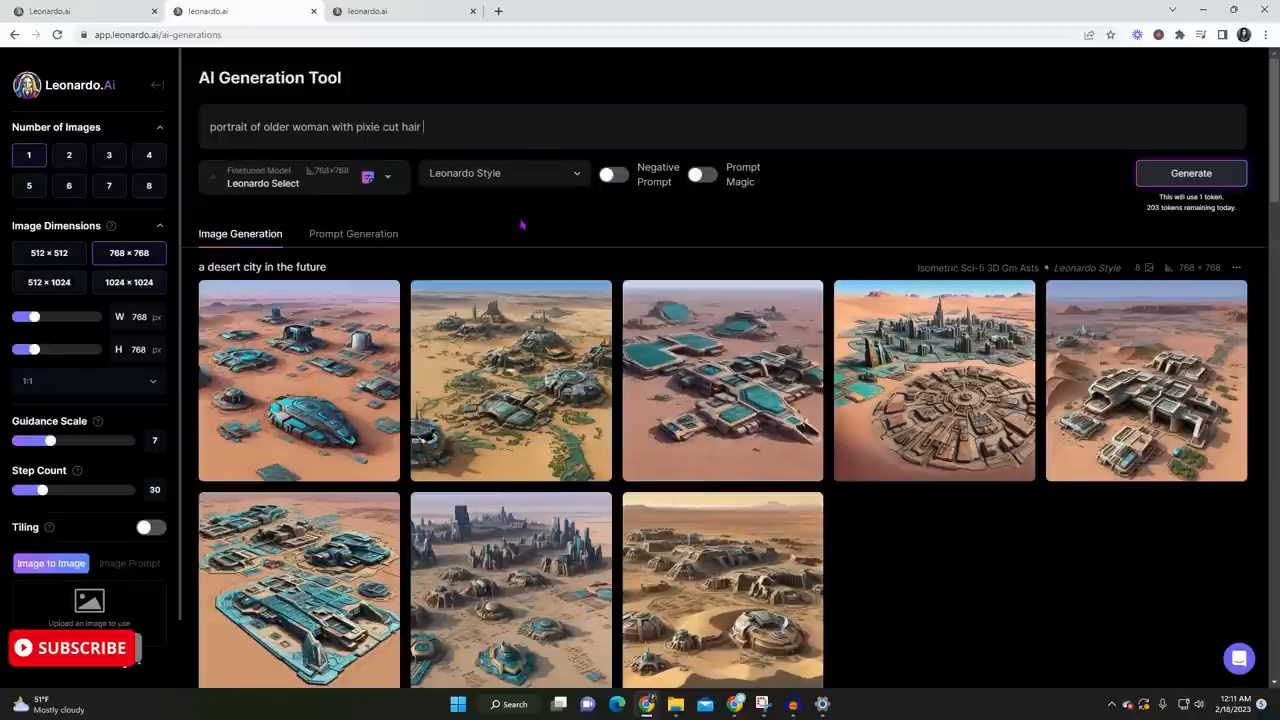
{"action": "mouse_move", "coordinate": [958, 212]}
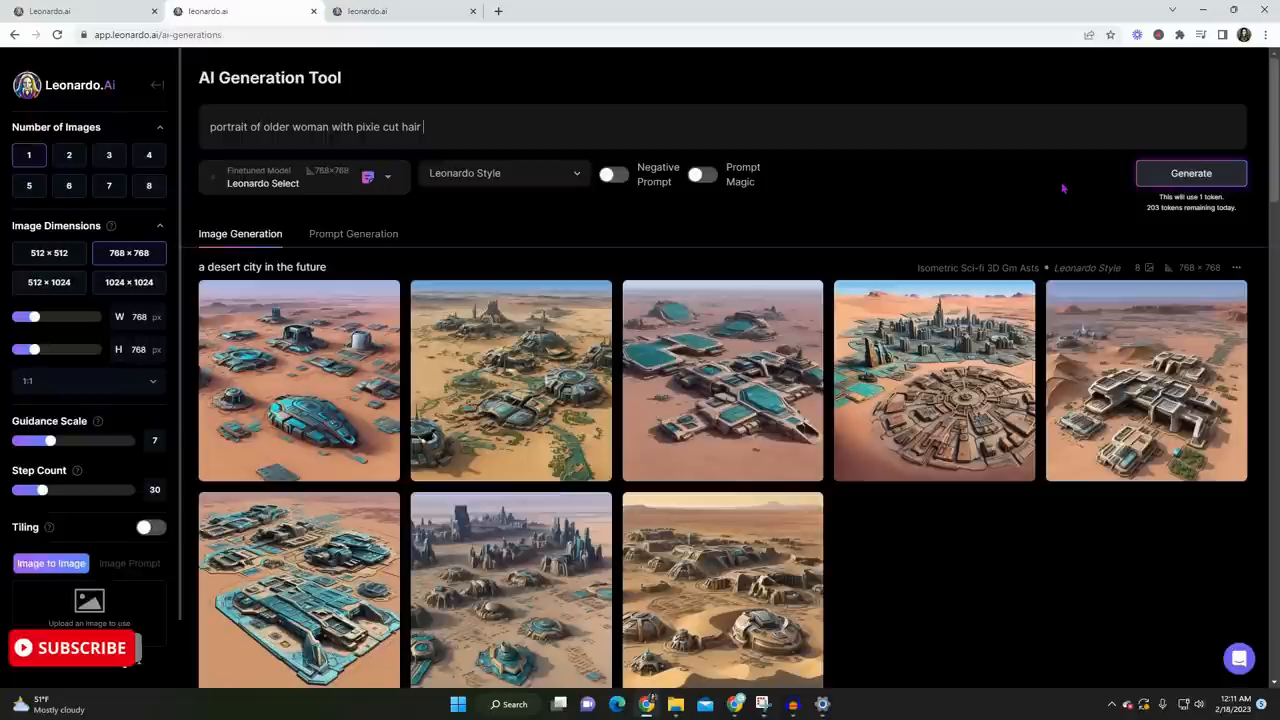
Generate an image from the pixie-cut portrait prompt
{"action": "left_click", "coordinate": [1190, 173]}
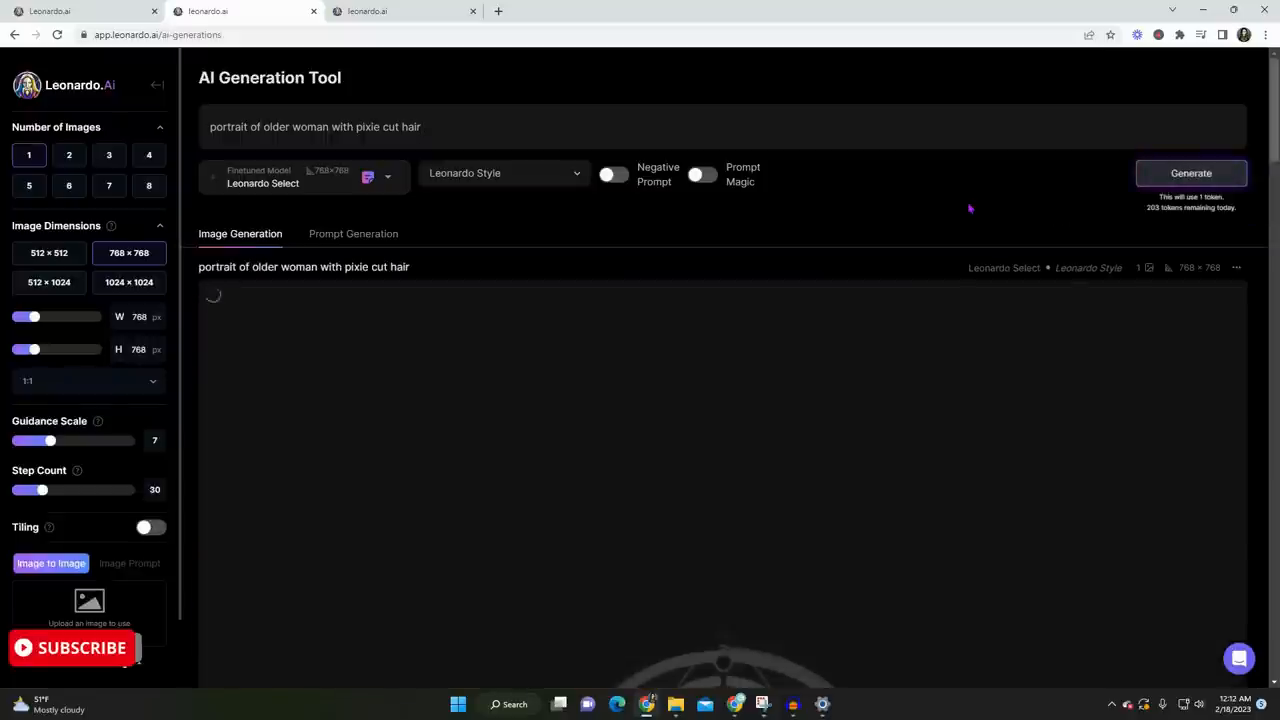
{"action": "left_click", "coordinate": [1190, 173]}
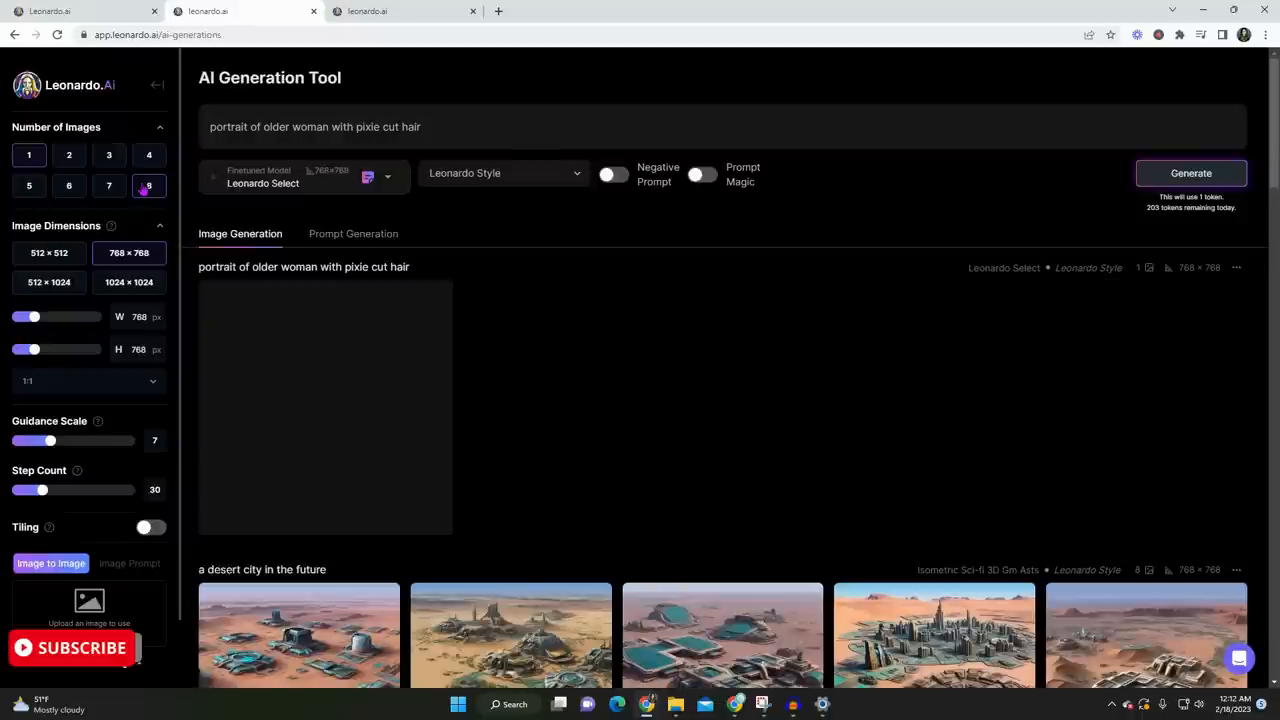
{"action": "left_click", "coordinate": [1190, 173]}
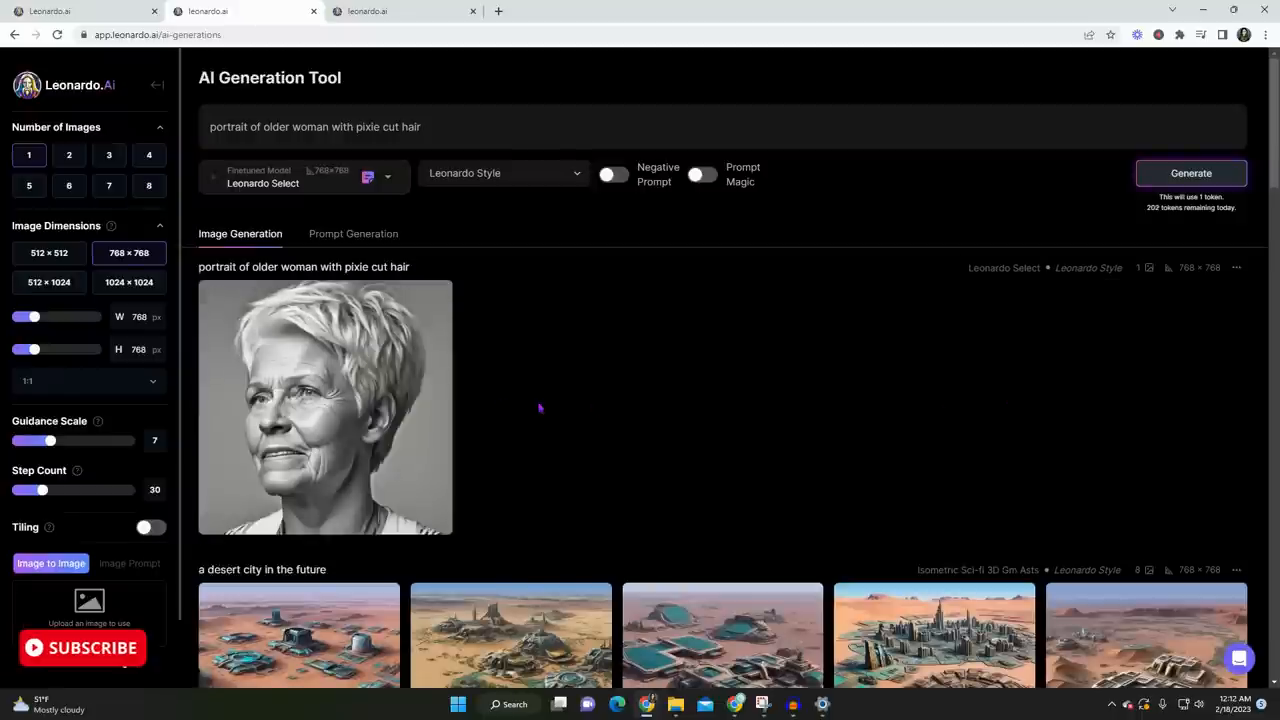
View the new portrait enlarged, check its version choices, and close the viewer
{"action": "left_click", "coordinate": [325, 407]}
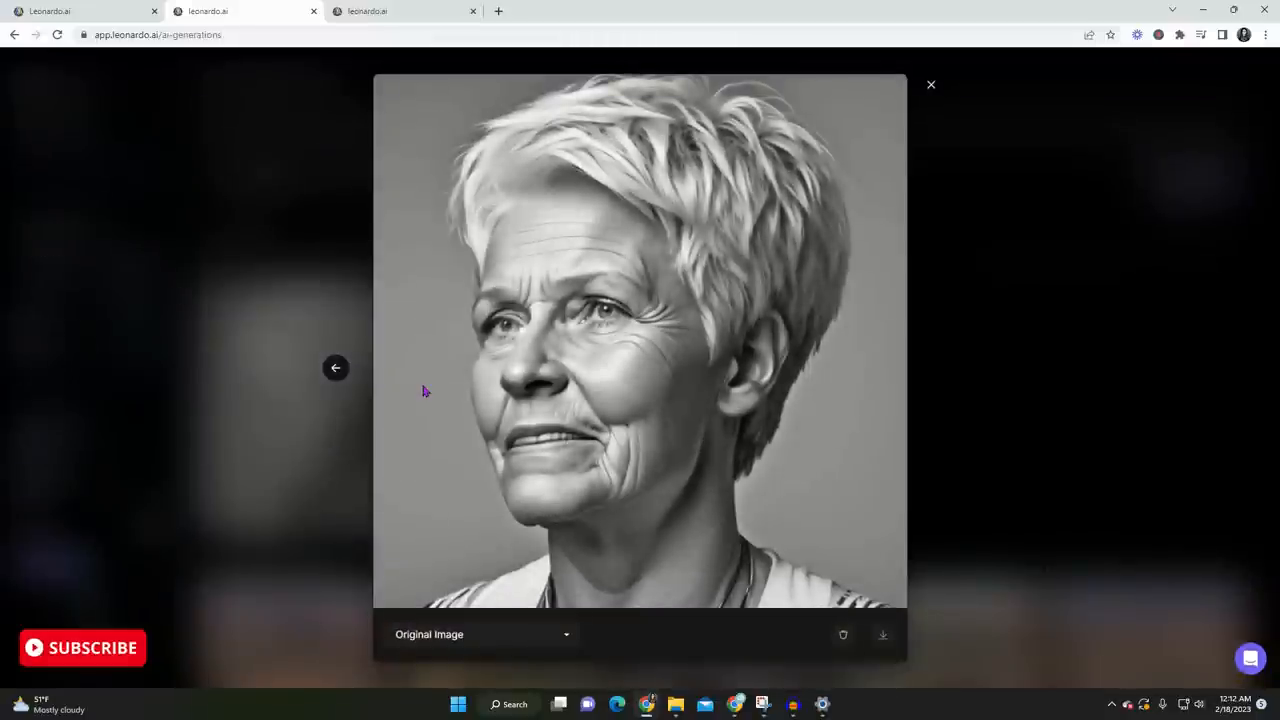
{"action": "mouse_move", "coordinate": [538, 378]}
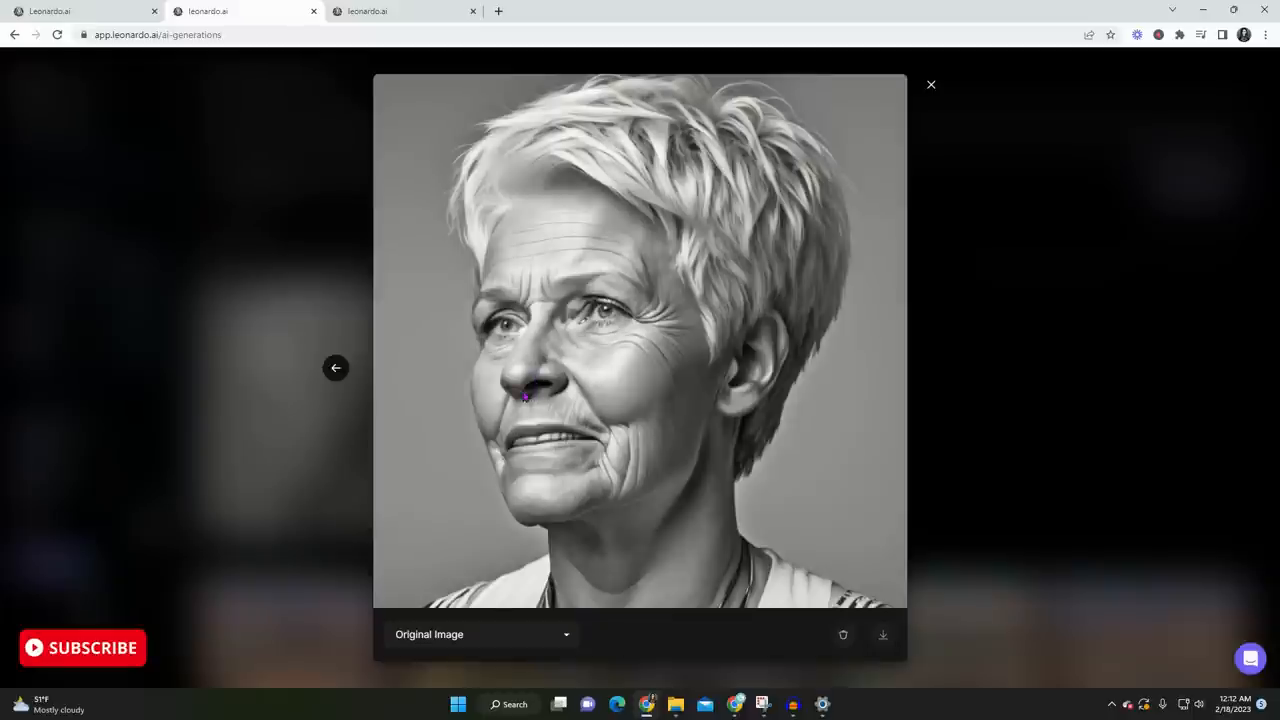
{"action": "mouse_move", "coordinate": [668, 167]}
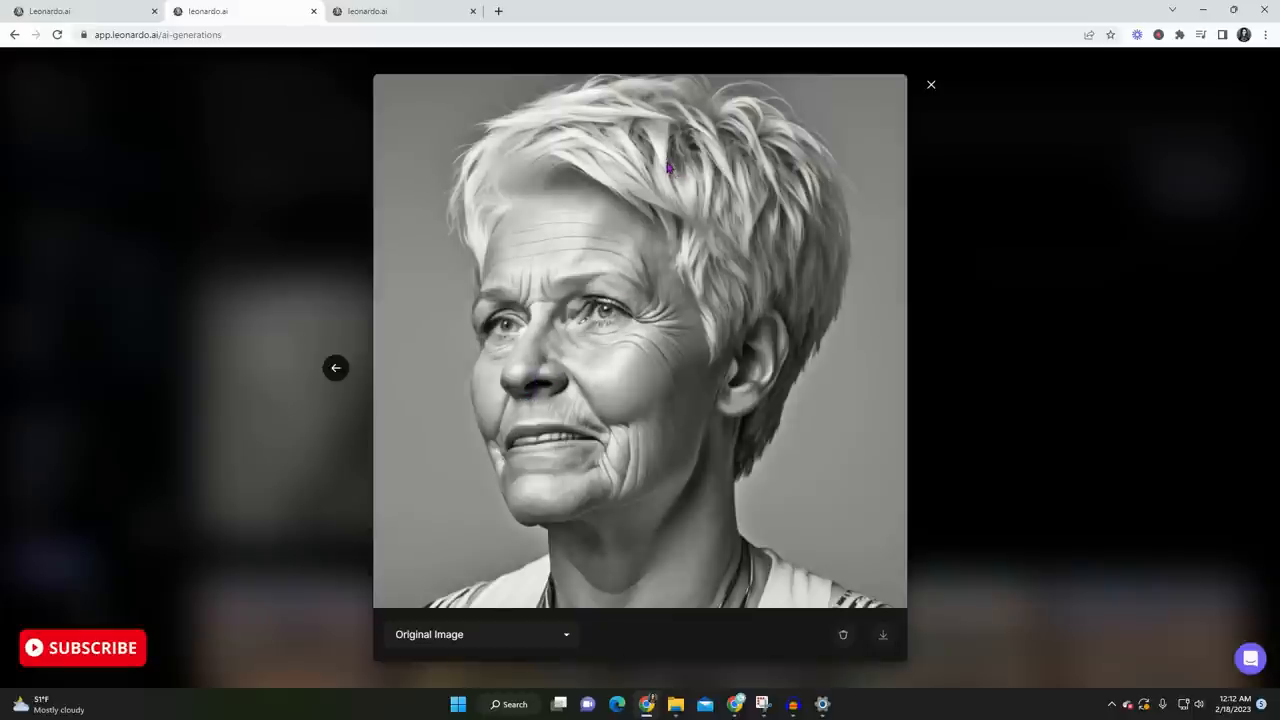
{"action": "mouse_move", "coordinate": [518, 293]}
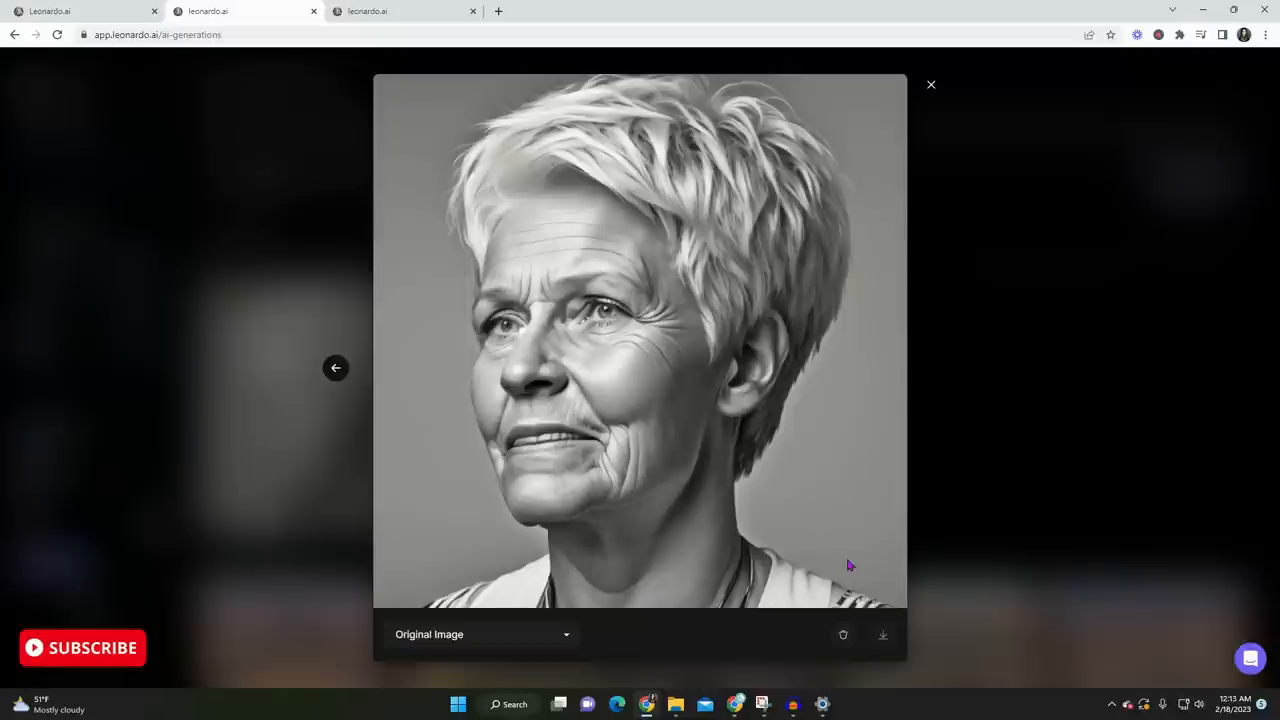
{"action": "mouse_move", "coordinate": [843, 635]}
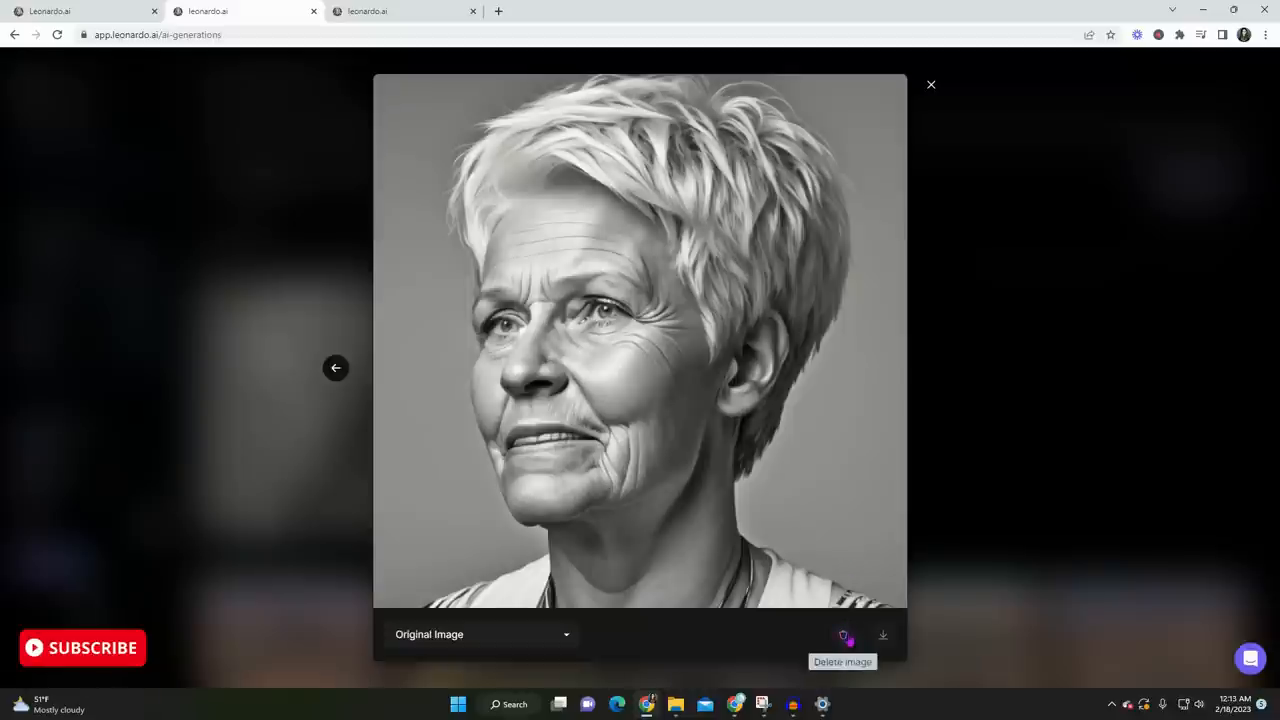
{"action": "left_click", "coordinate": [480, 634]}
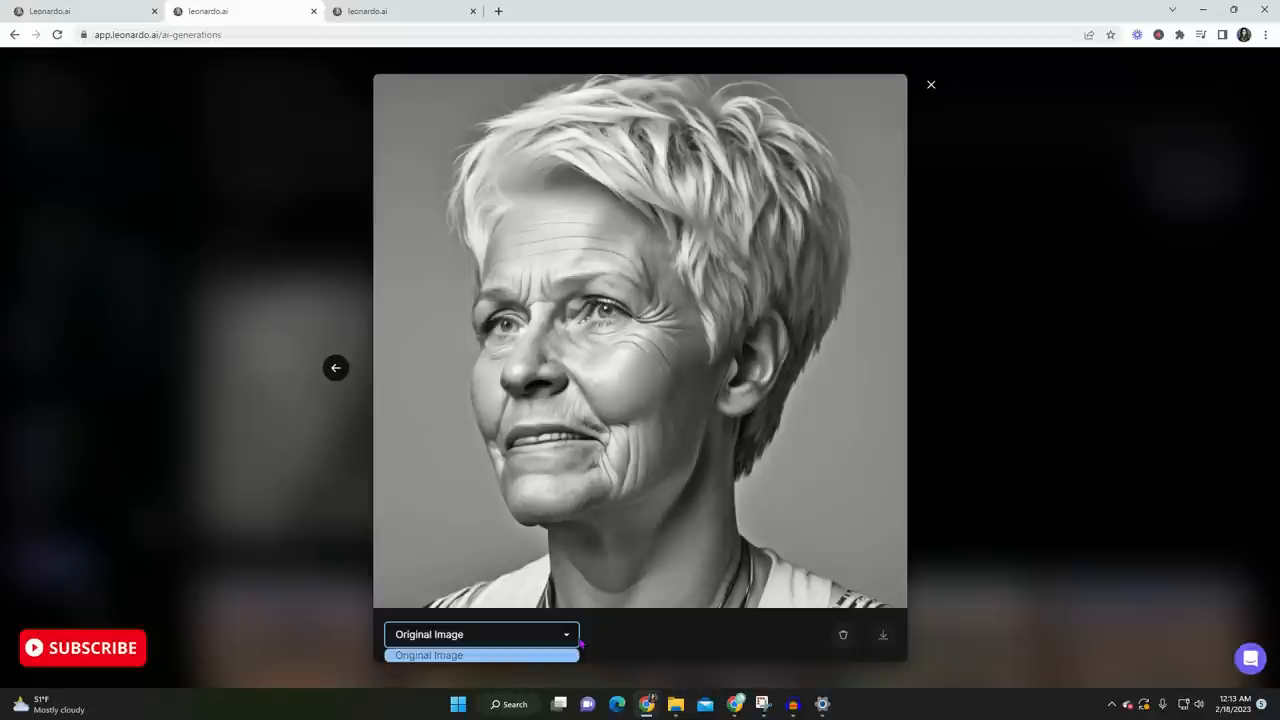
{"action": "left_click", "coordinate": [481, 634]}
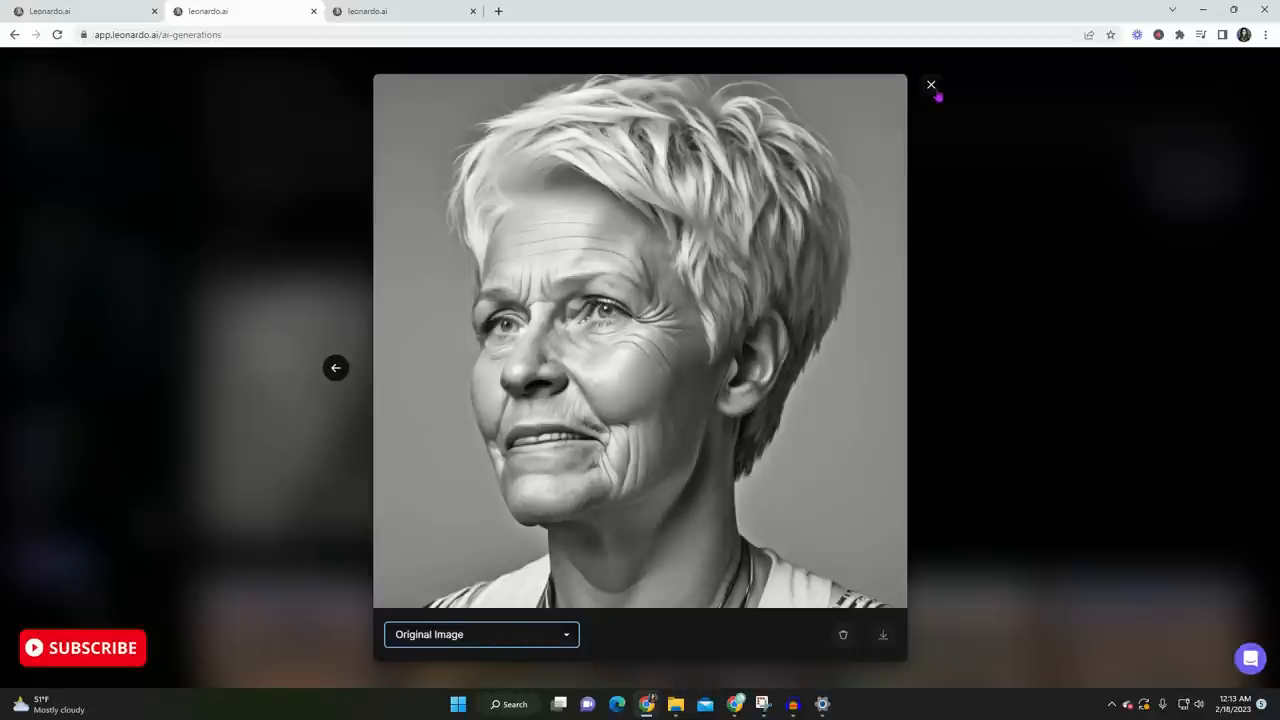
{"action": "left_click", "coordinate": [930, 84]}
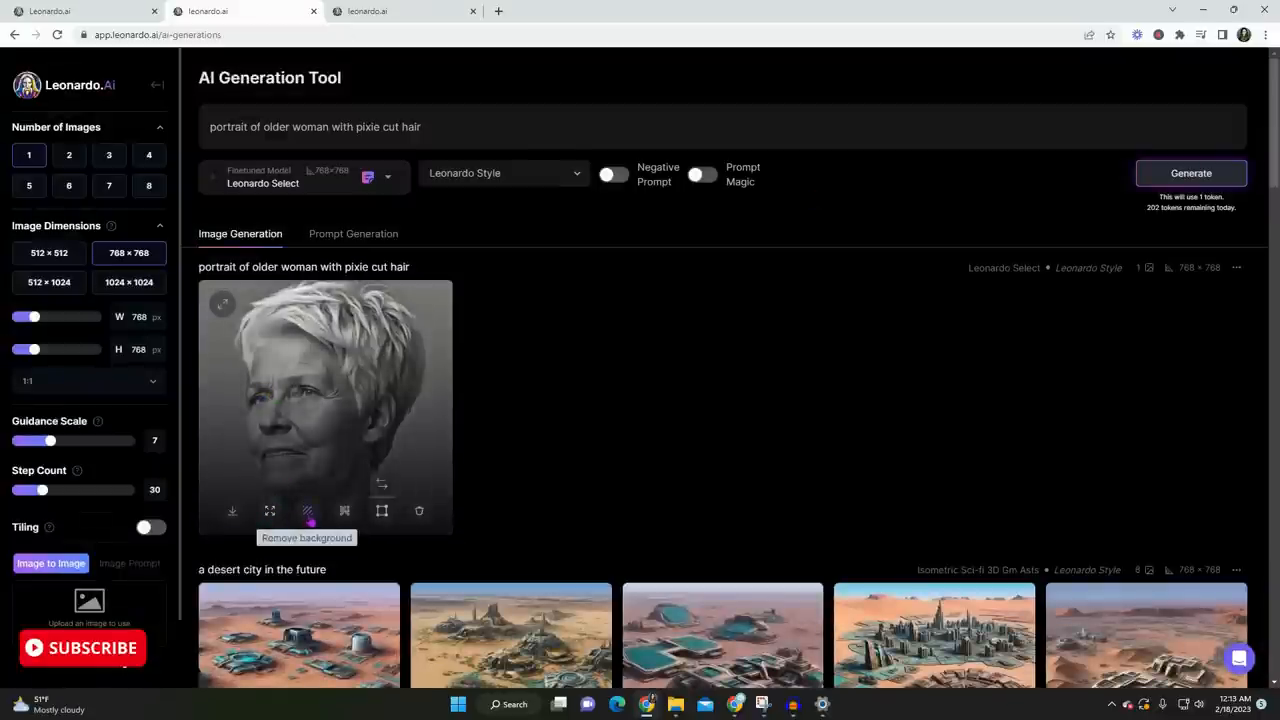
{"action": "mouse_move", "coordinate": [344, 511]}
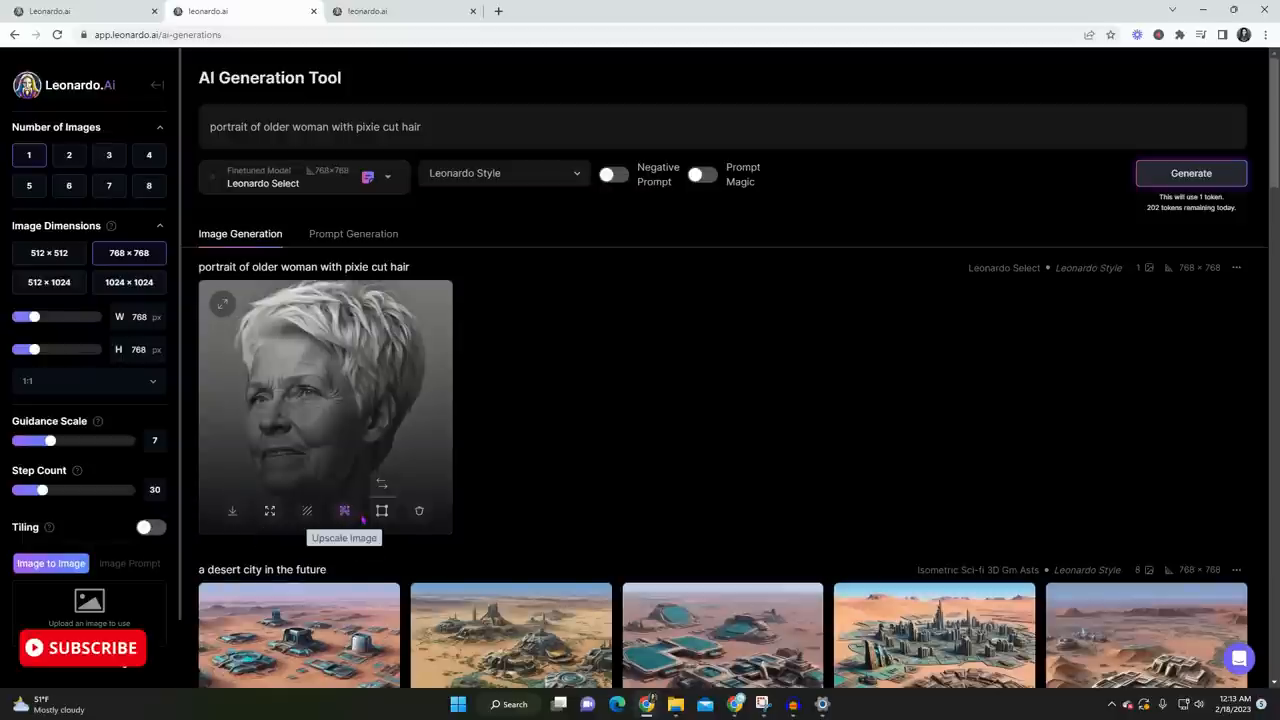
{"action": "mouse_move", "coordinate": [382, 511]}
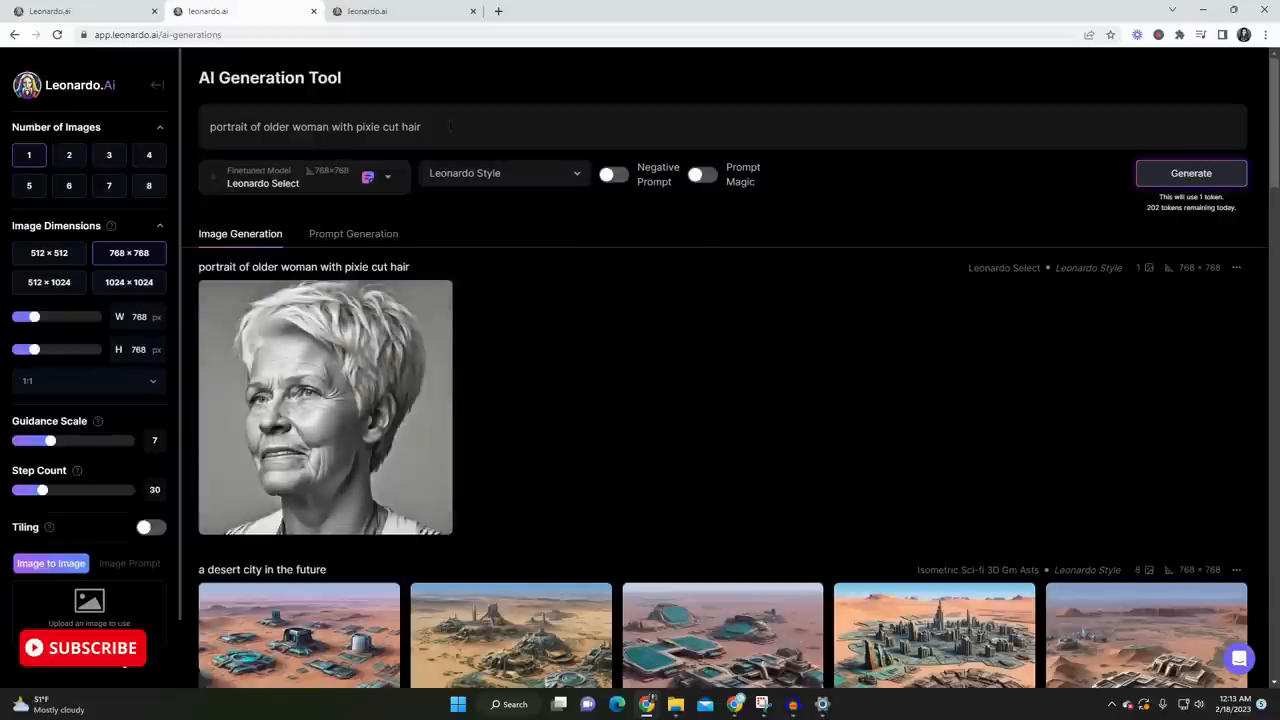
Set Number of Images to 4 and generate four new pixie-cut portraits
{"action": "left_click", "coordinate": [109, 155]}
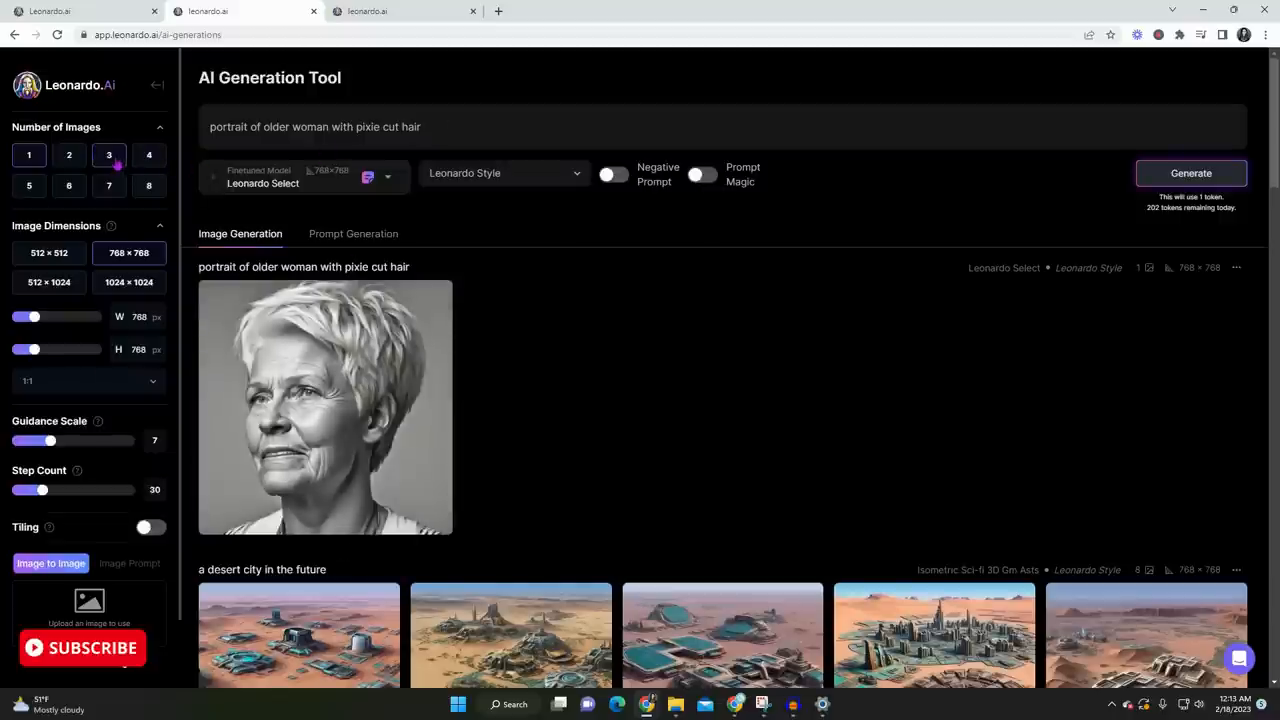
{"action": "triple_click", "coordinate": [315, 126]}
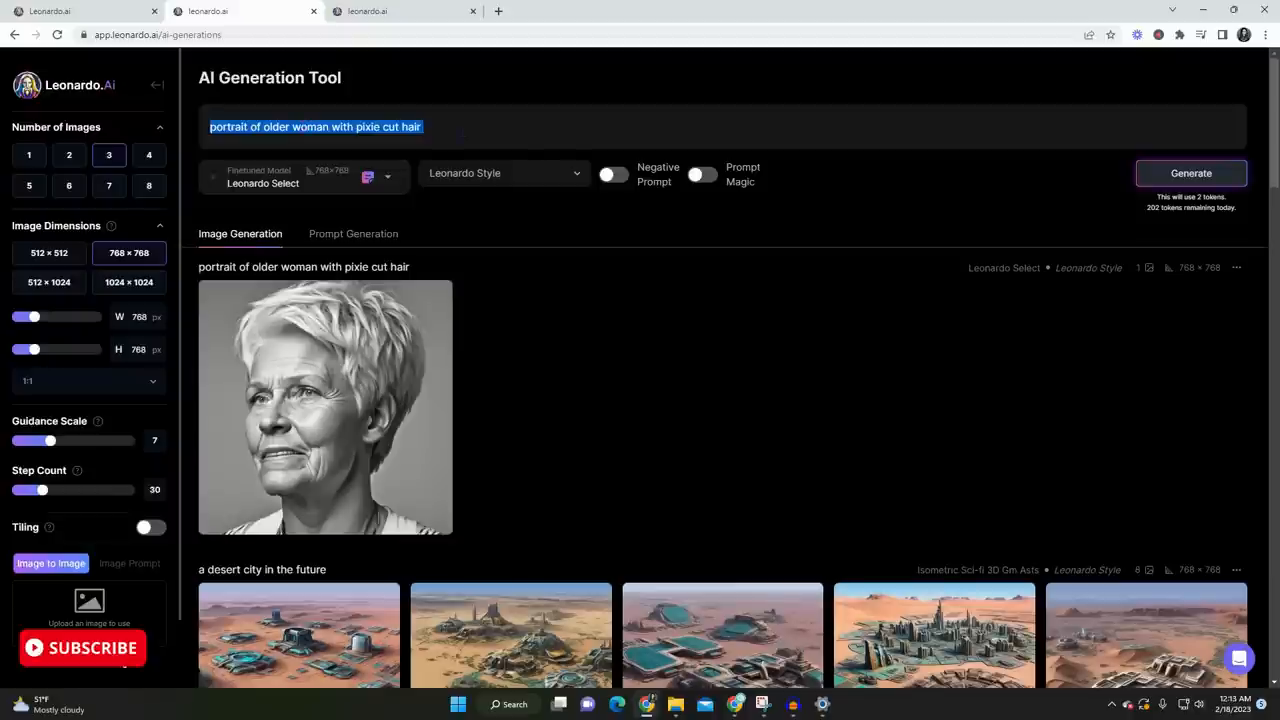
{"action": "left_click", "coordinate": [700, 126]}
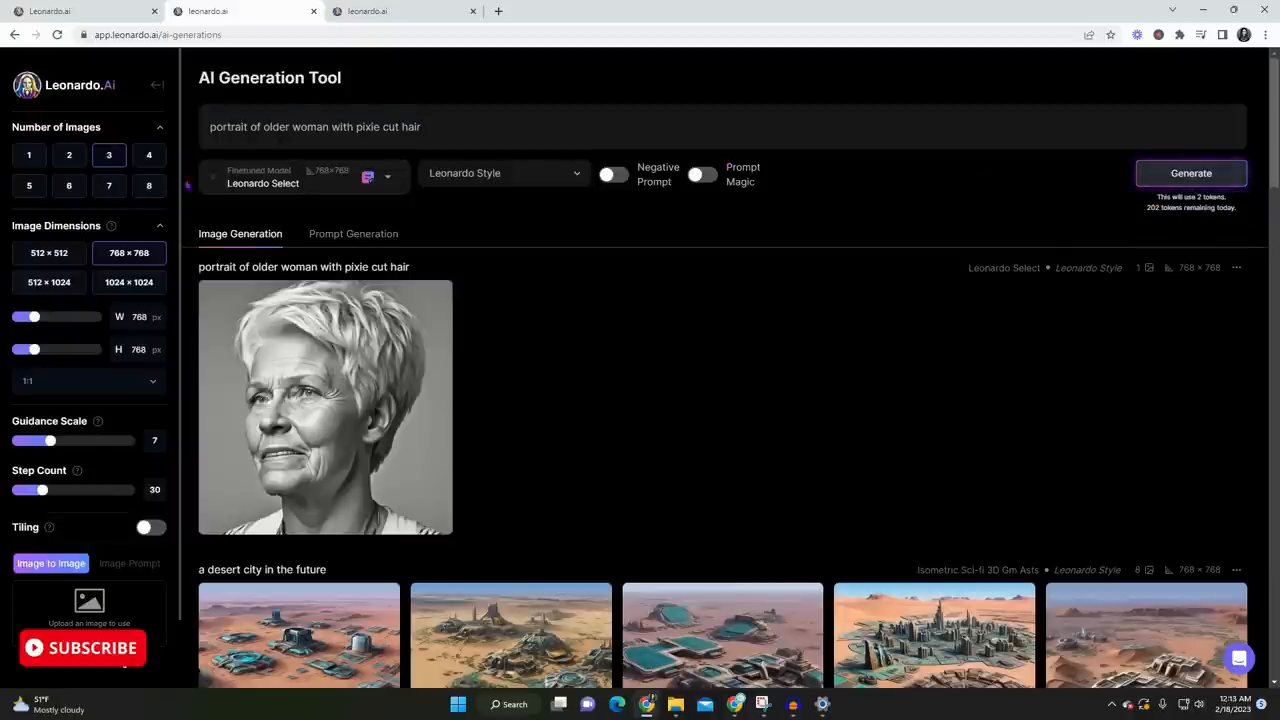
{"action": "left_click", "coordinate": [149, 155]}
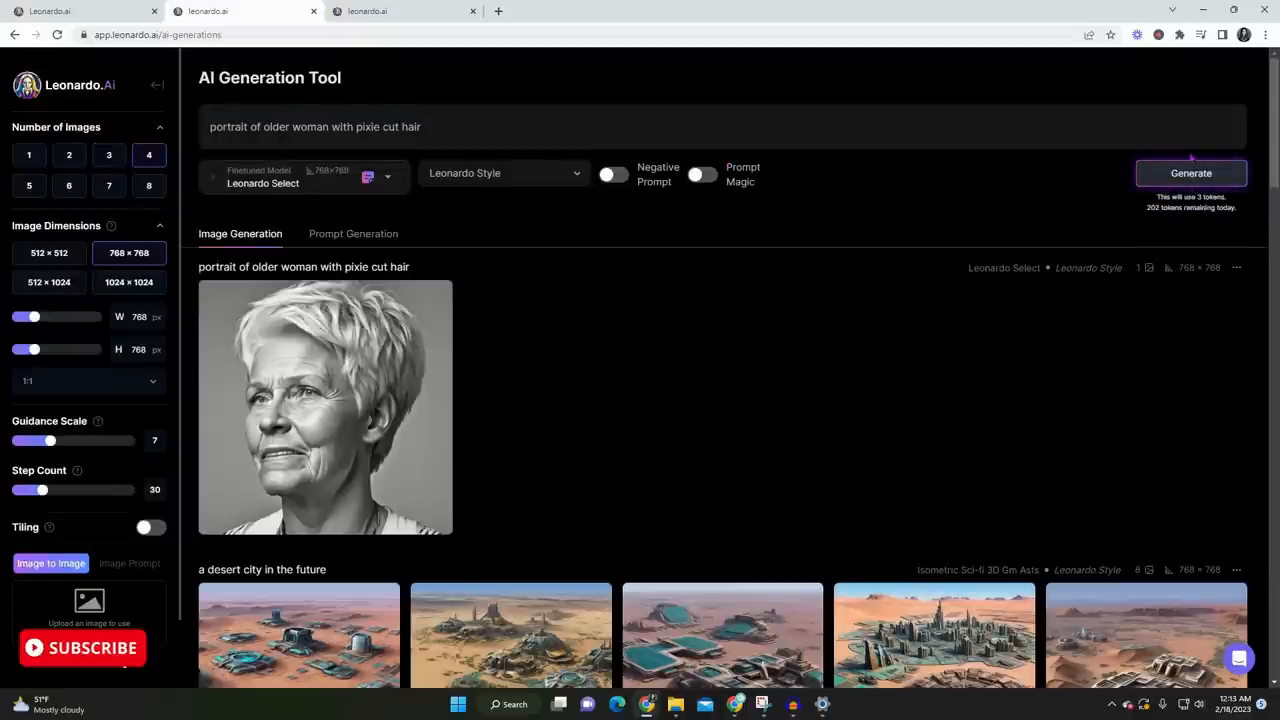
{"action": "left_click", "coordinate": [1190, 173]}
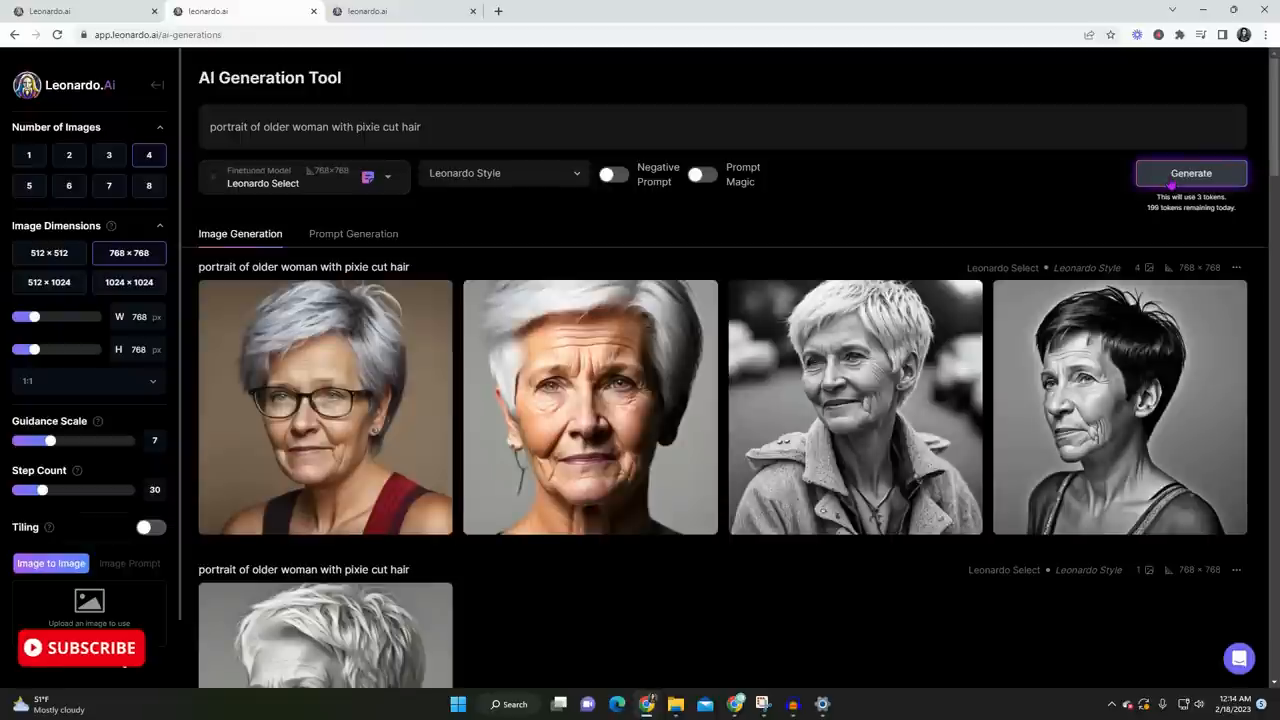
{"action": "scroll", "scroll_direction": "down", "scroll_amount": 3}
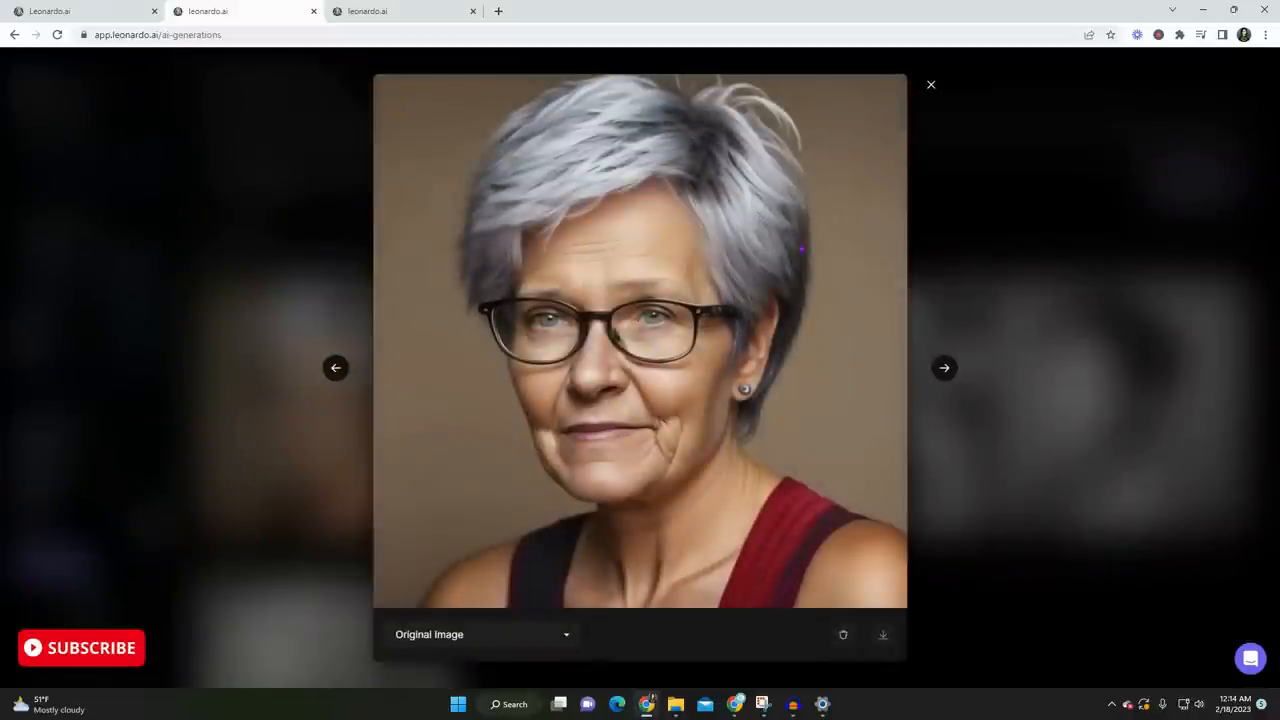
Load the glasses portrait into the canvas editor and move the generation frame over her face
{"action": "left_click", "coordinate": [930, 84]}
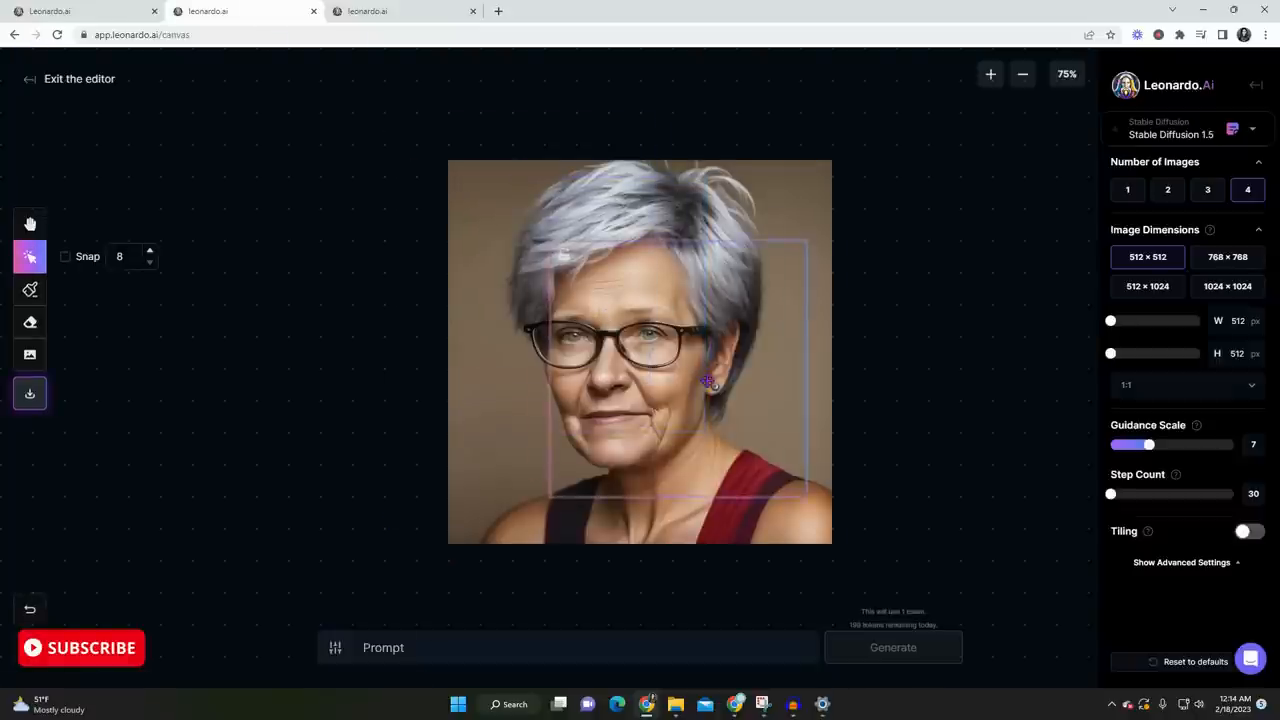
{"action": "left_click_drag", "start_coordinate": [710, 380], "coordinate": [662, 363]}
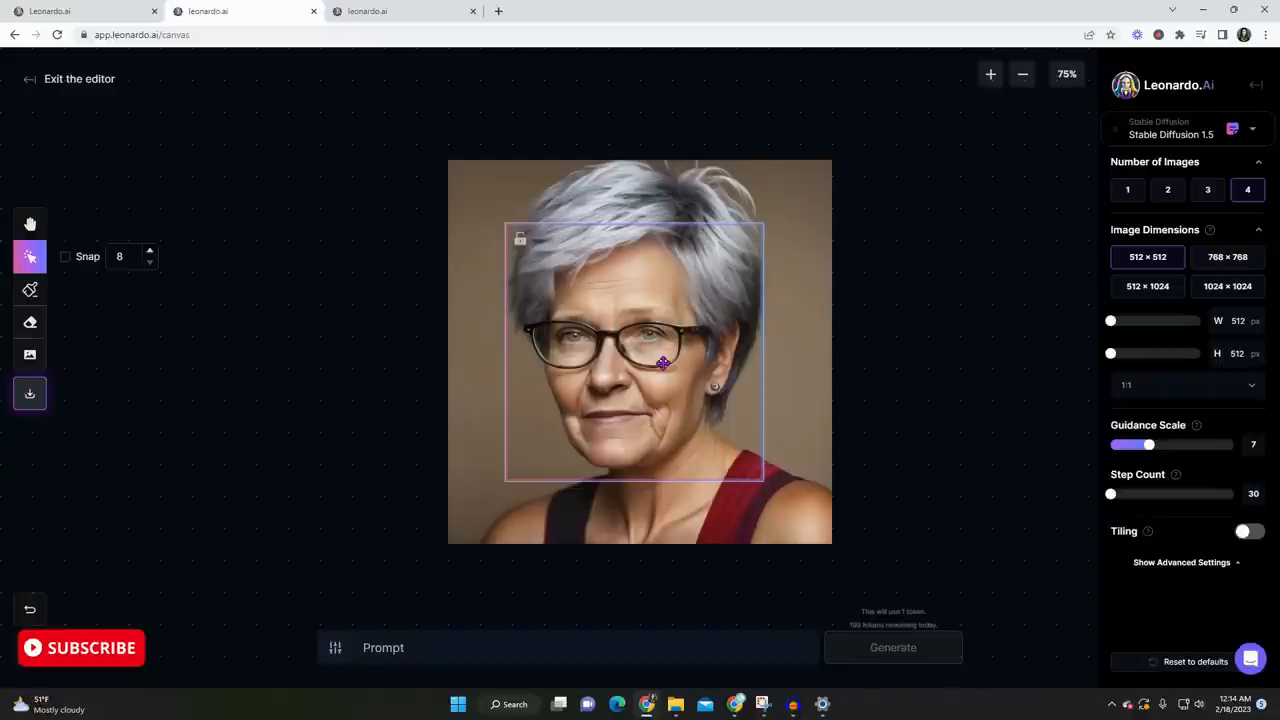
{"action": "left_click", "coordinate": [990, 73]}
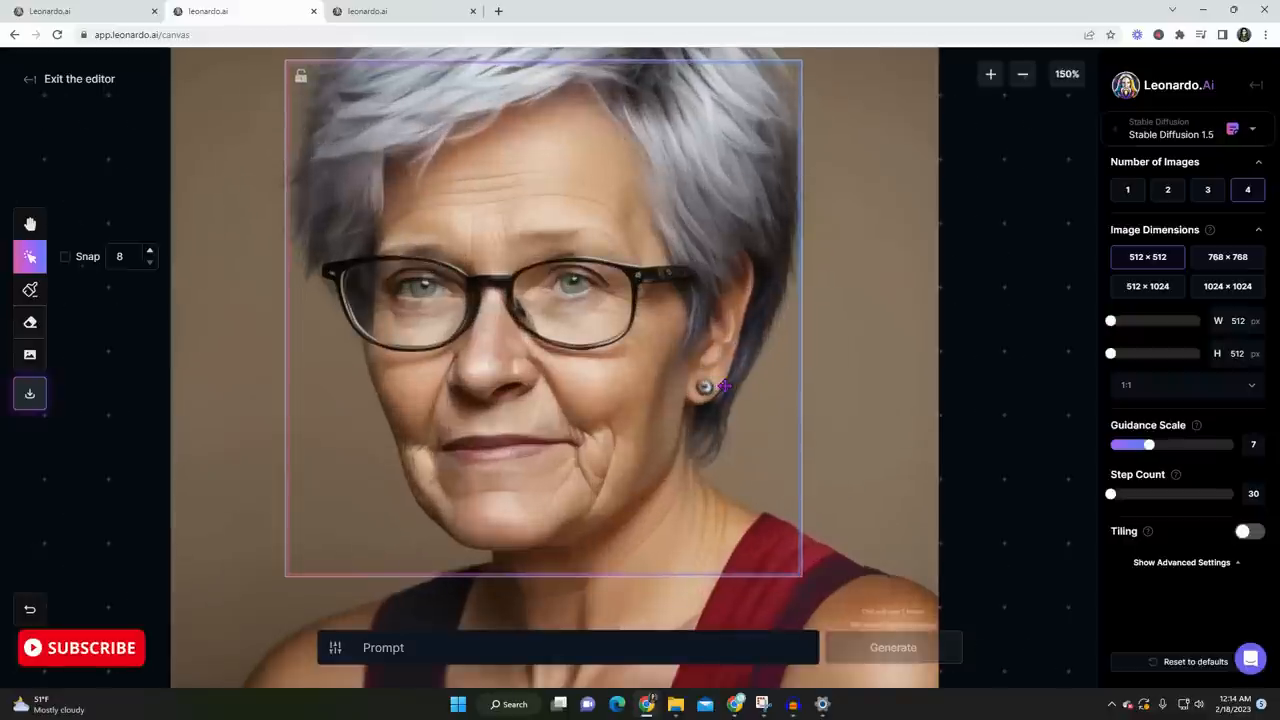
{"action": "mouse_move", "coordinate": [30, 289]}
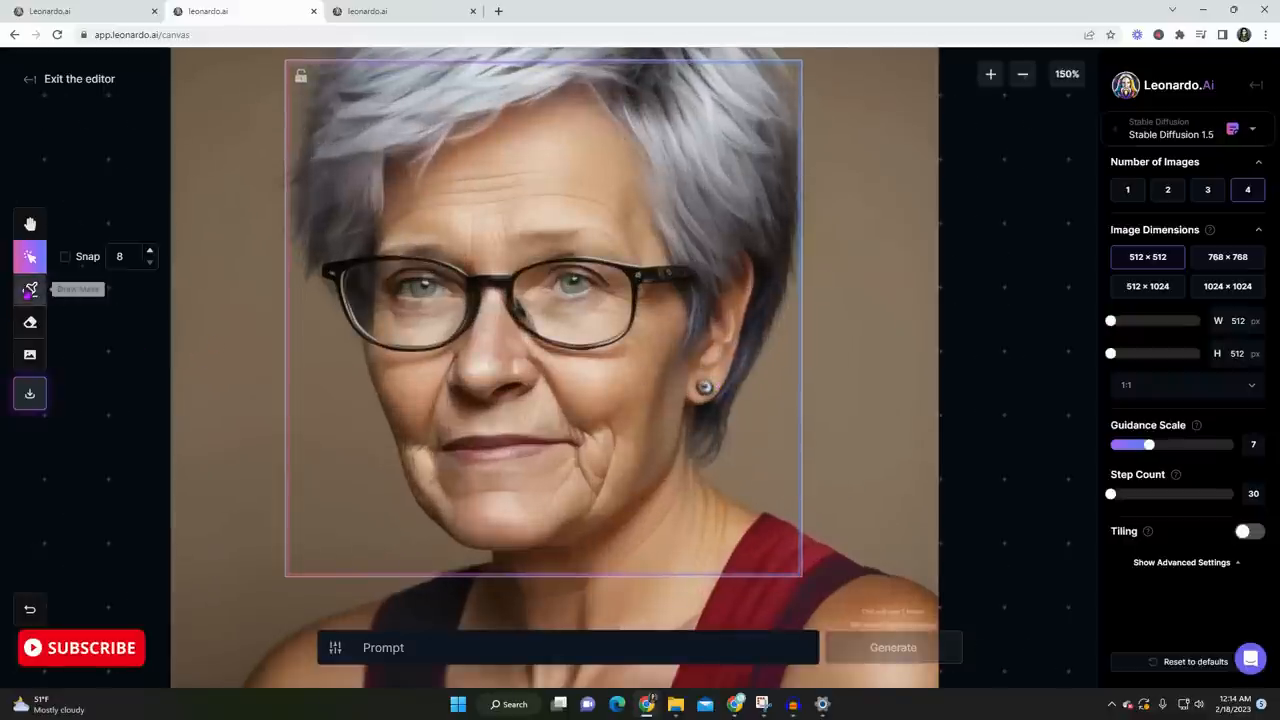
Mask the earring and inpaint it with the prompt 'skin'
{"action": "left_click", "coordinate": [30, 289]}
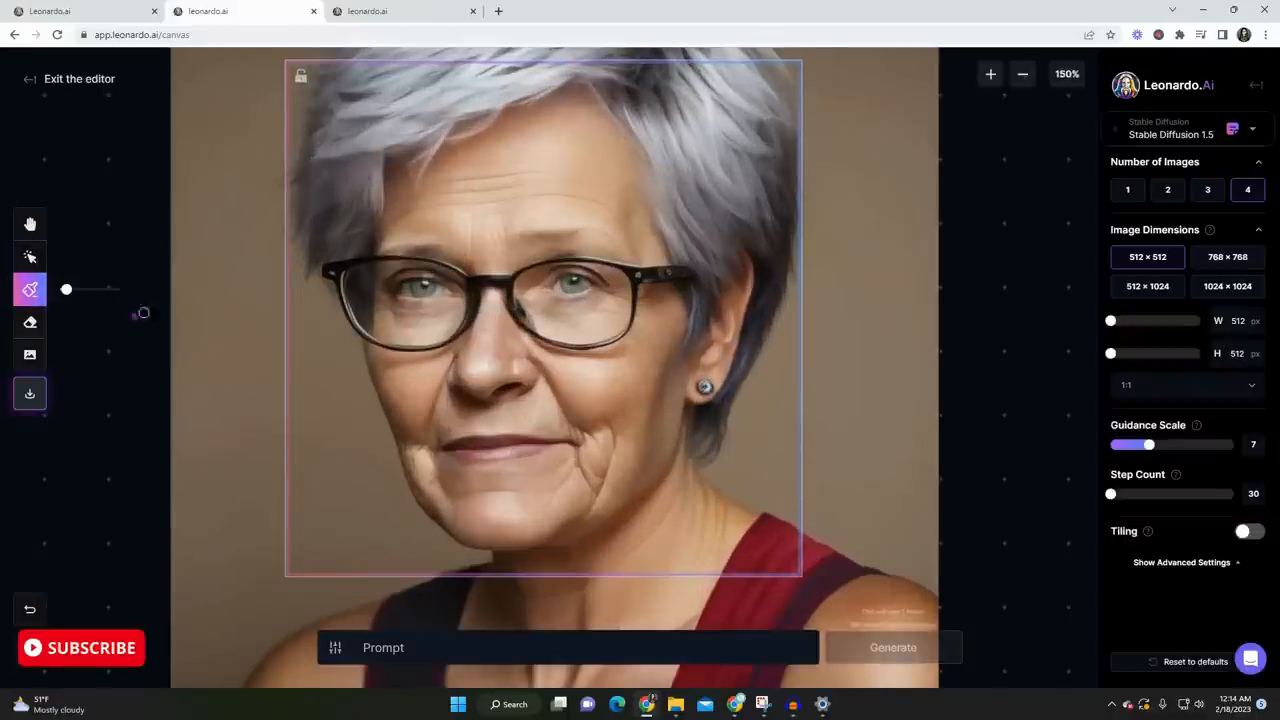
{"action": "mouse_move", "coordinate": [30, 289]}
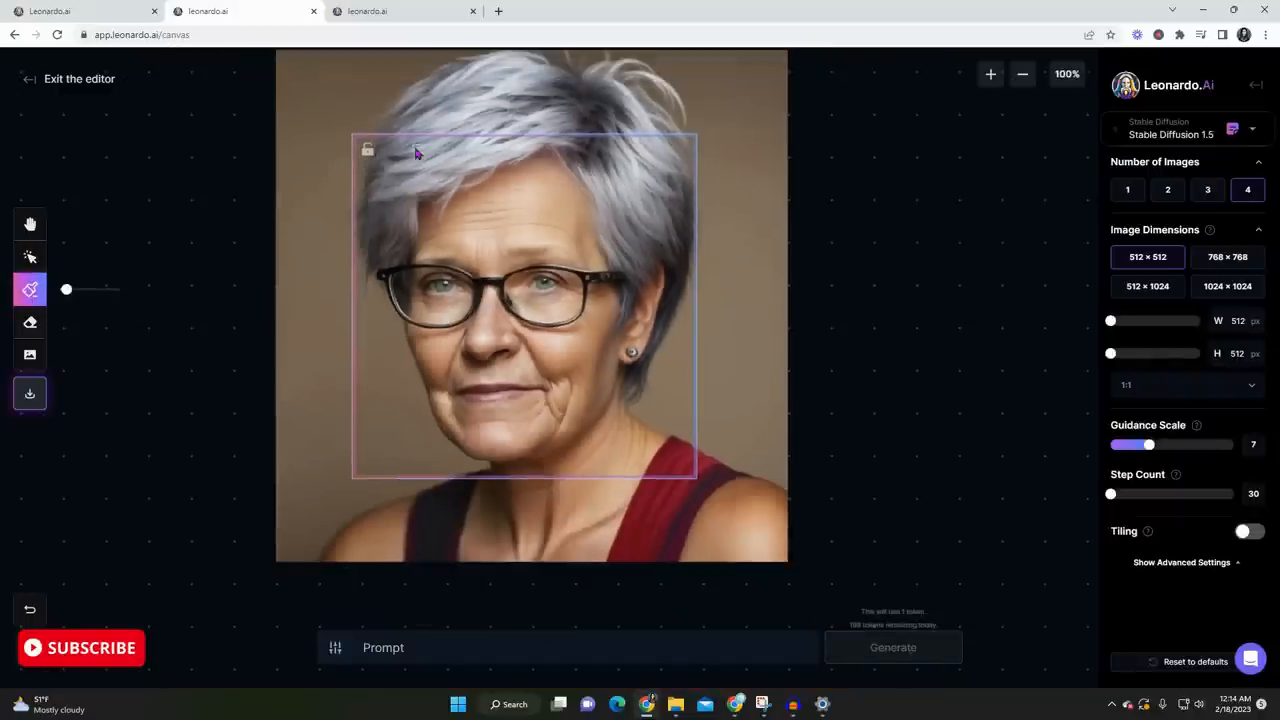
{"action": "mouse_move", "coordinate": [617, 345]}
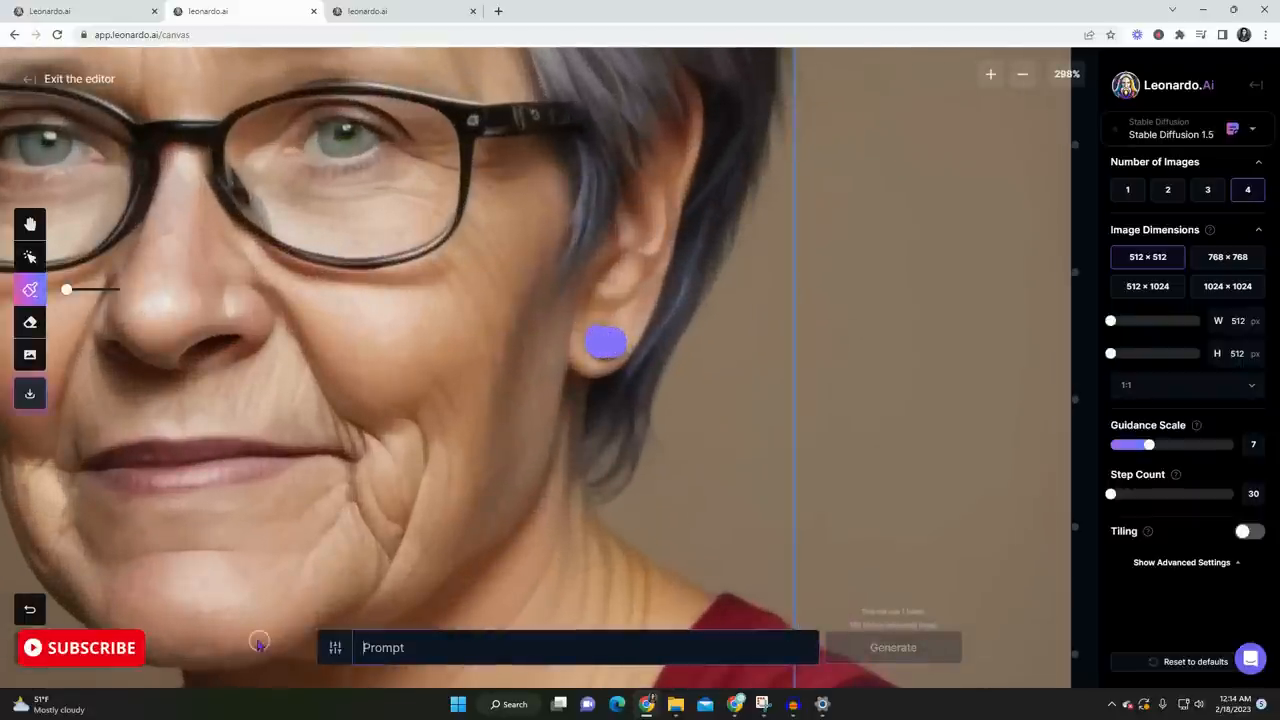
{"action": "type", "text": "skin"}
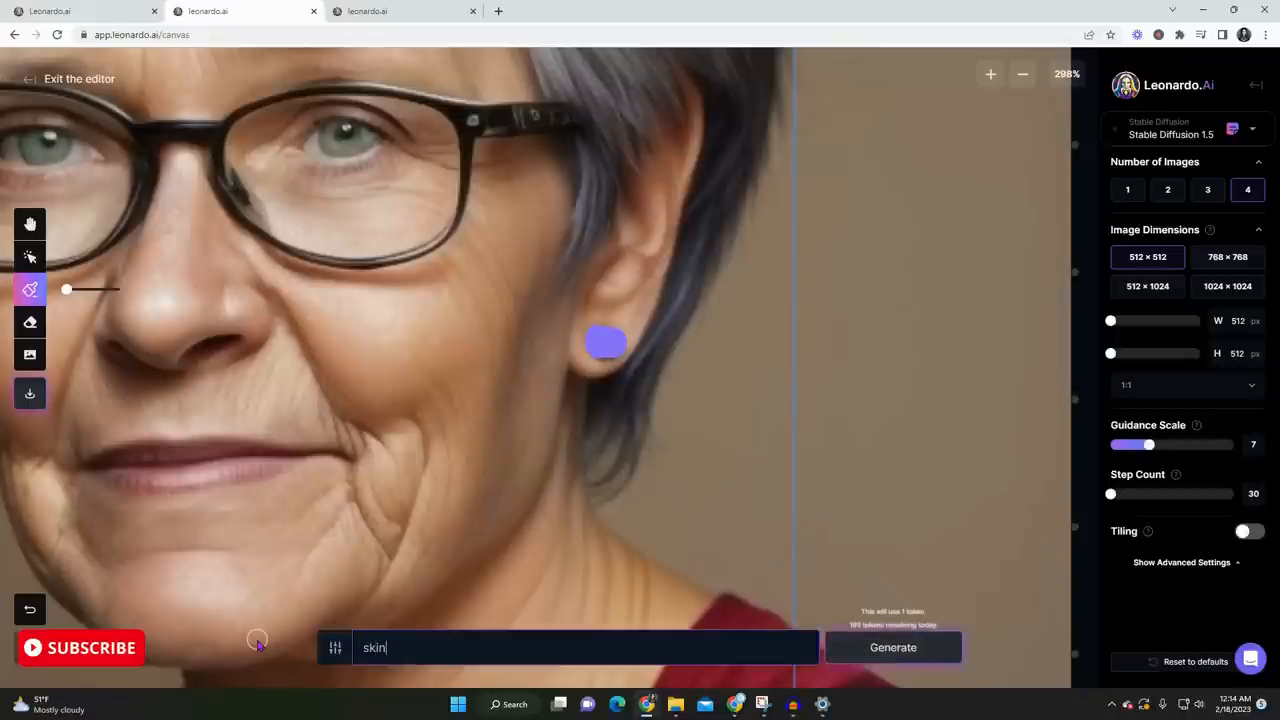
{"action": "left_click", "coordinate": [892, 647]}
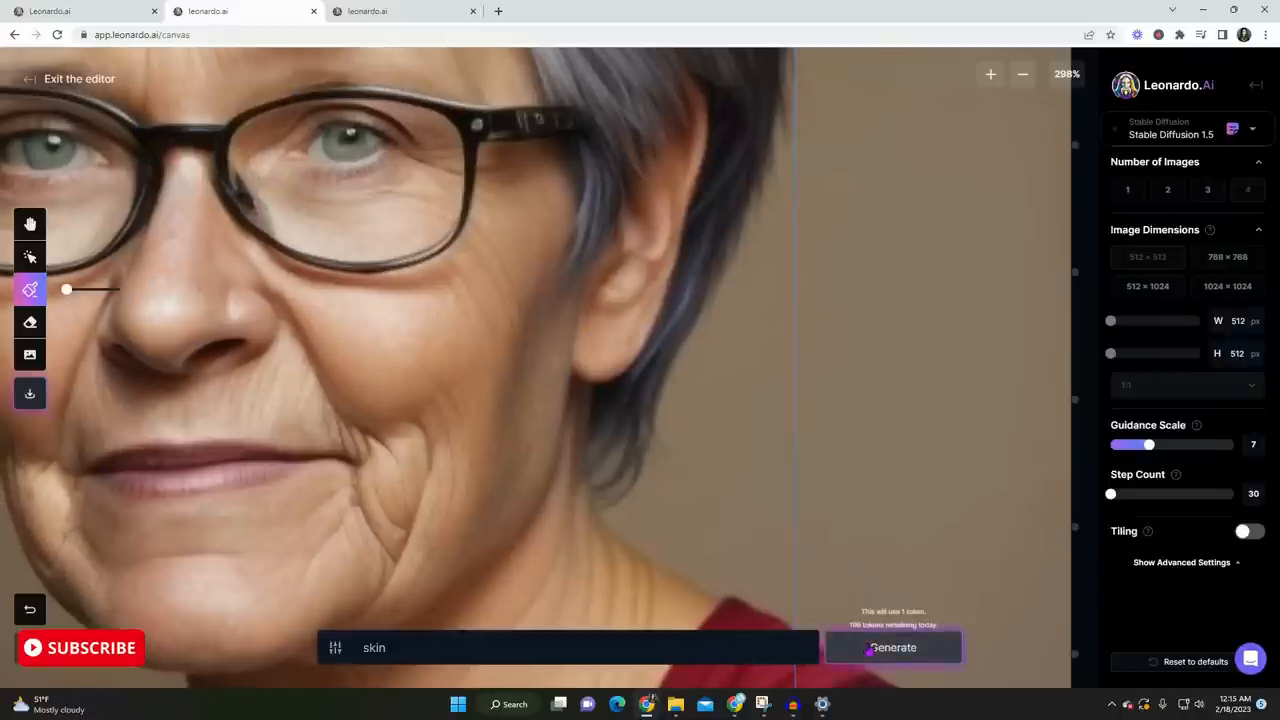
{"action": "left_click", "coordinate": [891, 647]}
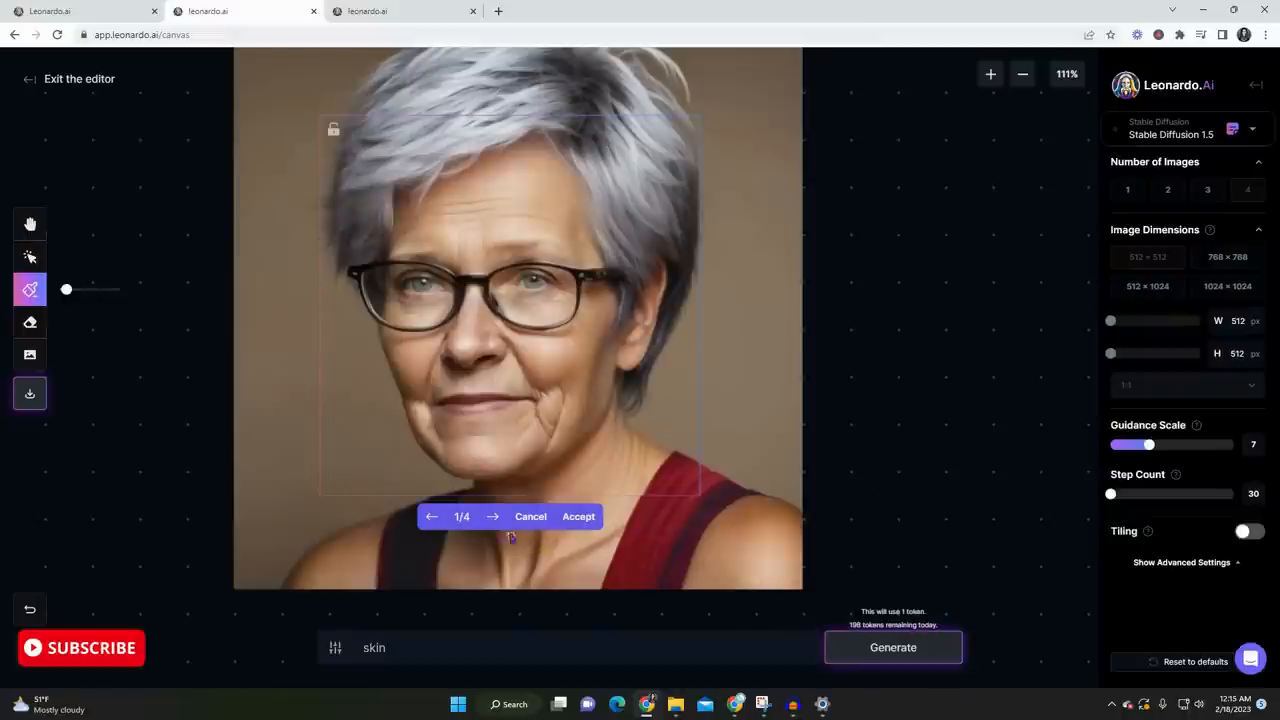
Browse back and forth between the inpainted earring variations
{"action": "left_click", "coordinate": [492, 516]}
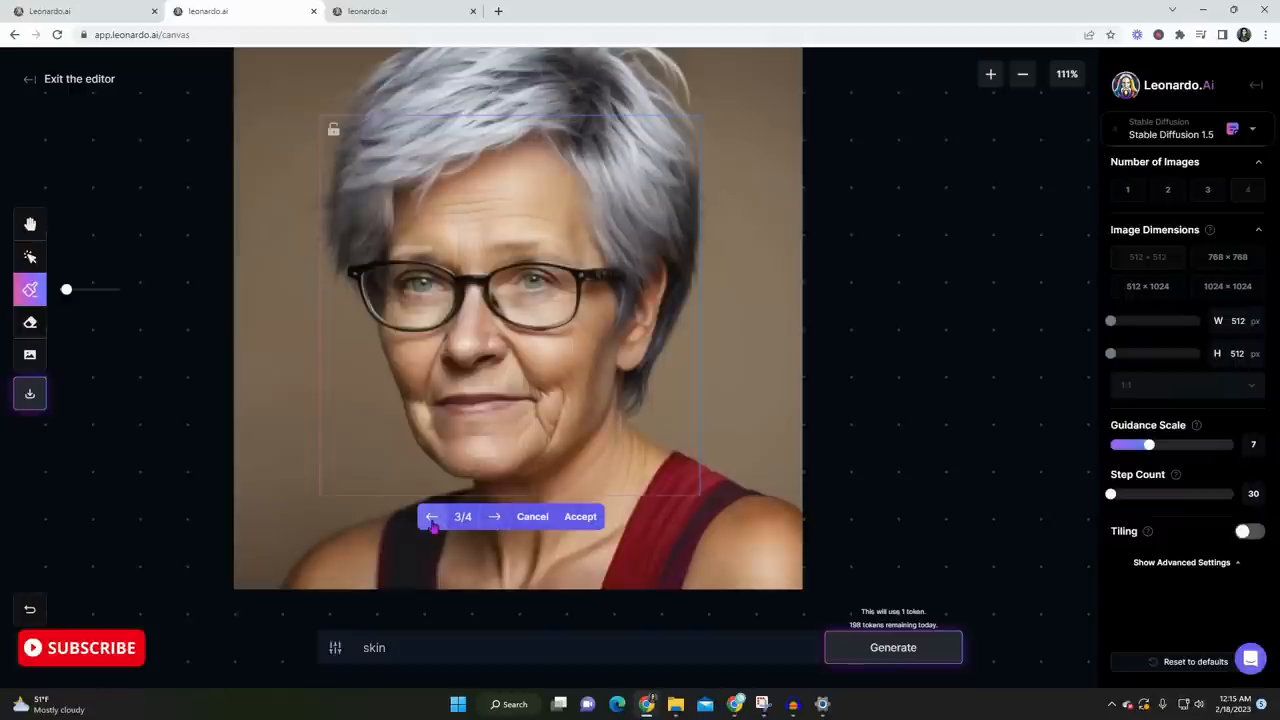
{"action": "left_click", "coordinate": [432, 516]}
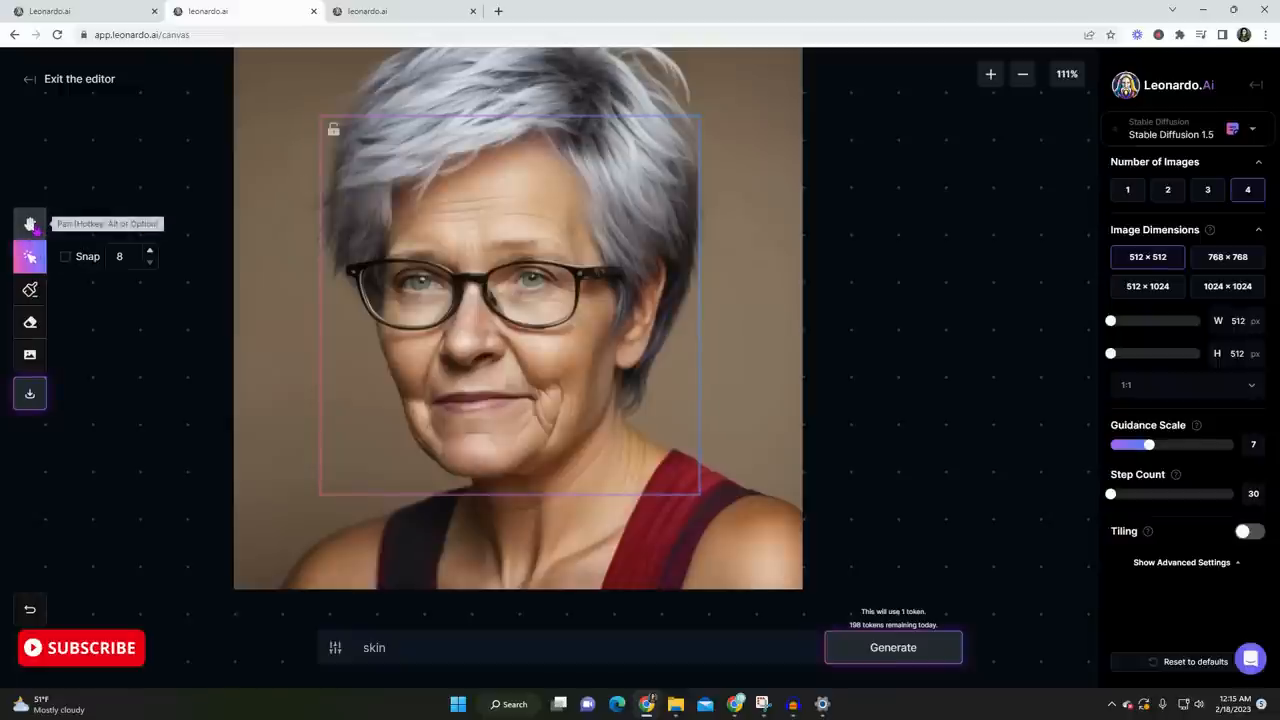
{"action": "left_click", "coordinate": [30, 223]}
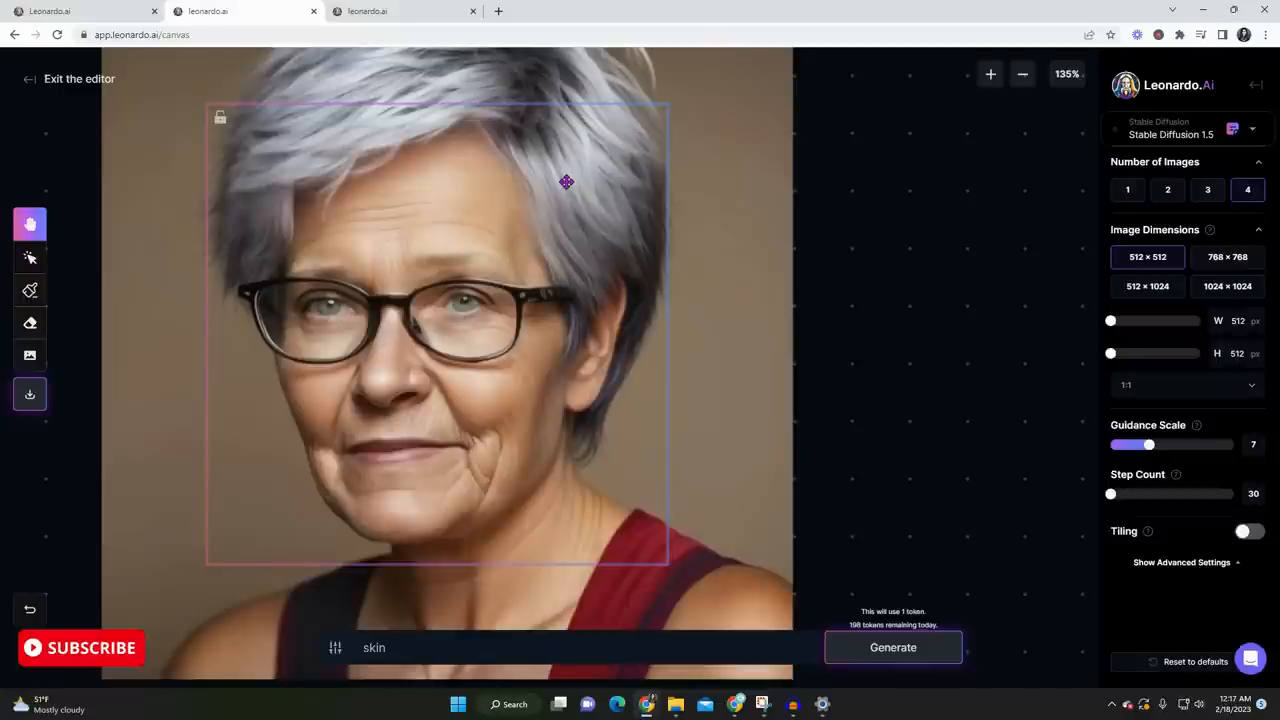
{"action": "left_click", "coordinate": [1022, 73]}
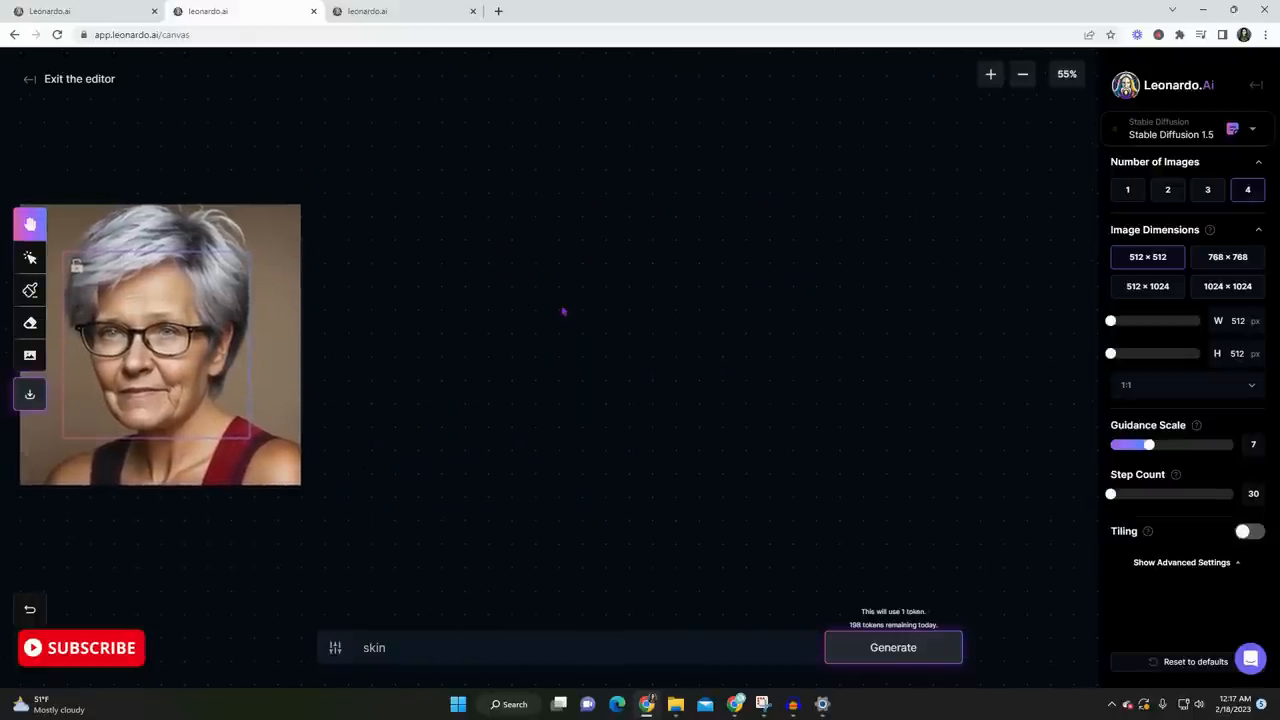
{"action": "mouse_move", "coordinate": [717, 345]}
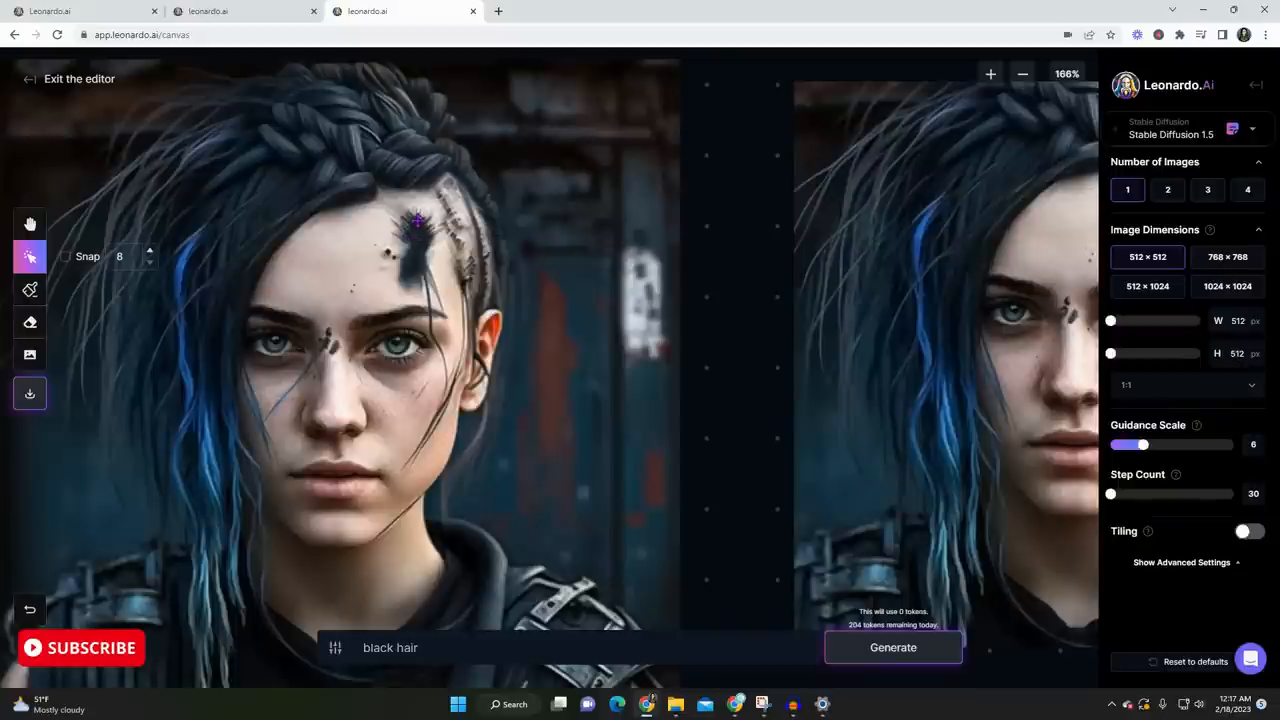
{"action": "mouse_move", "coordinate": [362, 324]}
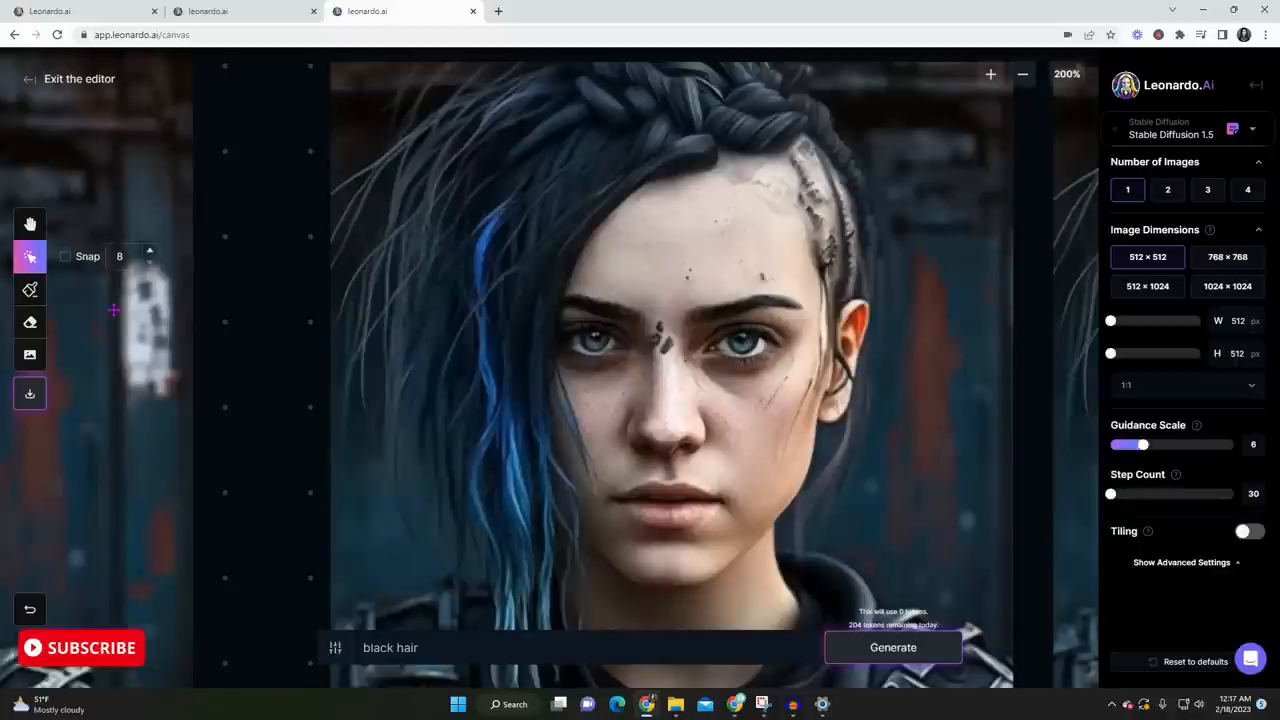
Switch to Draw Mask and zoom in on the punk woman's face
{"action": "left_click", "coordinate": [30, 289]}
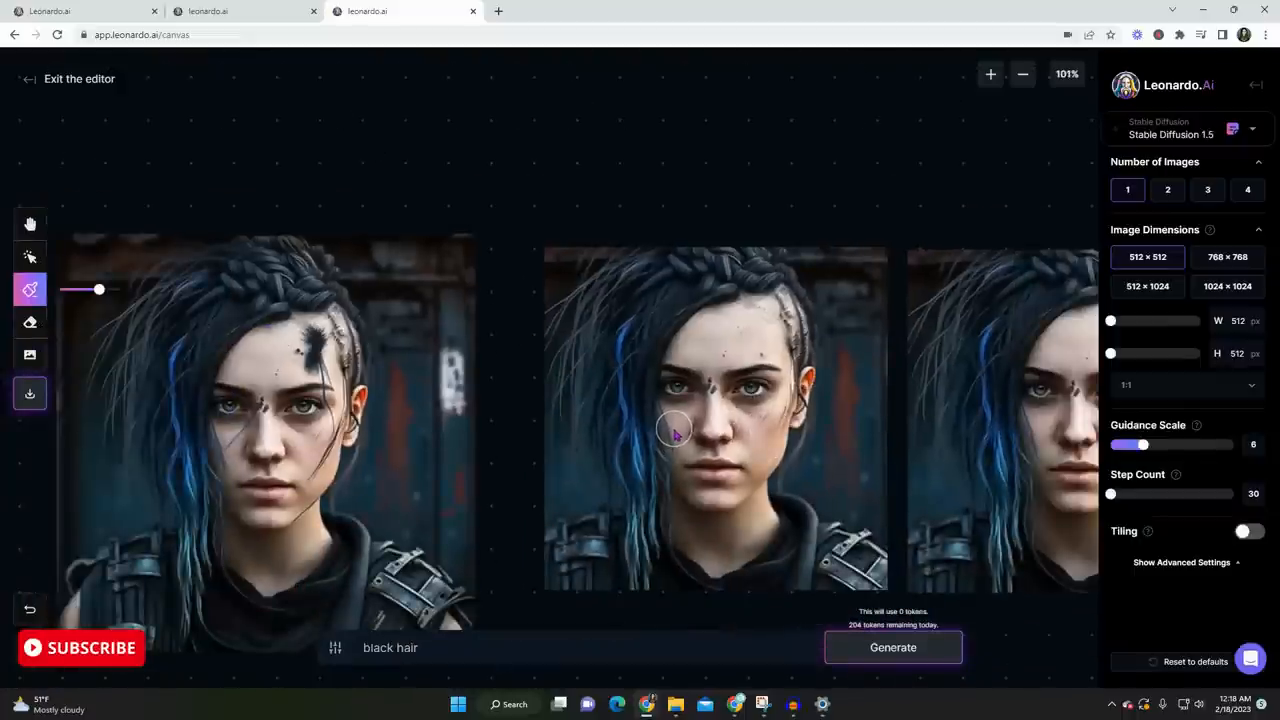
{"action": "left_click", "coordinate": [990, 74]}
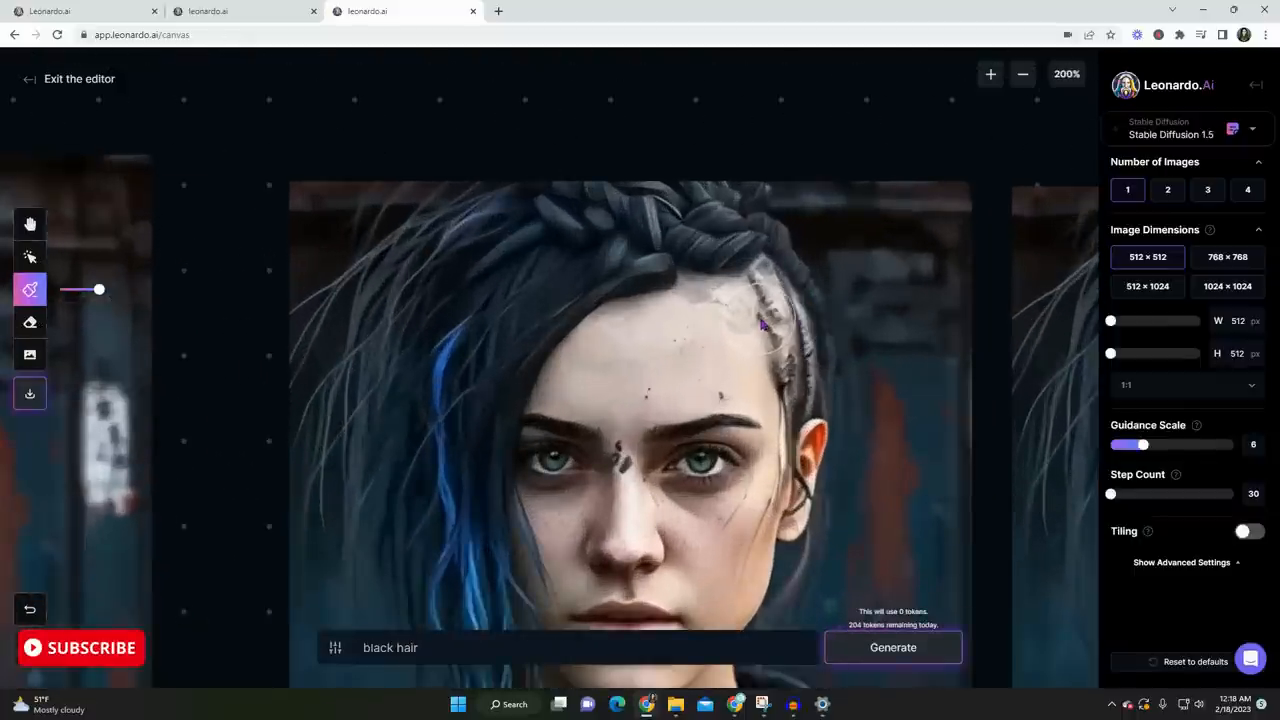
{"action": "left_click", "coordinate": [30, 224]}
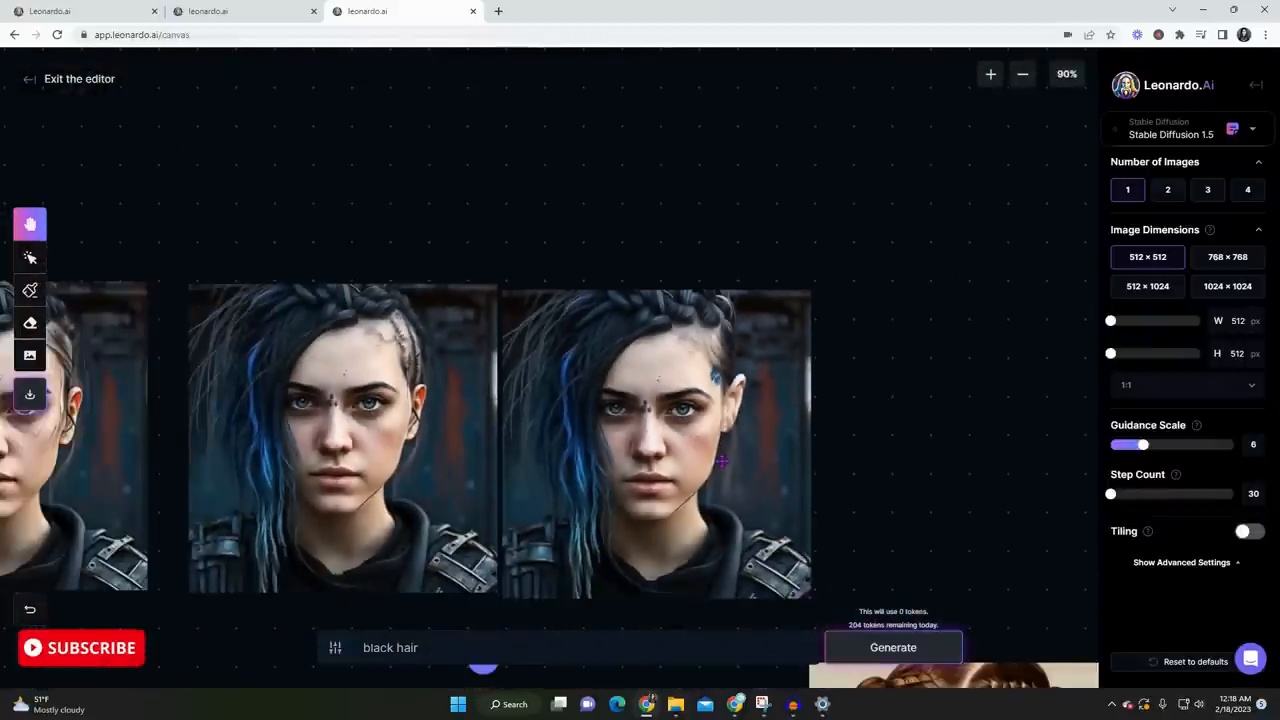
{"action": "mouse_move", "coordinate": [928, 565]}
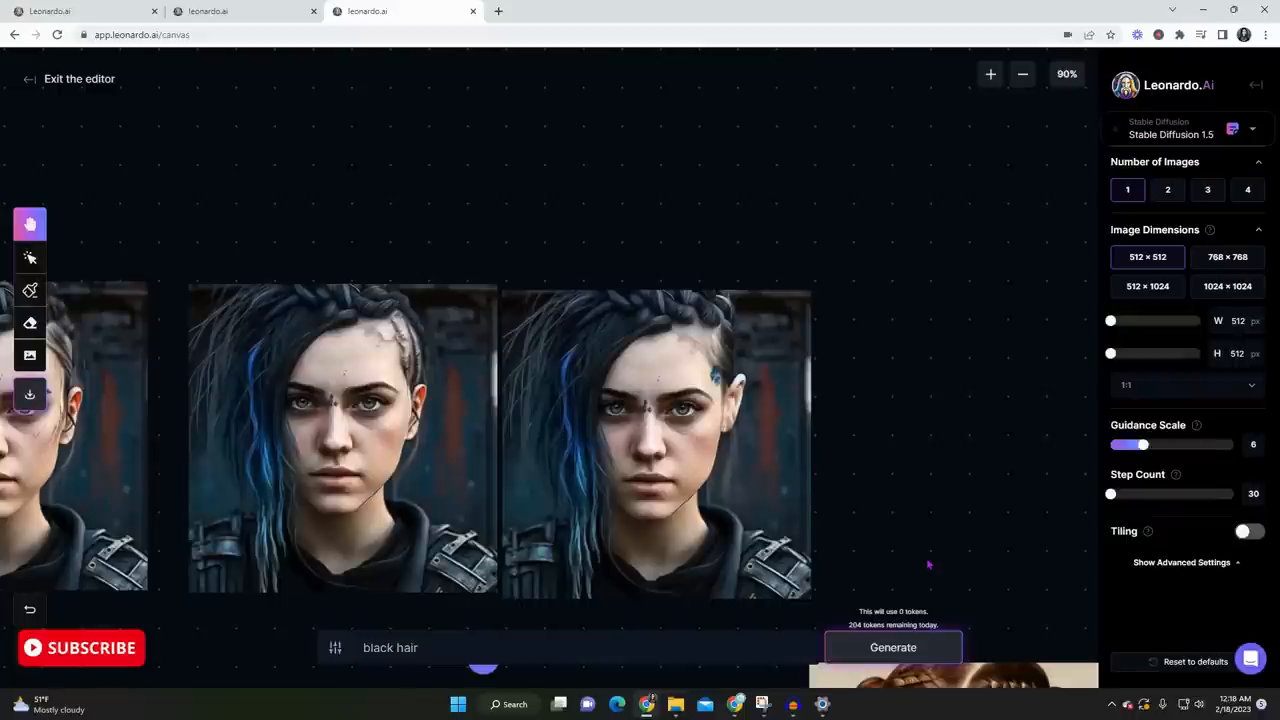
{"action": "mouse_move", "coordinate": [940, 497]}
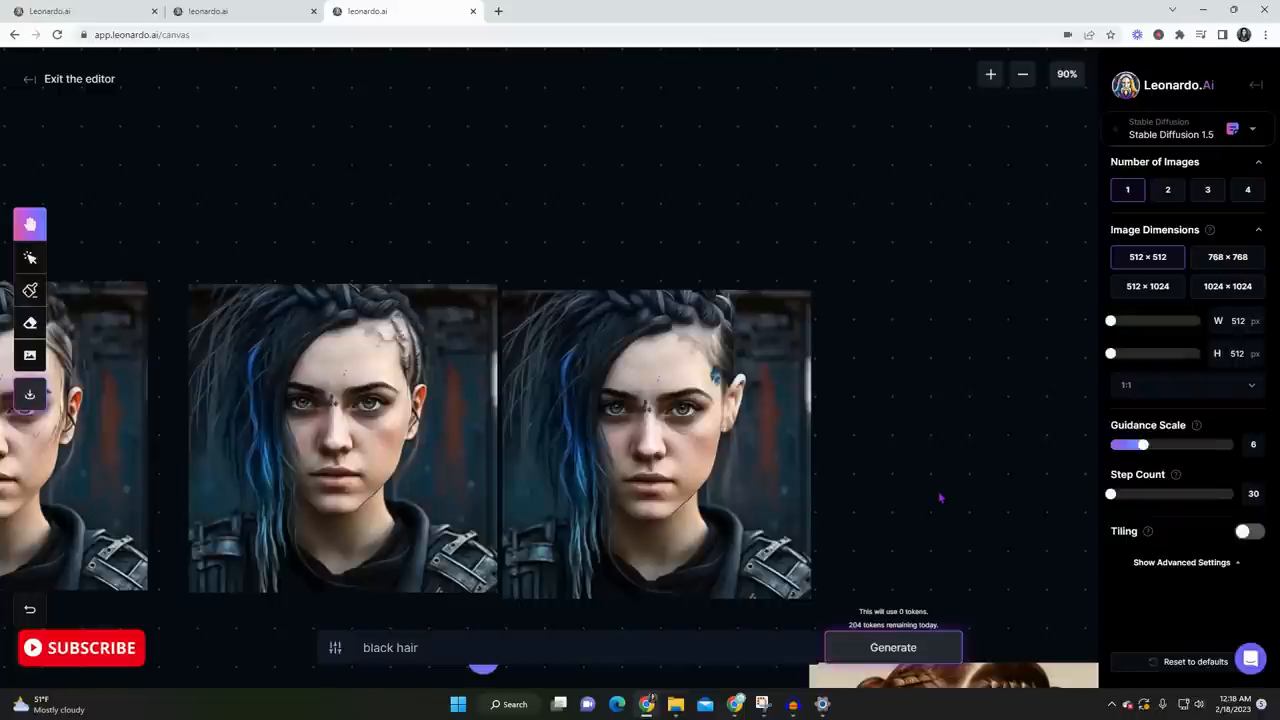
{"action": "mouse_move", "coordinate": [950, 534]}
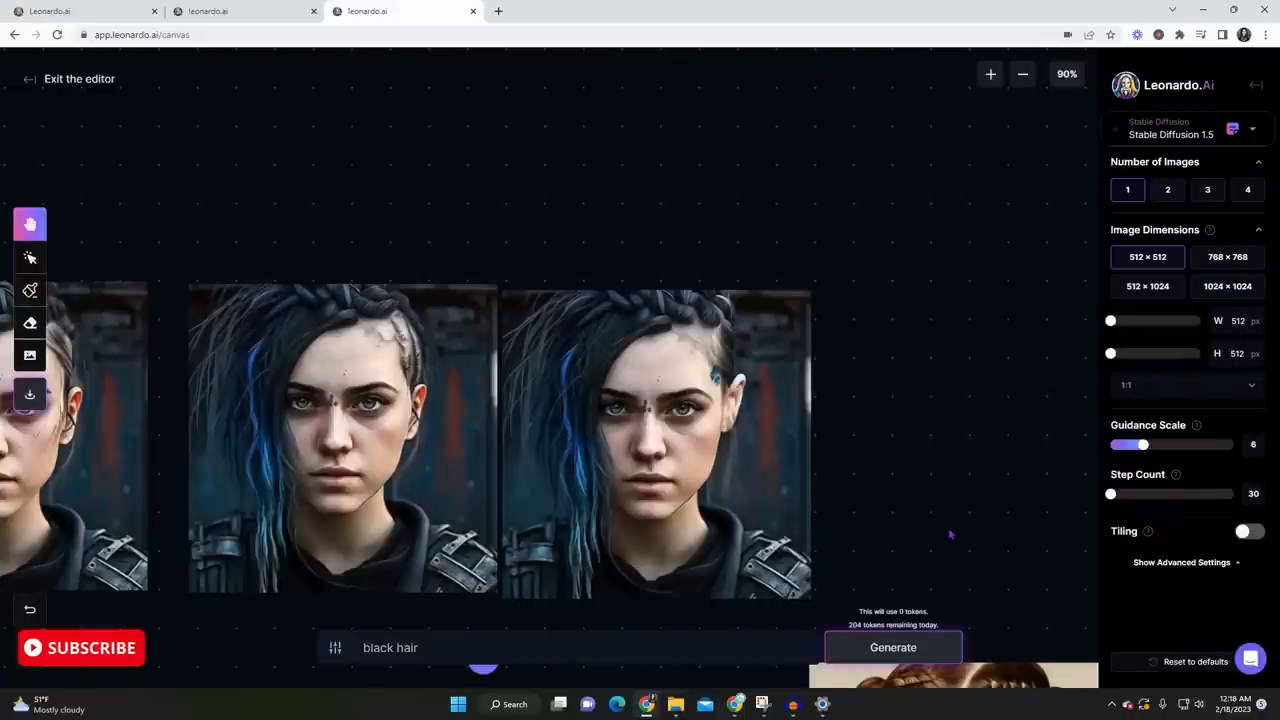
Switch the canvas tool to inpainting mask painting
{"action": "left_click", "coordinate": [30, 290]}
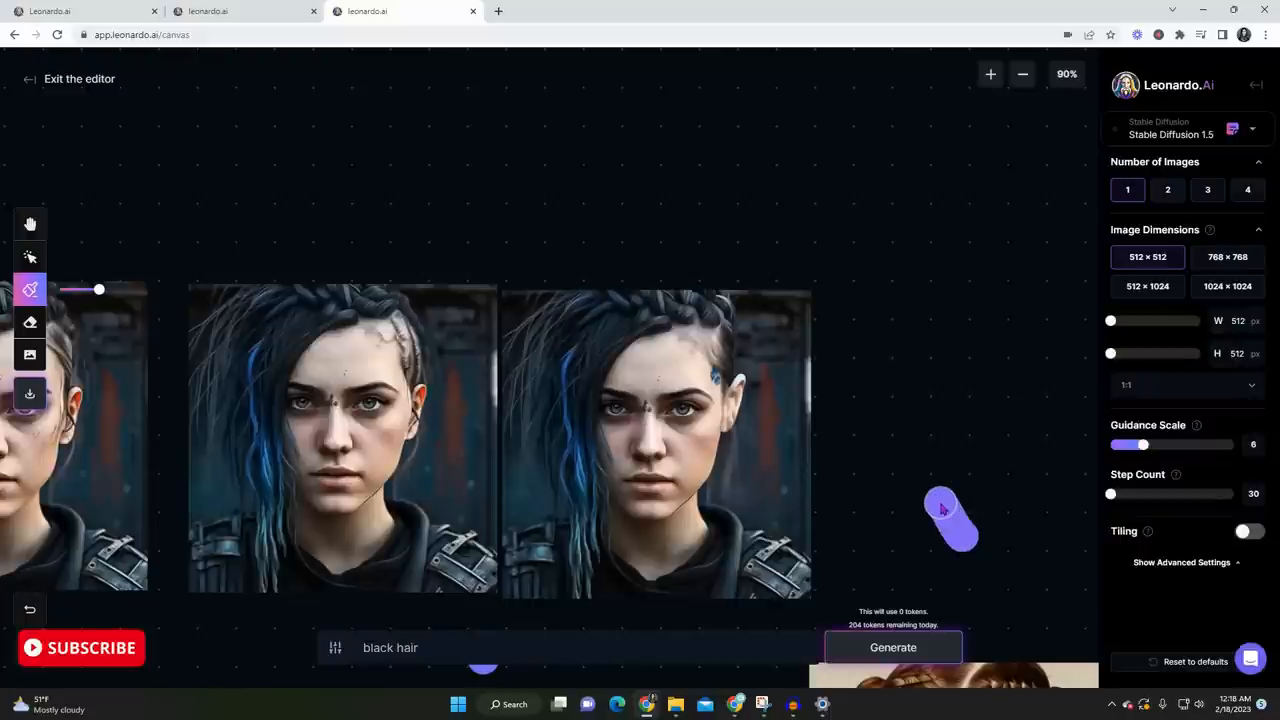
{"action": "mouse_move", "coordinate": [30, 223]}
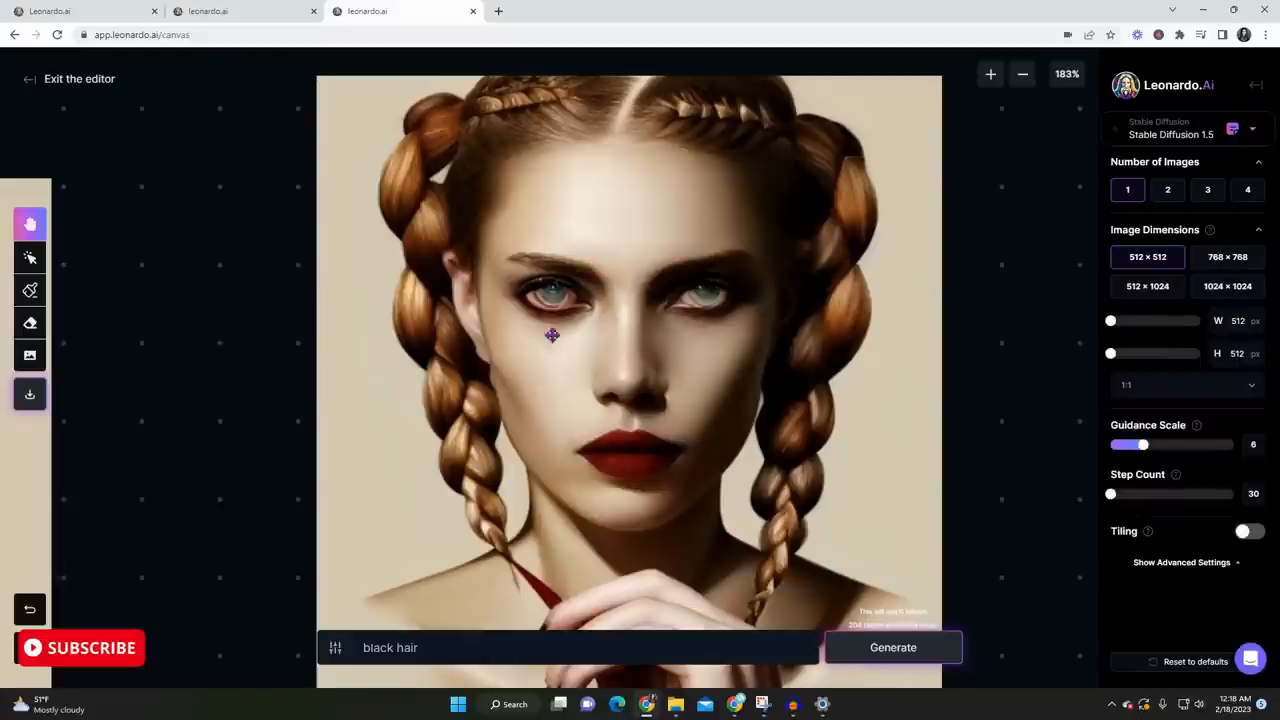
{"action": "mouse_move", "coordinate": [583, 307]}
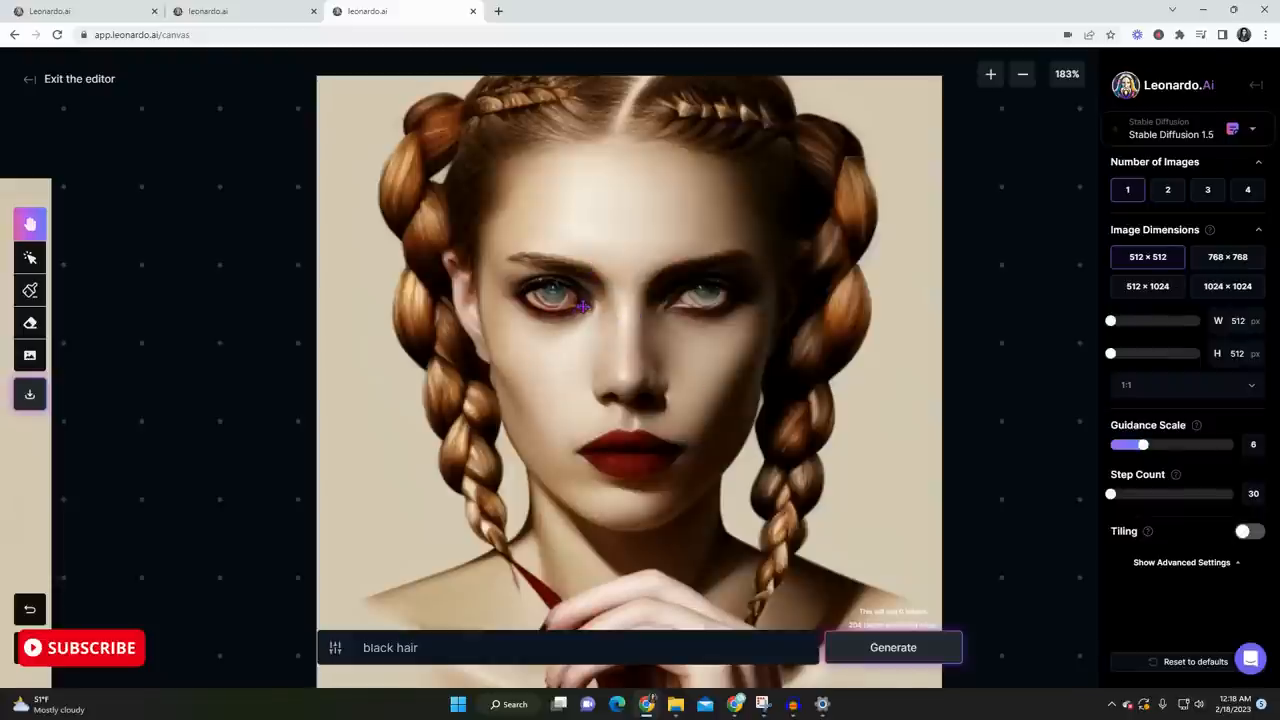
{"action": "mouse_move", "coordinate": [357, 401]}
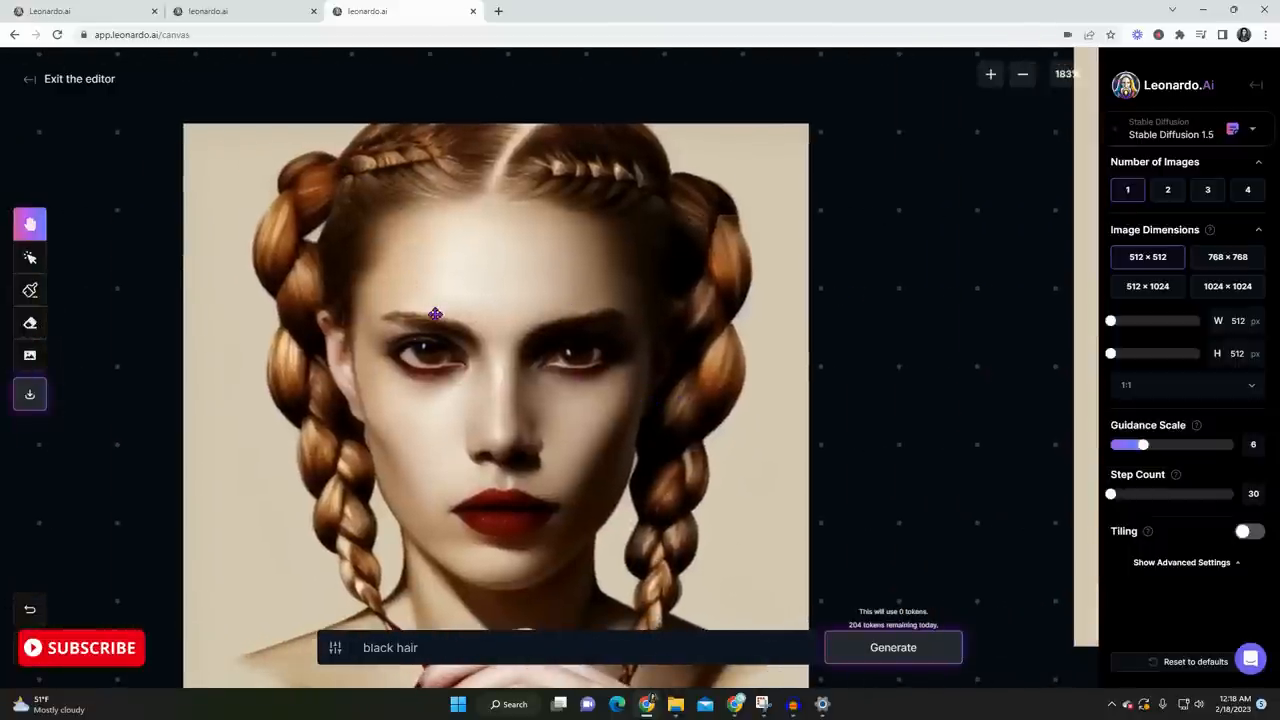
{"action": "mouse_move", "coordinate": [475, 315]}
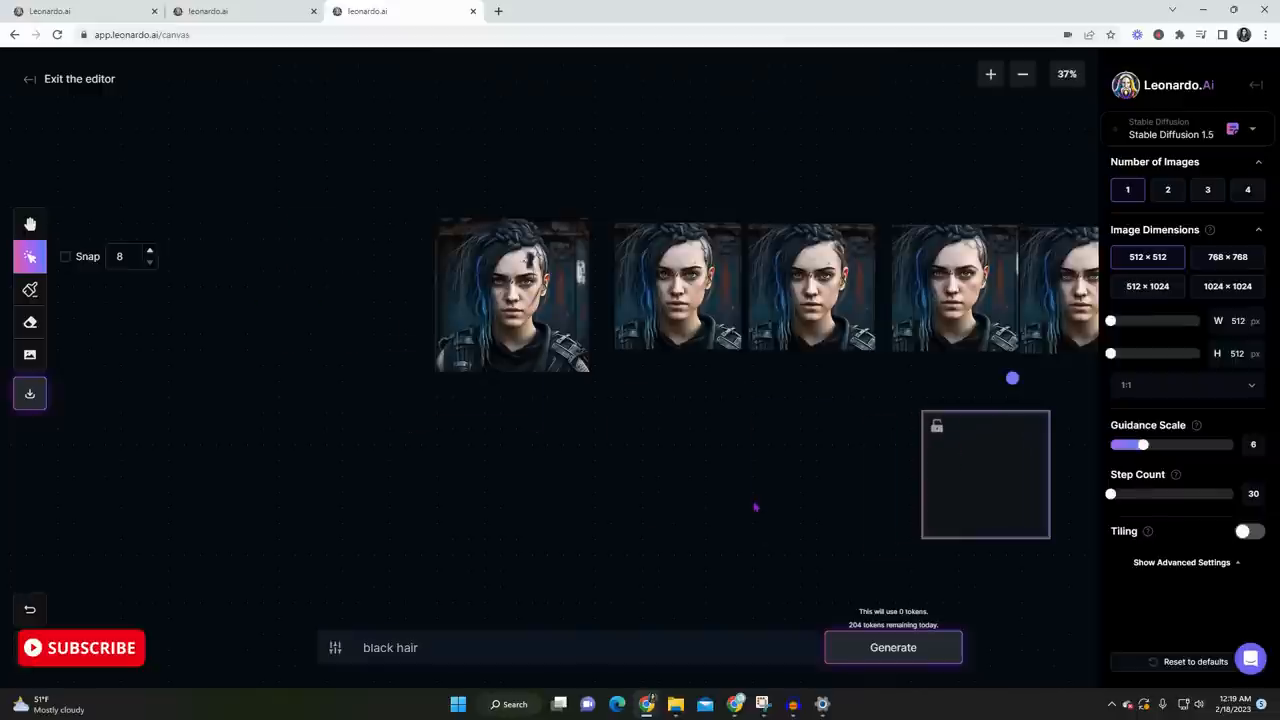
Pick the Mask brush and zoom in on the braided woman's face
{"action": "left_click", "coordinate": [30, 223]}
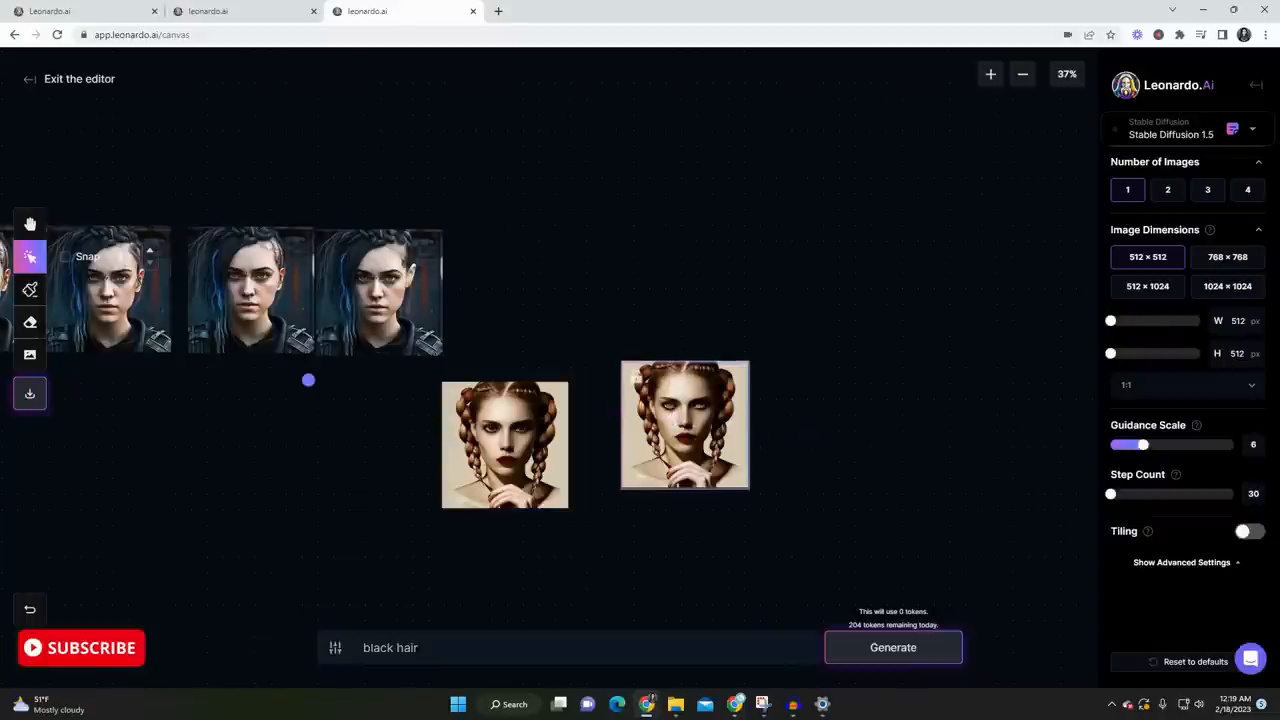
{"action": "left_click", "coordinate": [30, 290]}
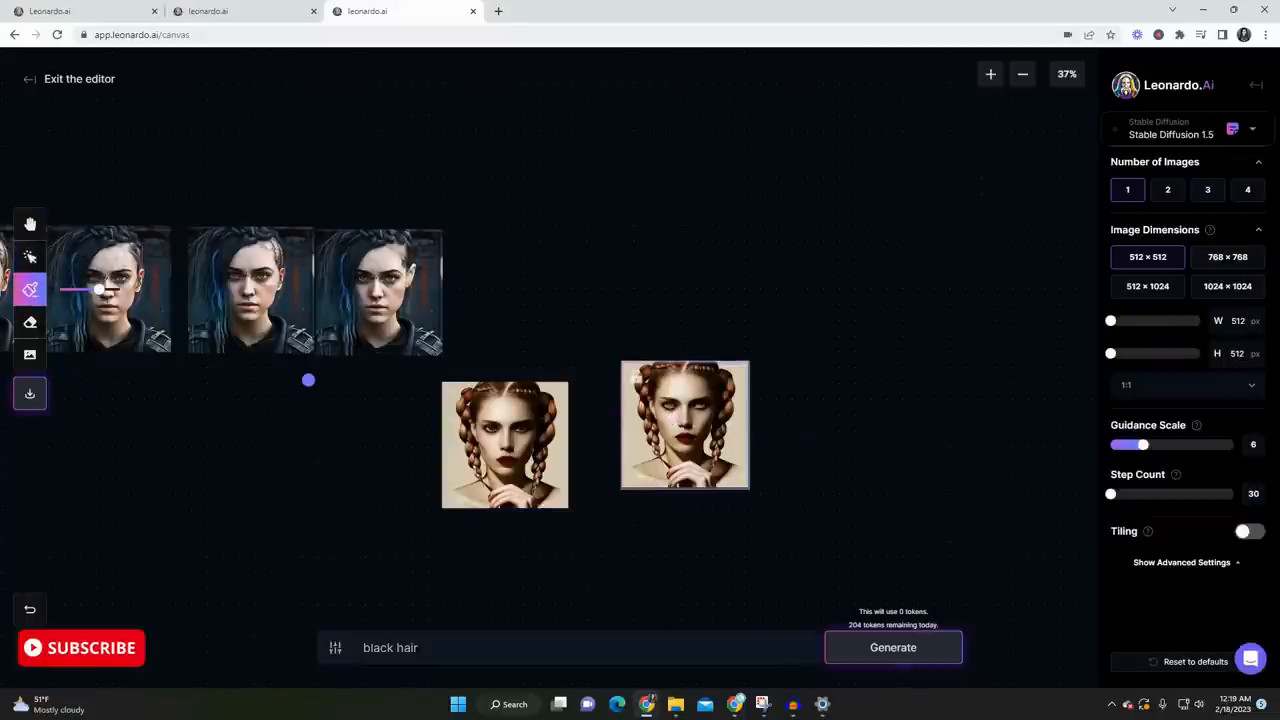
{"action": "mouse_move", "coordinate": [30, 321]}
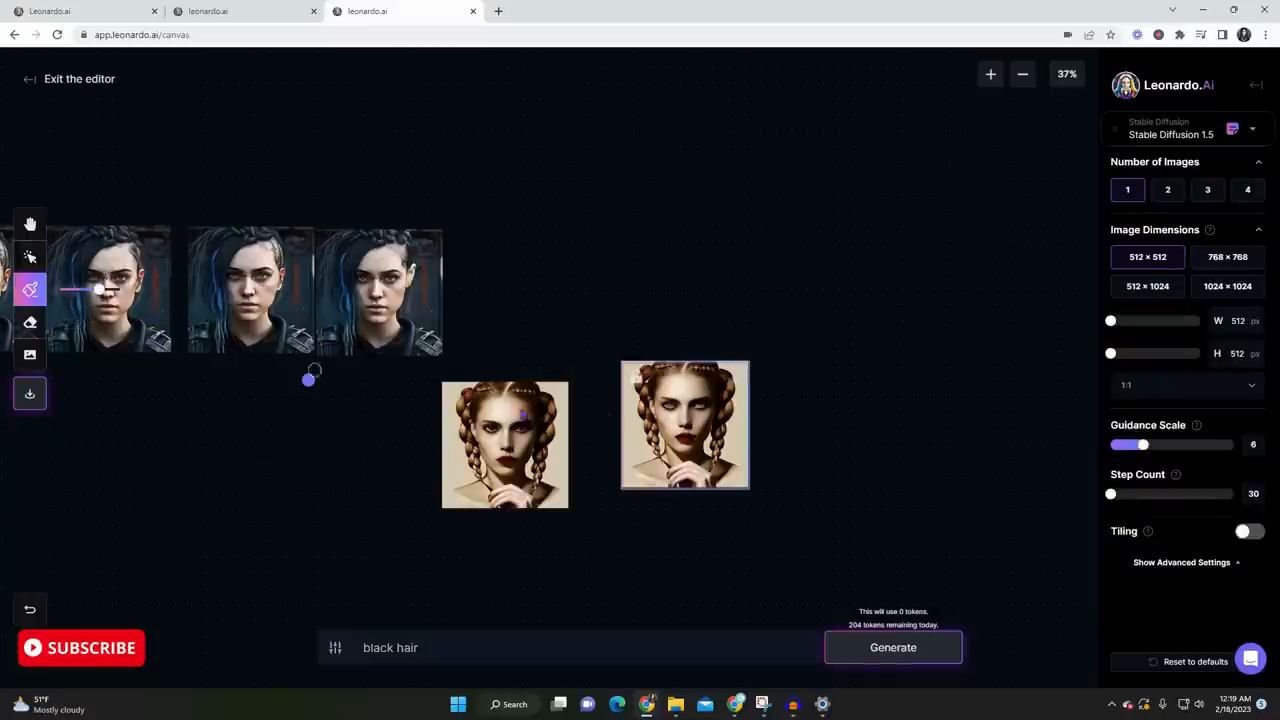
{"action": "left_click", "coordinate": [990, 73]}
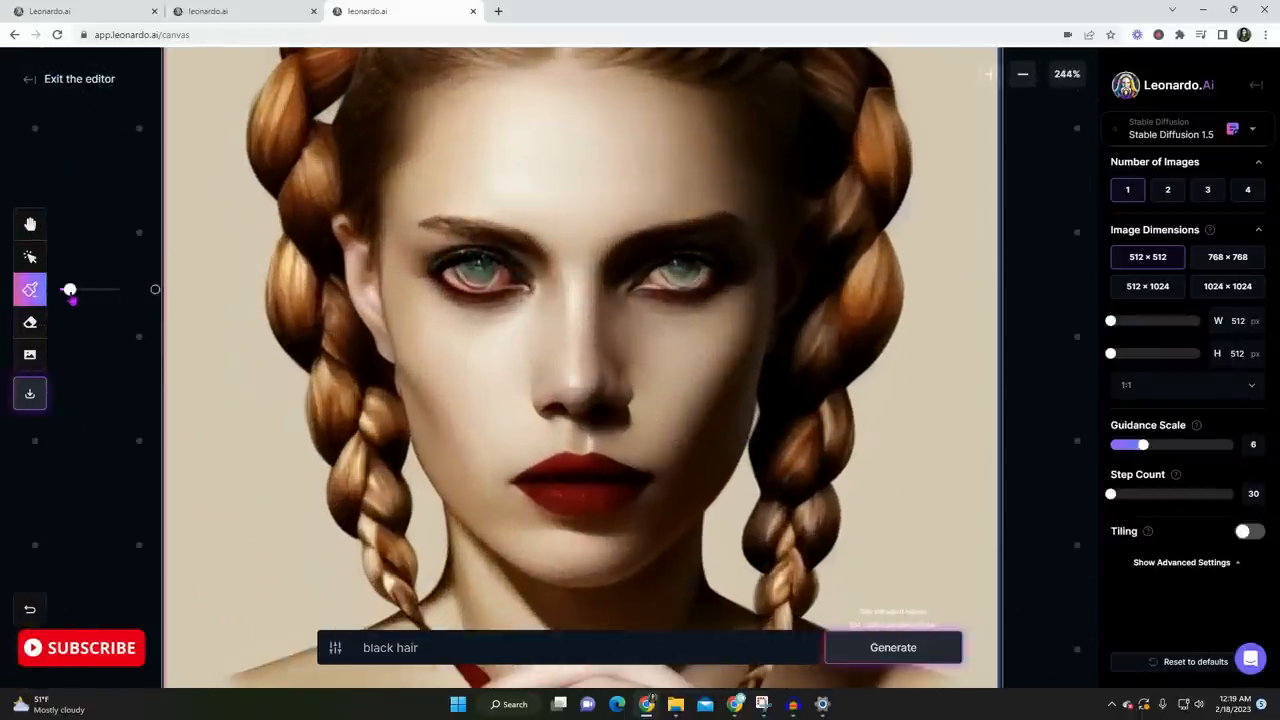
Mask both eyes and the lips, then inpaint with the prompt 'brown eyes and smile'
{"action": "left_click", "coordinate": [480, 275]}
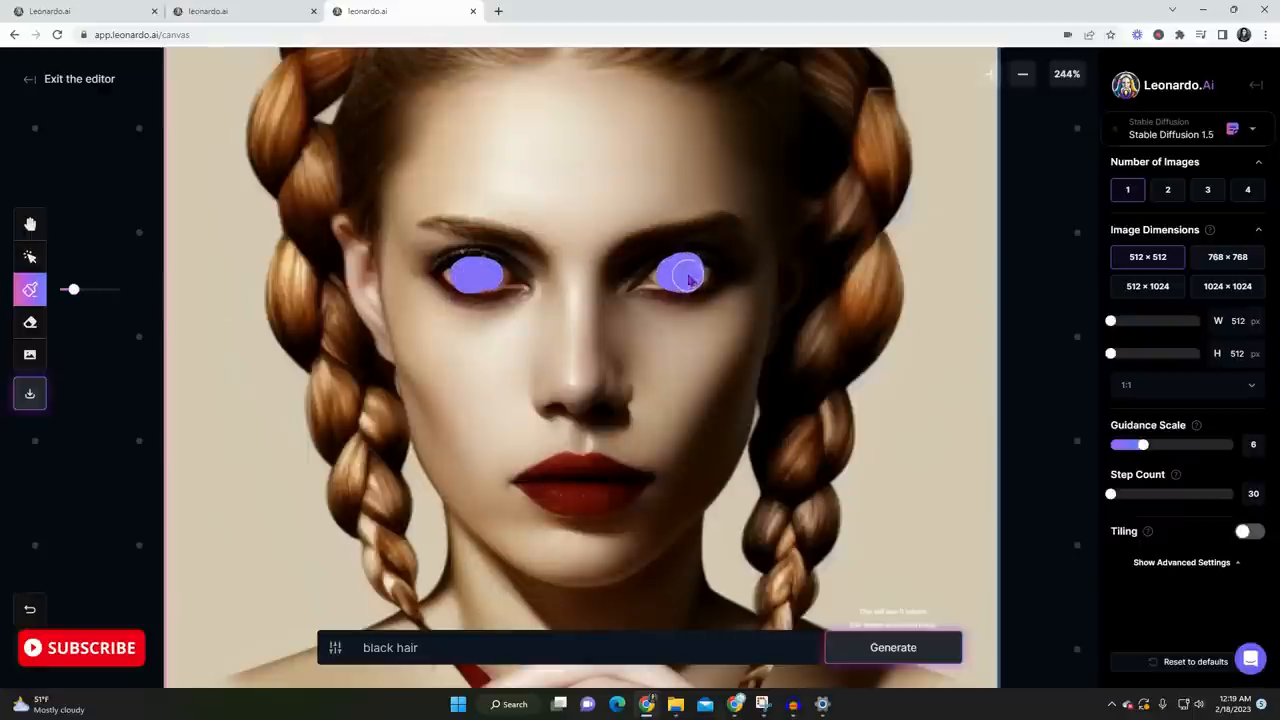
{"action": "left_click_drag", "start_coordinate": [515, 475], "coordinate": [595, 505]}
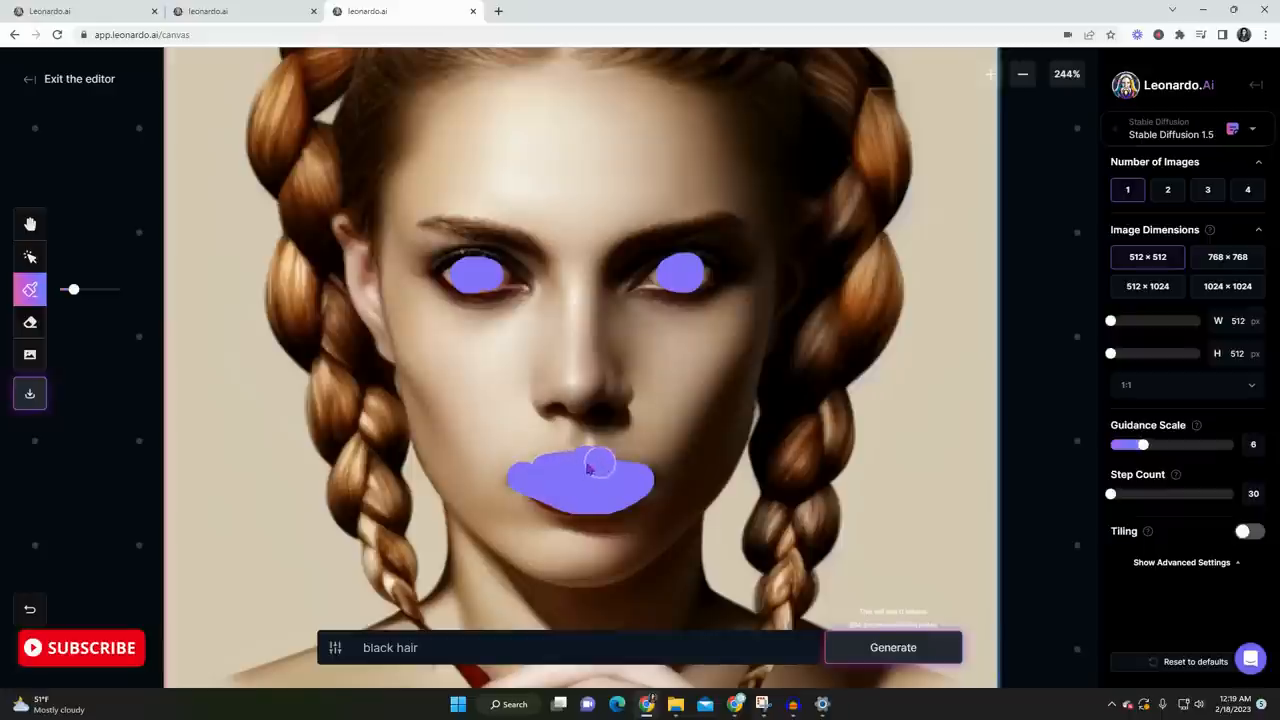
{"action": "type", "text": "eye"}
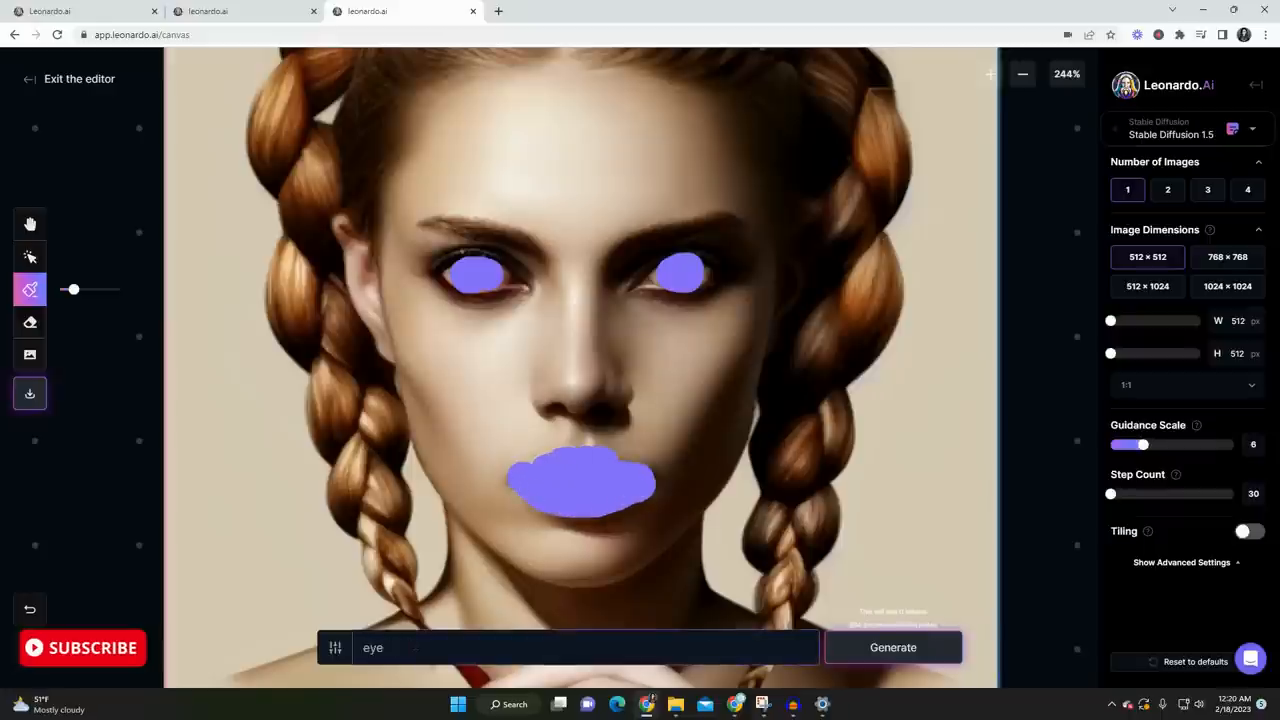
{"action": "type", "text": "brown ey"}
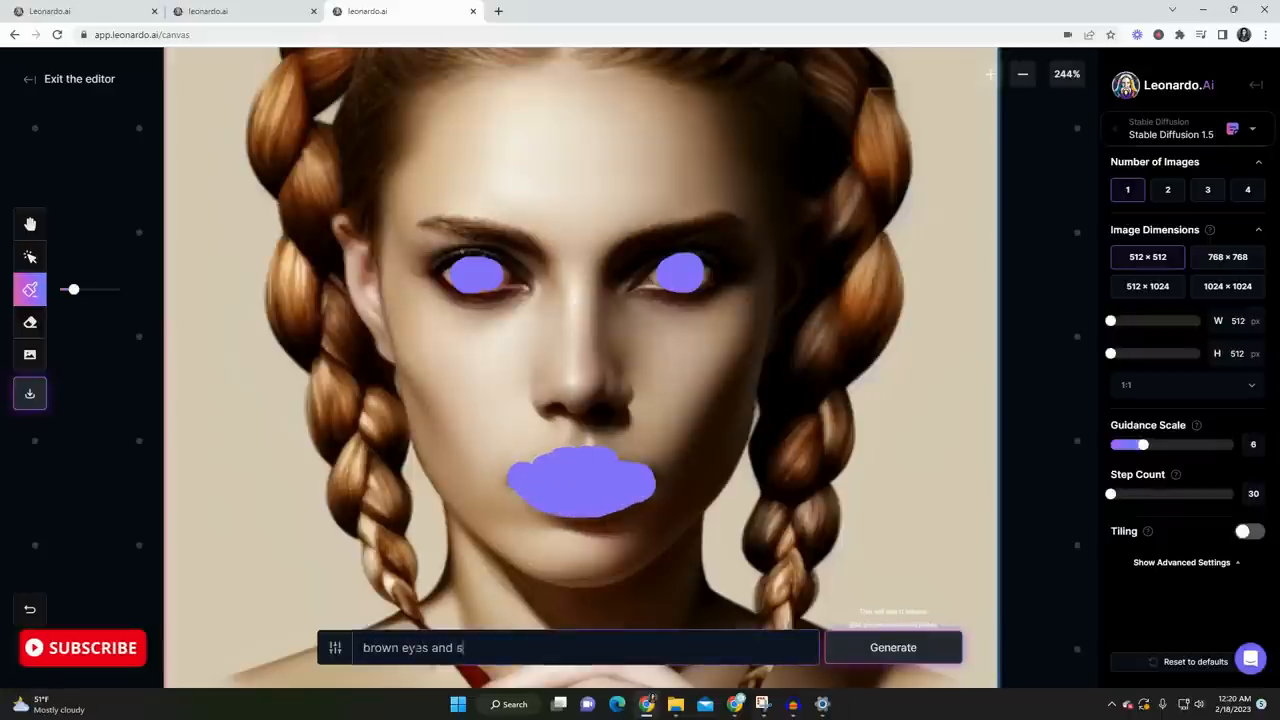
{"action": "type", "text": "mile"}
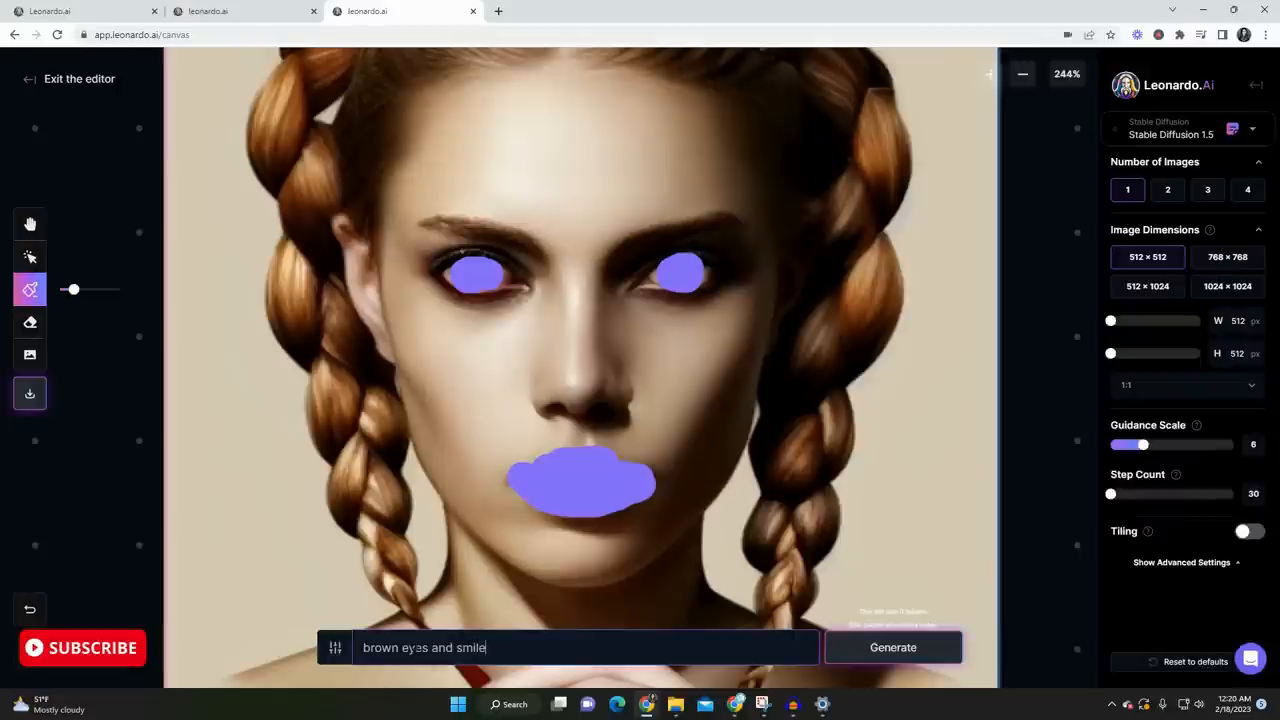
{"action": "left_click", "coordinate": [891, 647]}
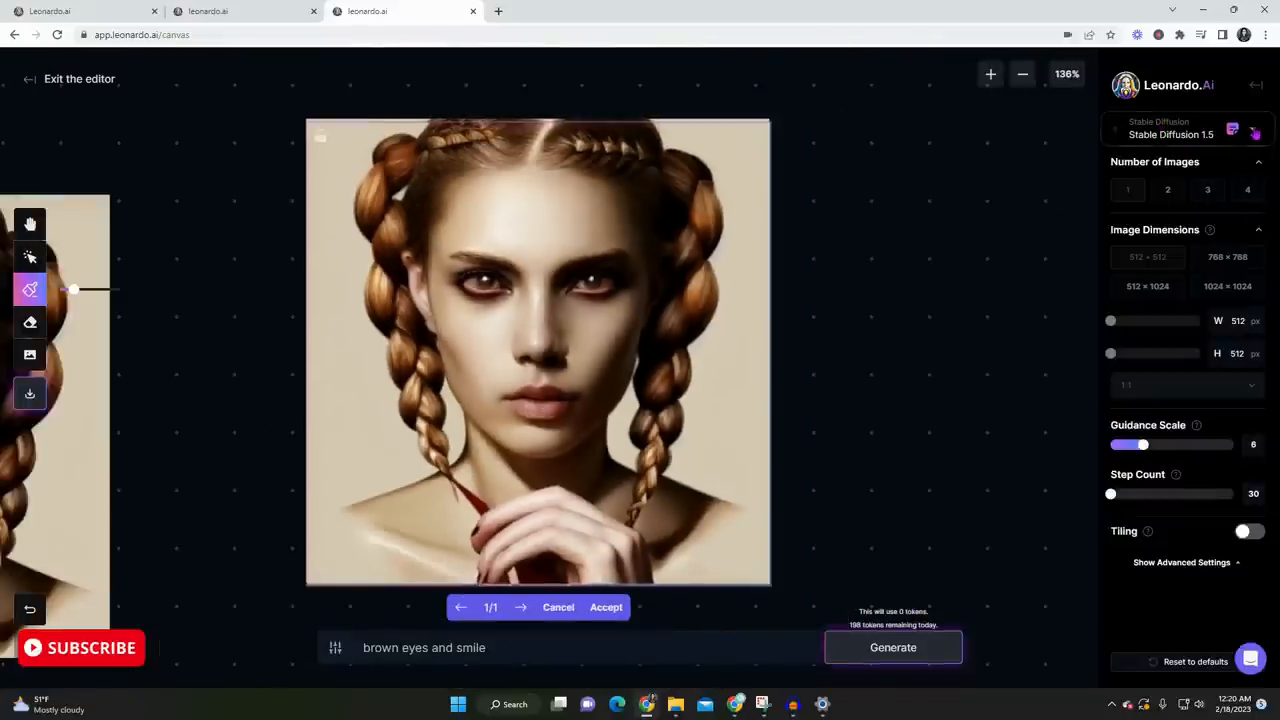
{"action": "left_click", "coordinate": [1185, 130]}
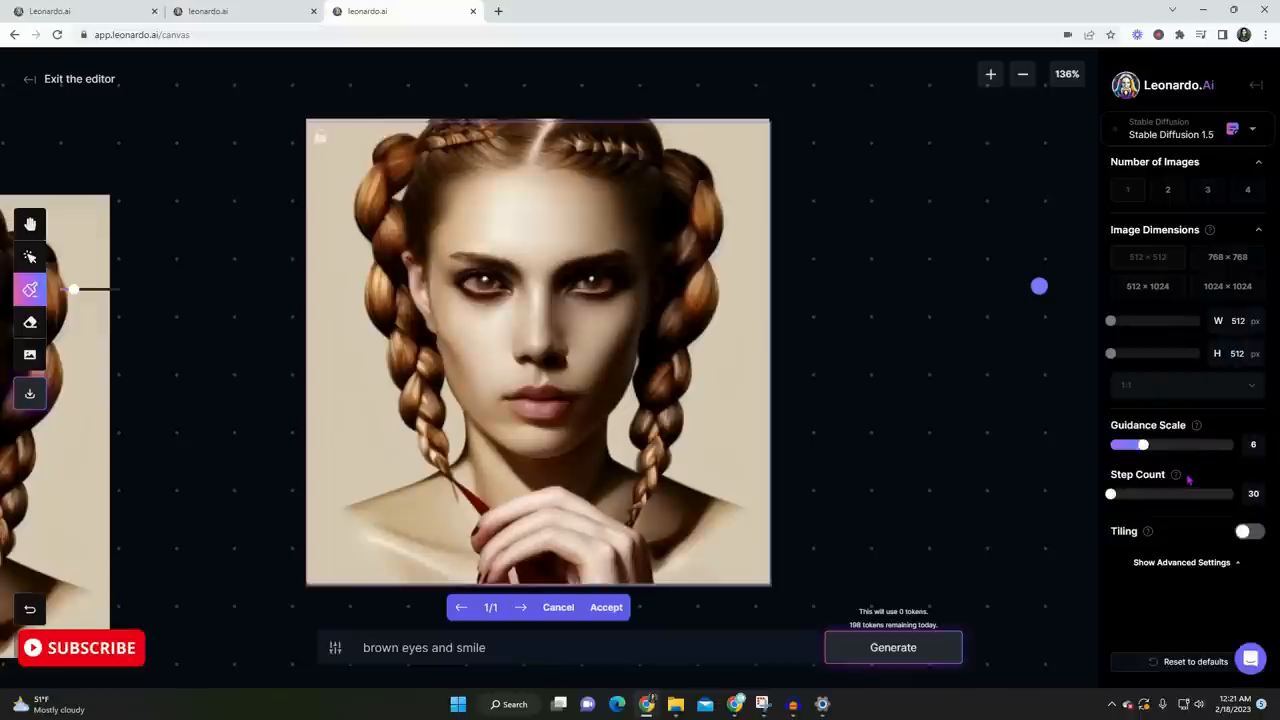
{"action": "mouse_move", "coordinate": [744, 351]}
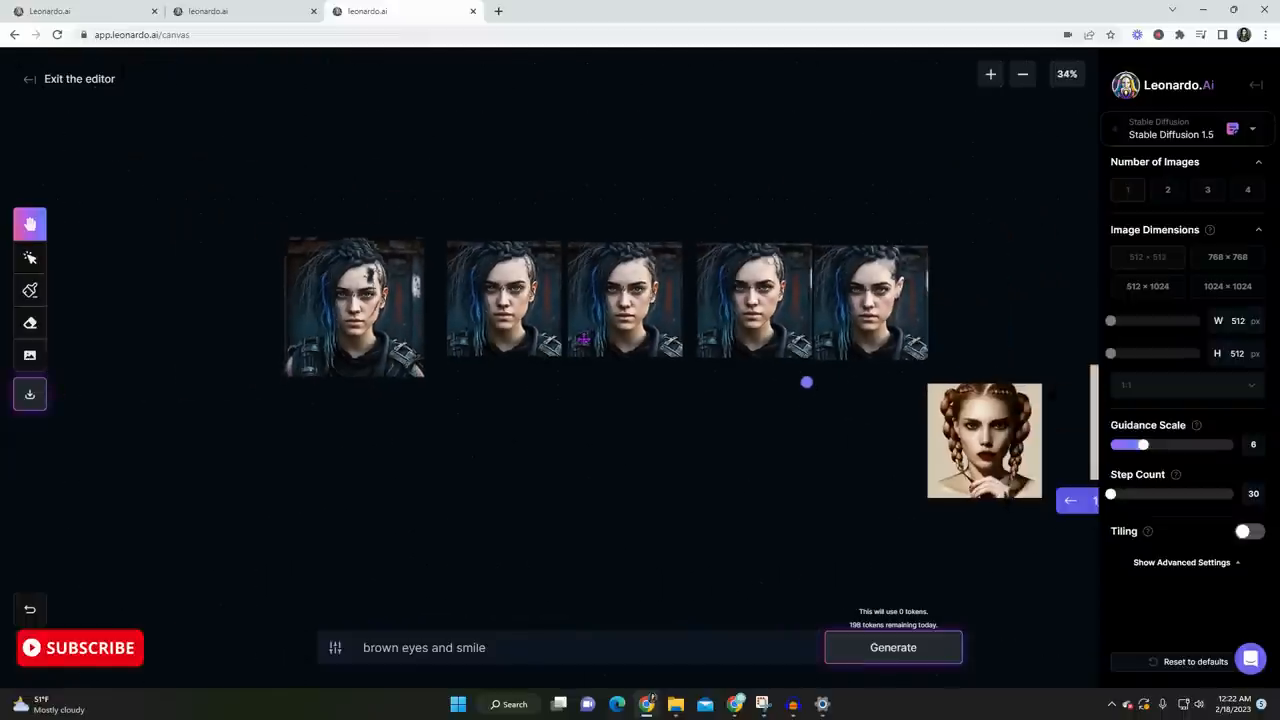
Exit the canvas editor back to the Leonardo.ai landing page
{"action": "left_click", "coordinate": [990, 73]}
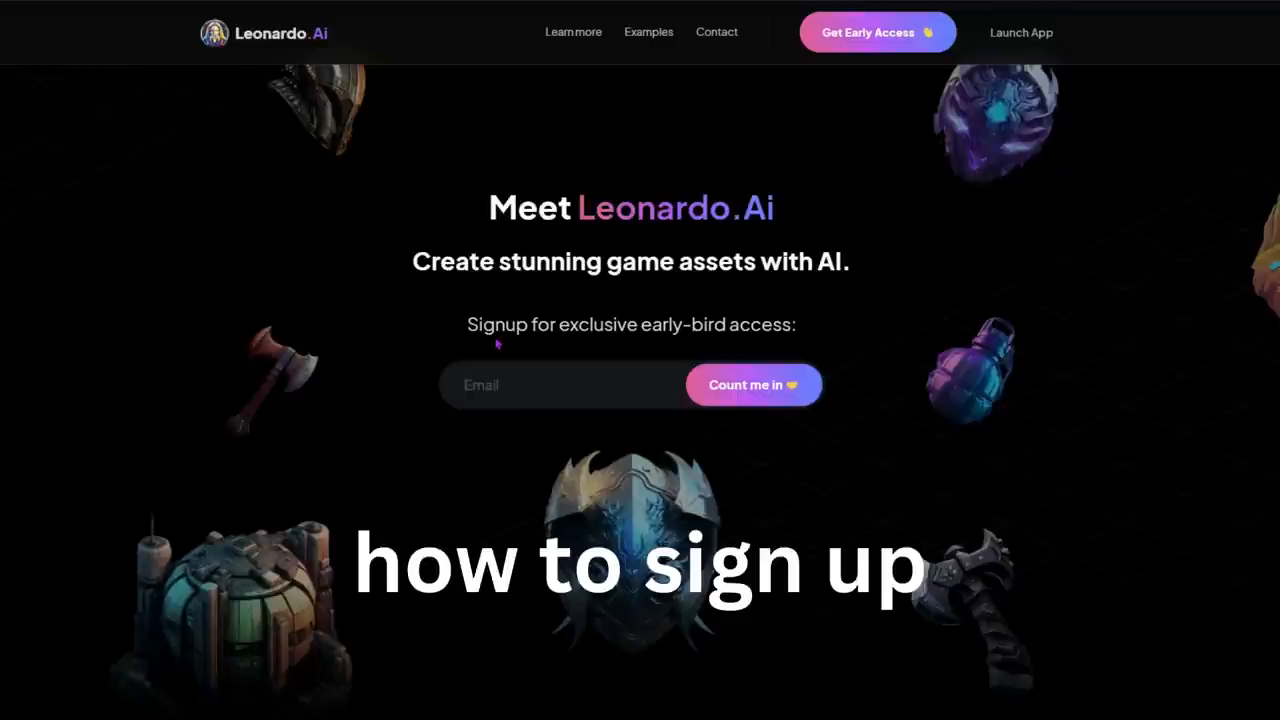
Enter an email in the early-bird form and submit it with 'Count me in'
{"action": "left_click", "coordinate": [565, 385]}
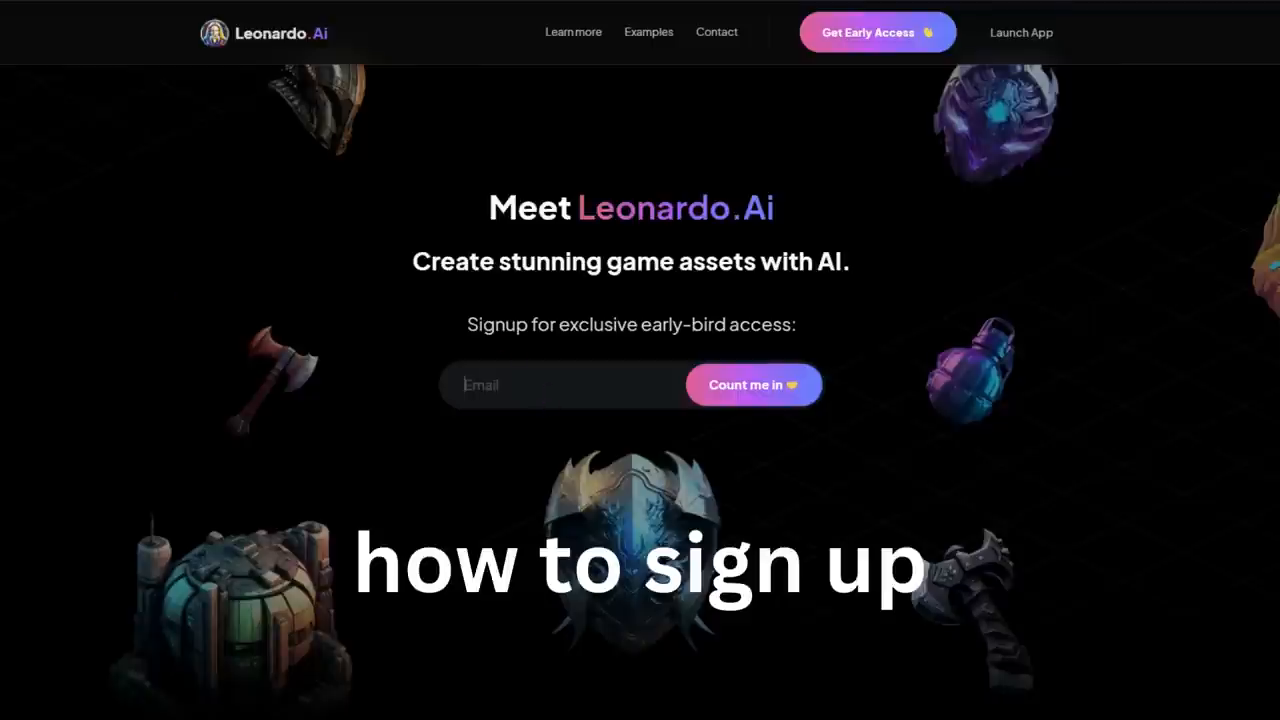
{"action": "left_click", "coordinate": [753, 385]}
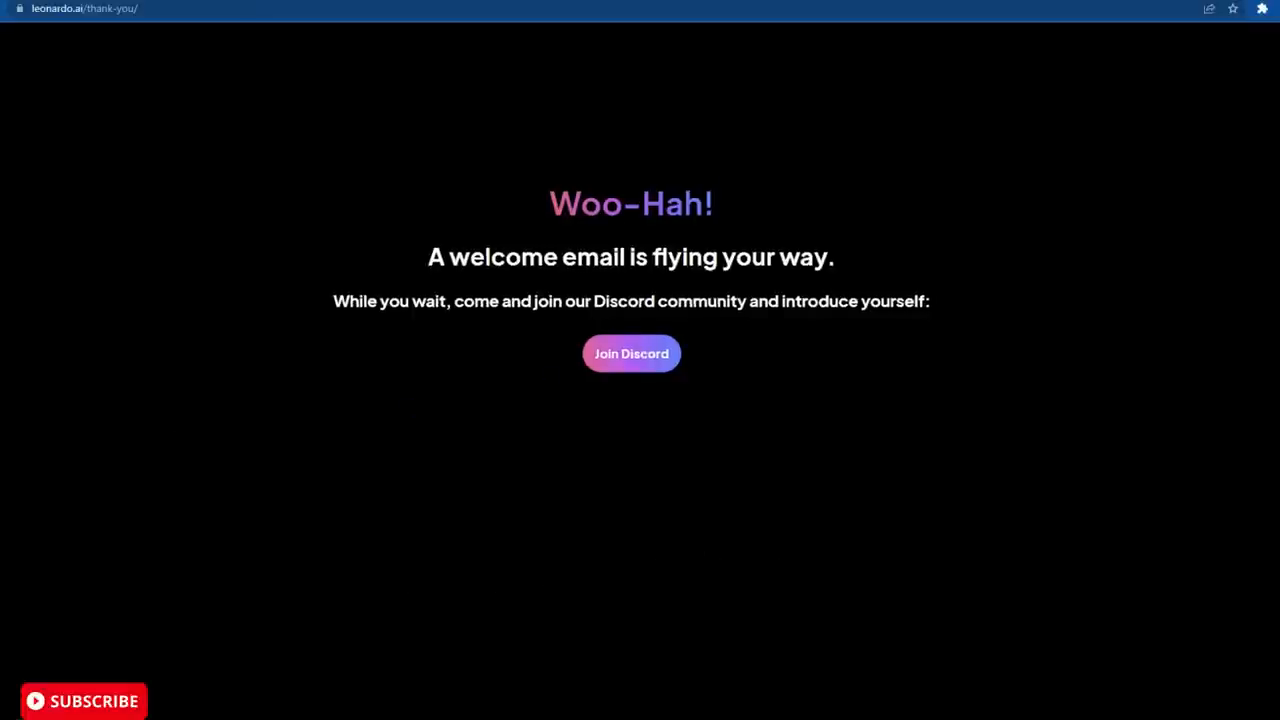
Accept the Leonardo.Ai Discord invite and answer onboarding as Content Creator and Hobbyist
{"action": "left_click", "coordinate": [631, 353]}
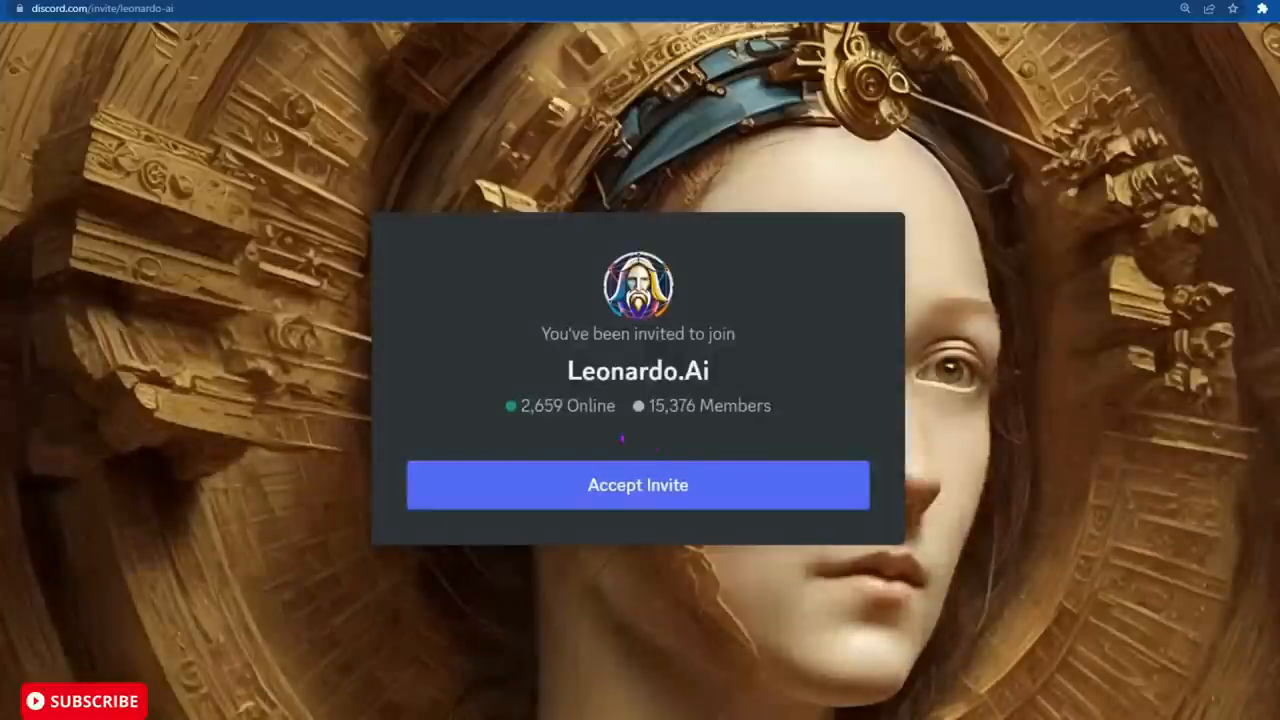
{"action": "left_click", "coordinate": [637, 485]}
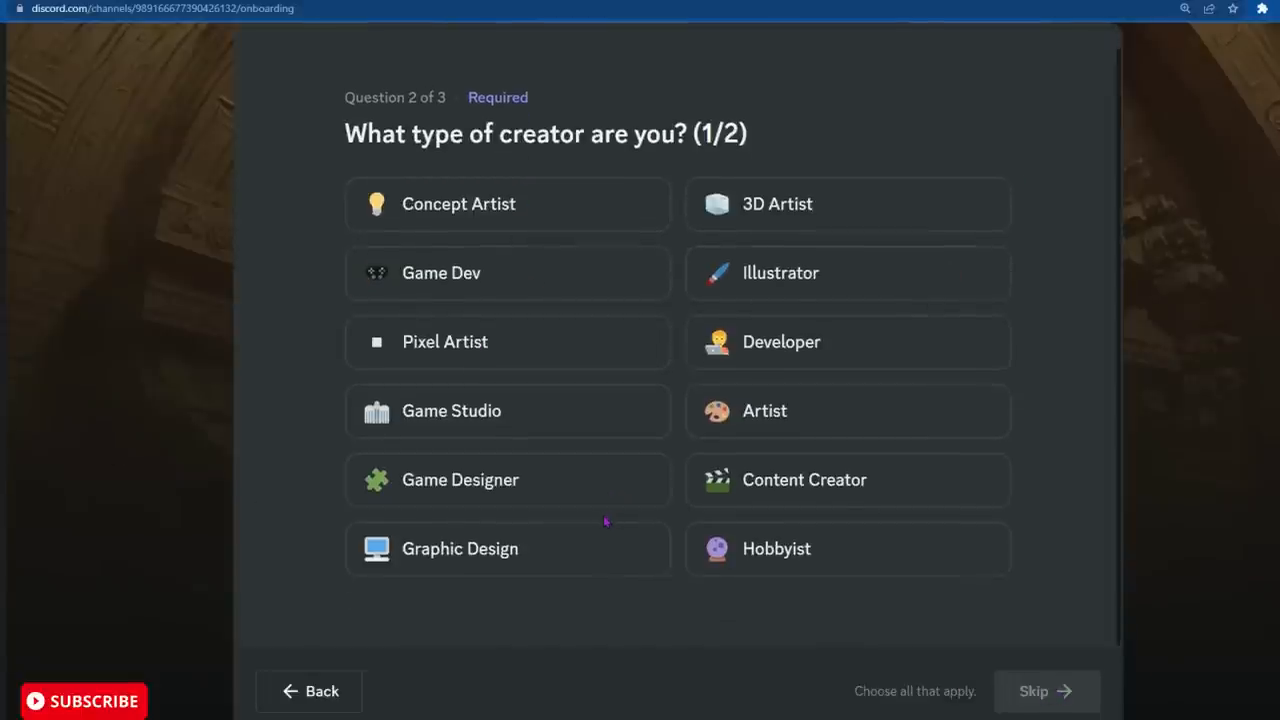
{"action": "left_click", "coordinate": [848, 479]}
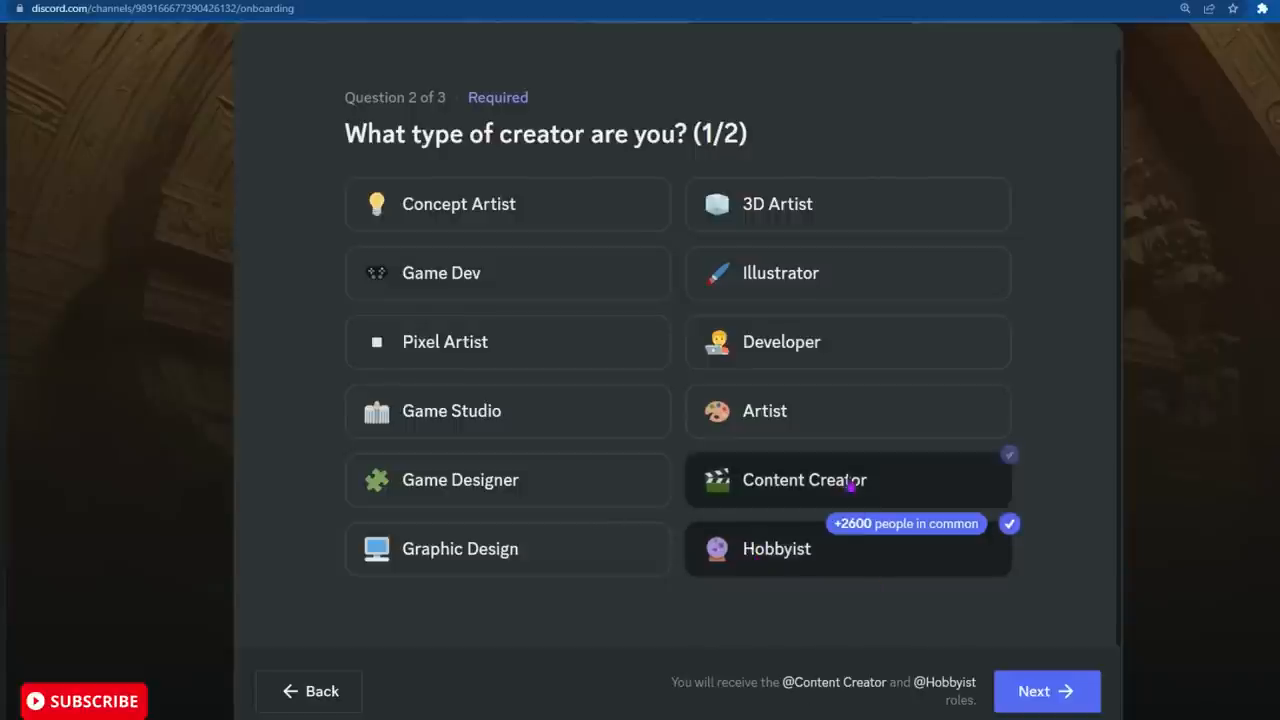
{"action": "left_click", "coordinate": [1046, 691]}
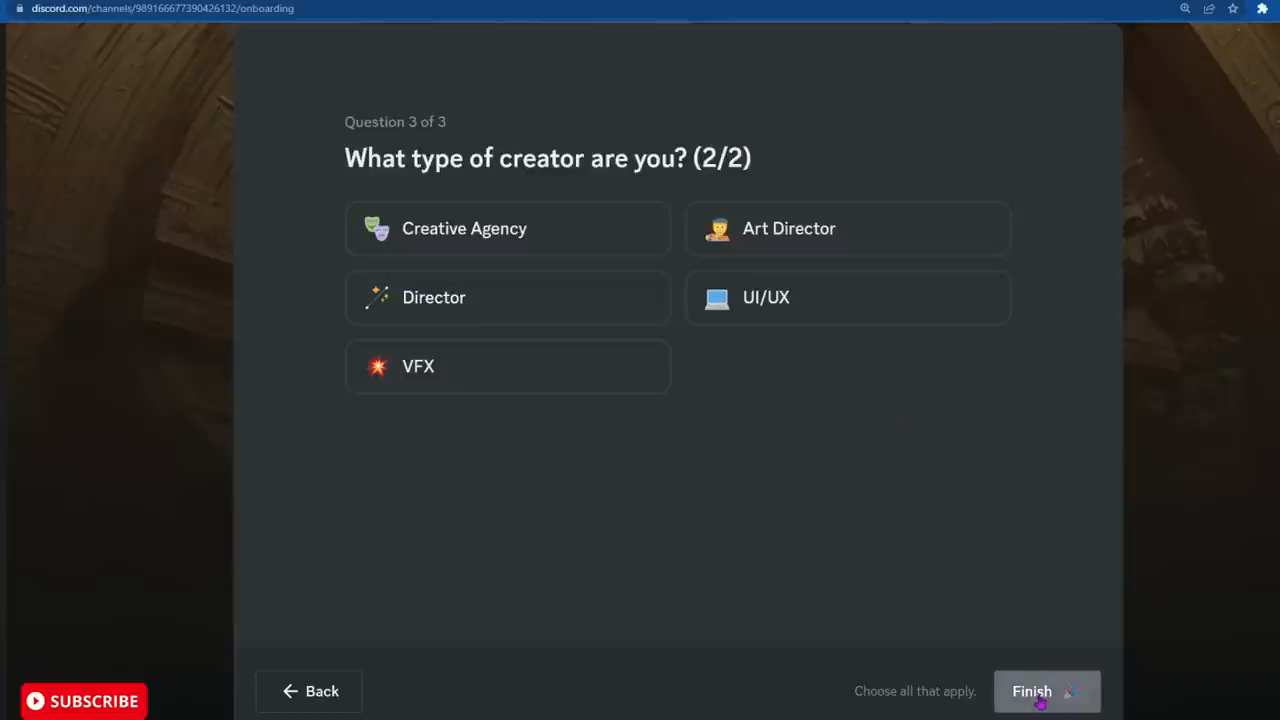
{"action": "left_click", "coordinate": [1032, 691]}
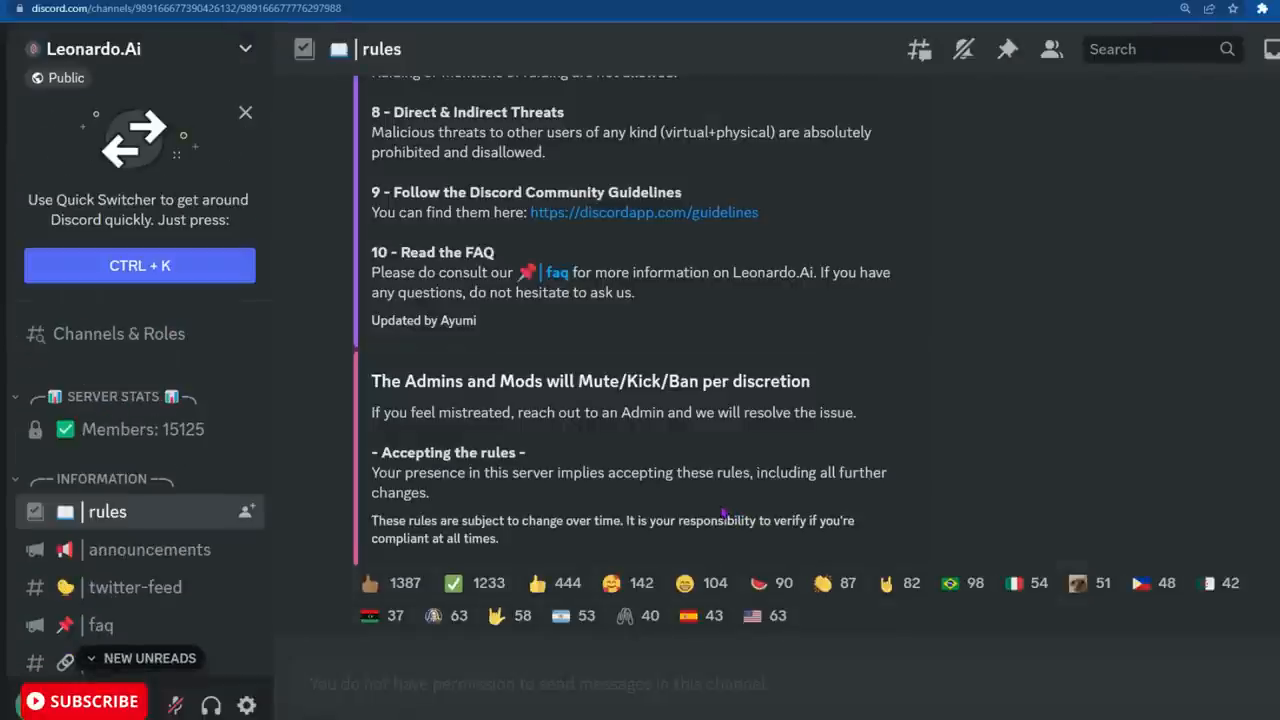
Scroll through #rules, then open the #priority-early-access channel
{"action": "scroll", "scroll_direction": "up", "scroll_amount": 3}
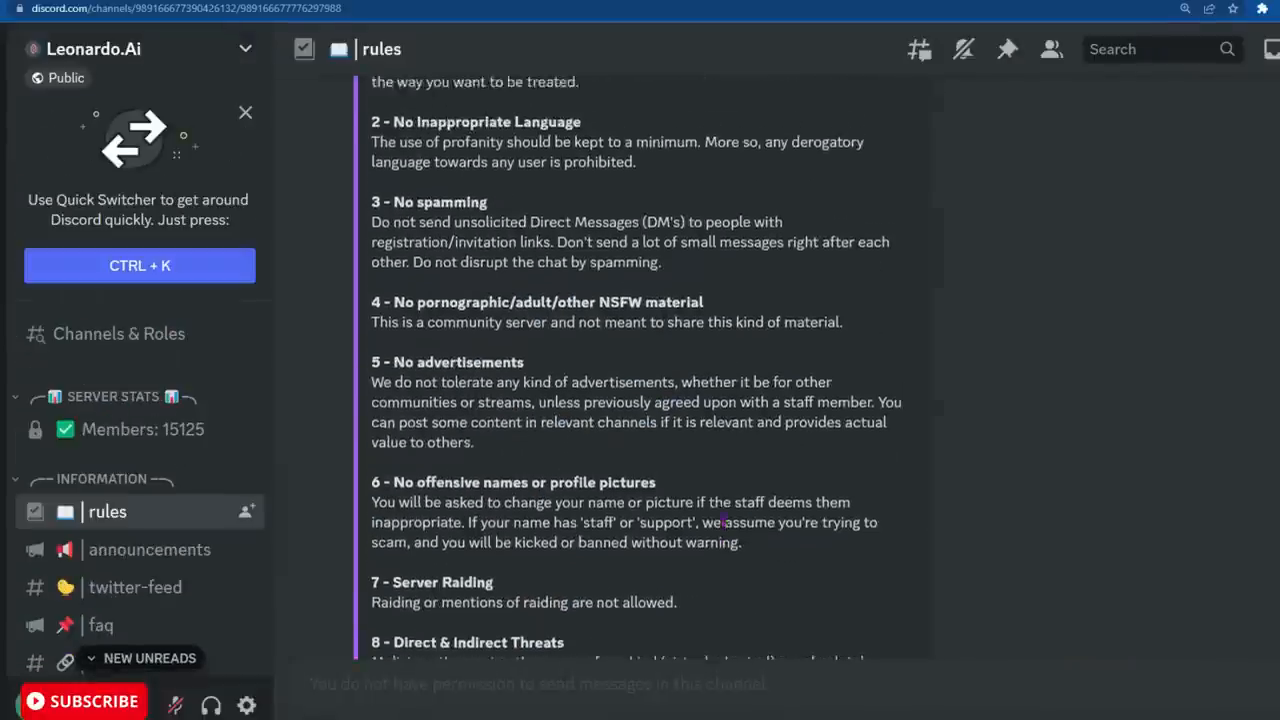
{"action": "scroll", "scroll_direction": "down", "scroll_amount": 3}
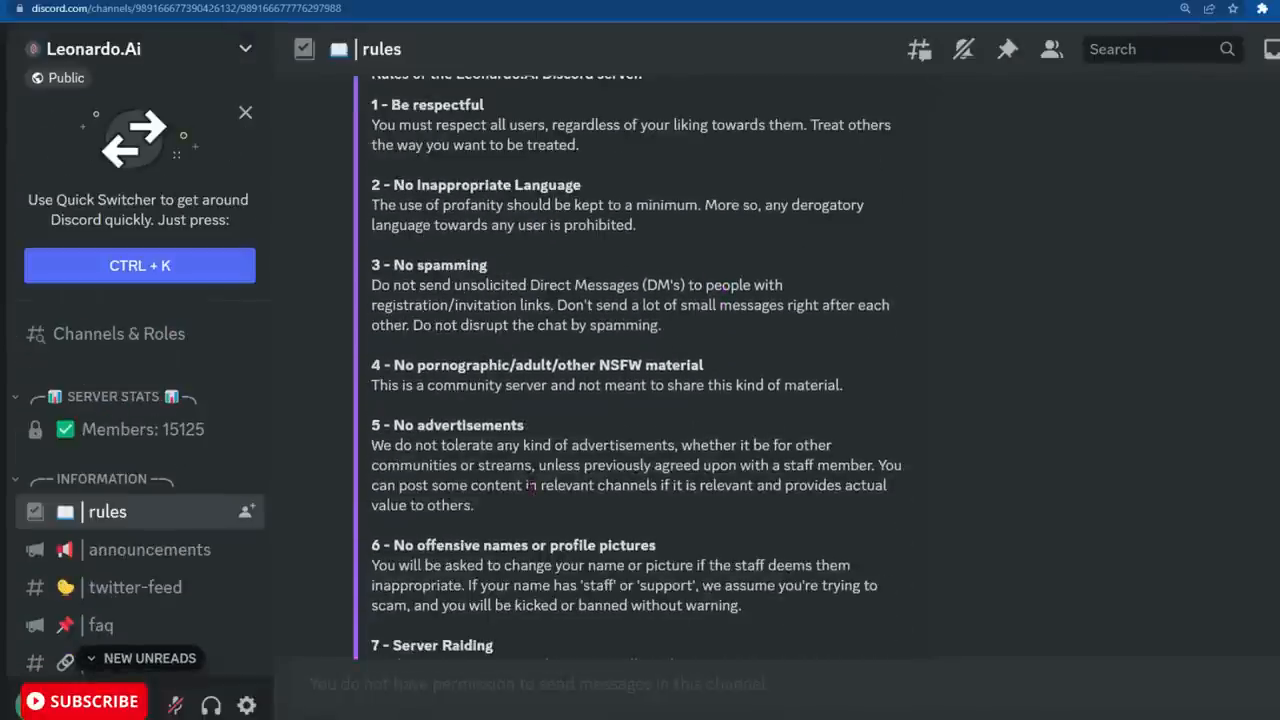
{"action": "scroll", "scroll_direction": "down", "scroll_amount": 3}
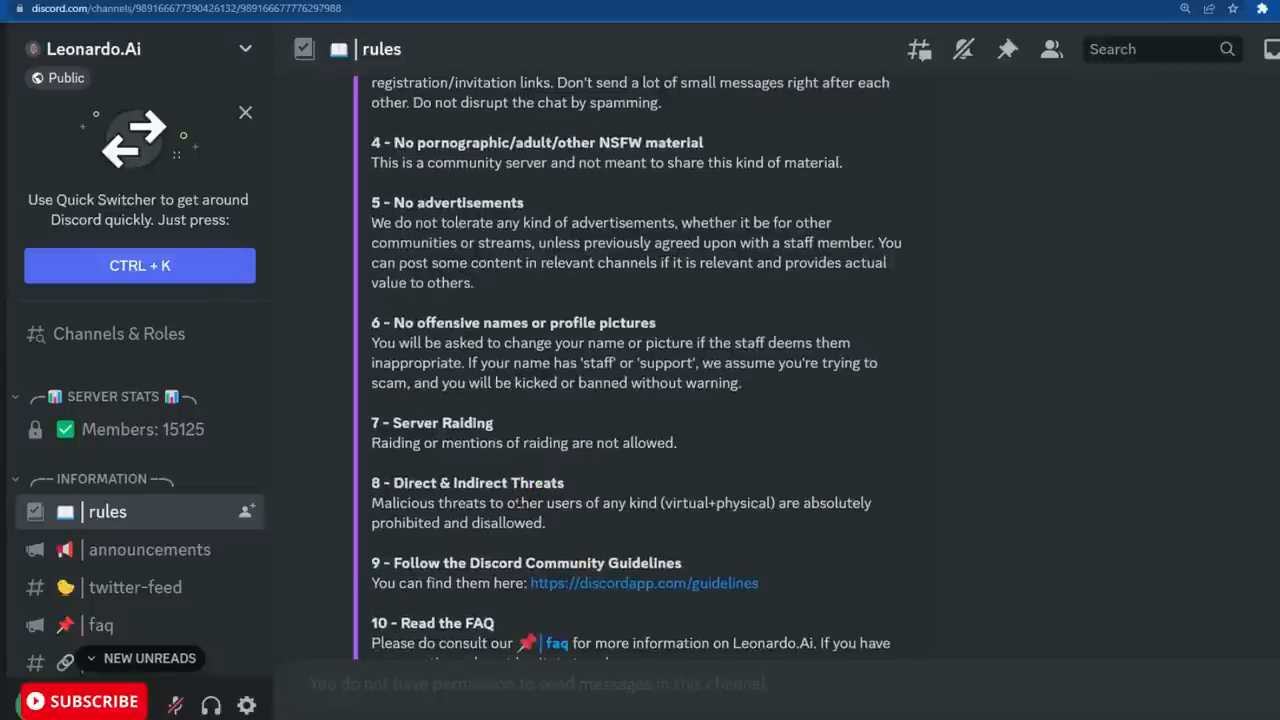
{"action": "left_click", "coordinate": [150, 411]}
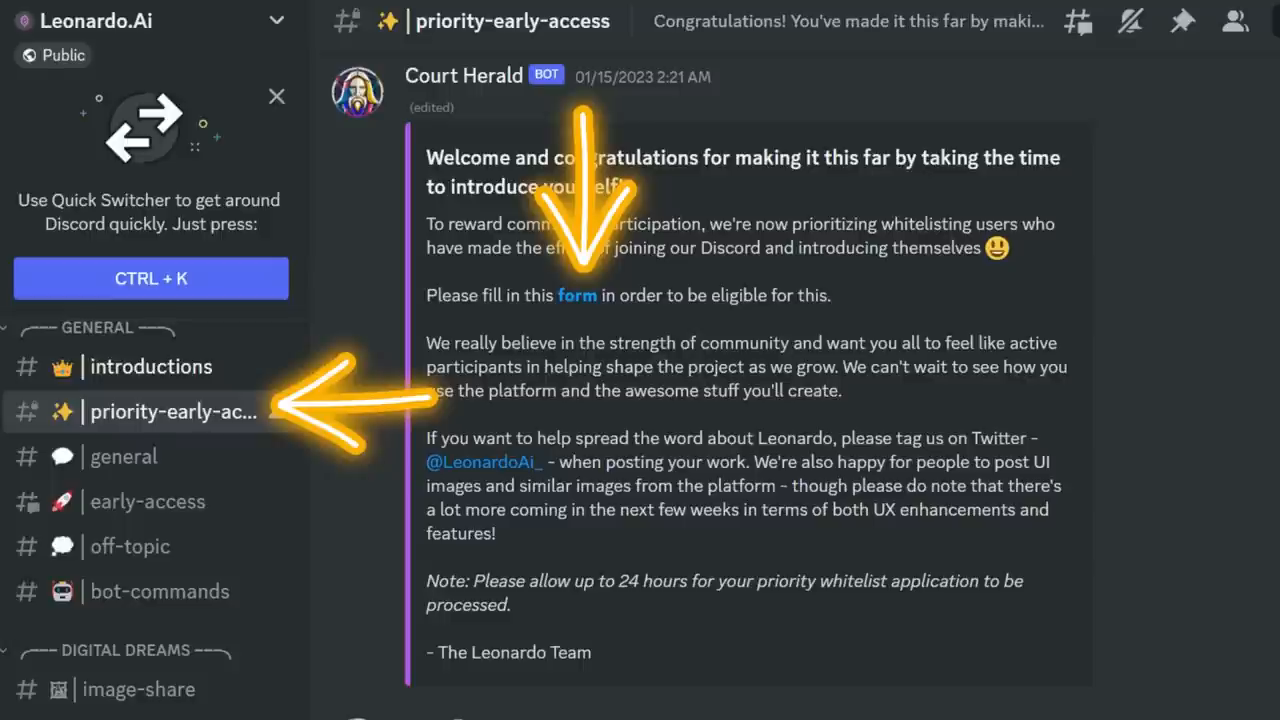